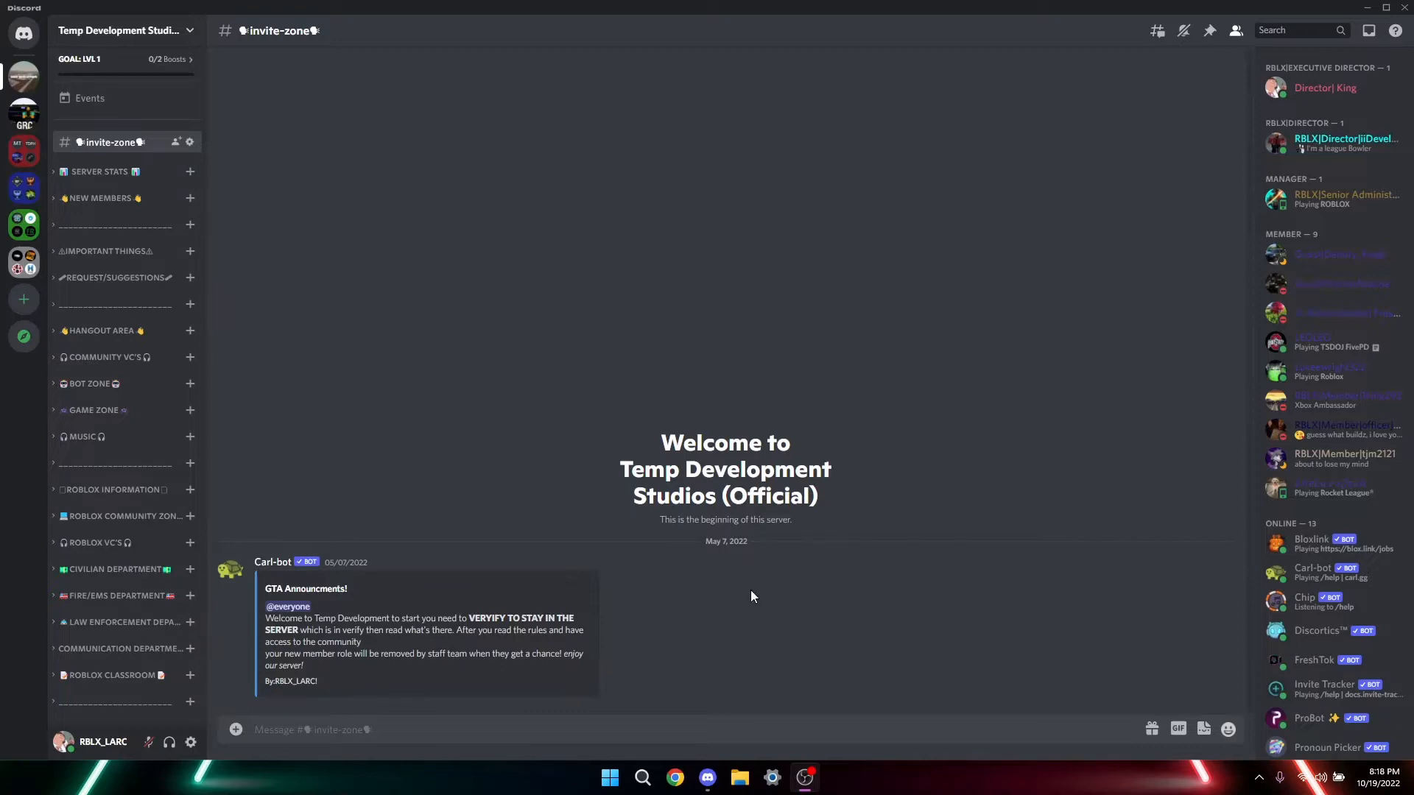
Step: Inspect two members' profiles and roles, then start previewing the server as limited roles
click(1340, 255)
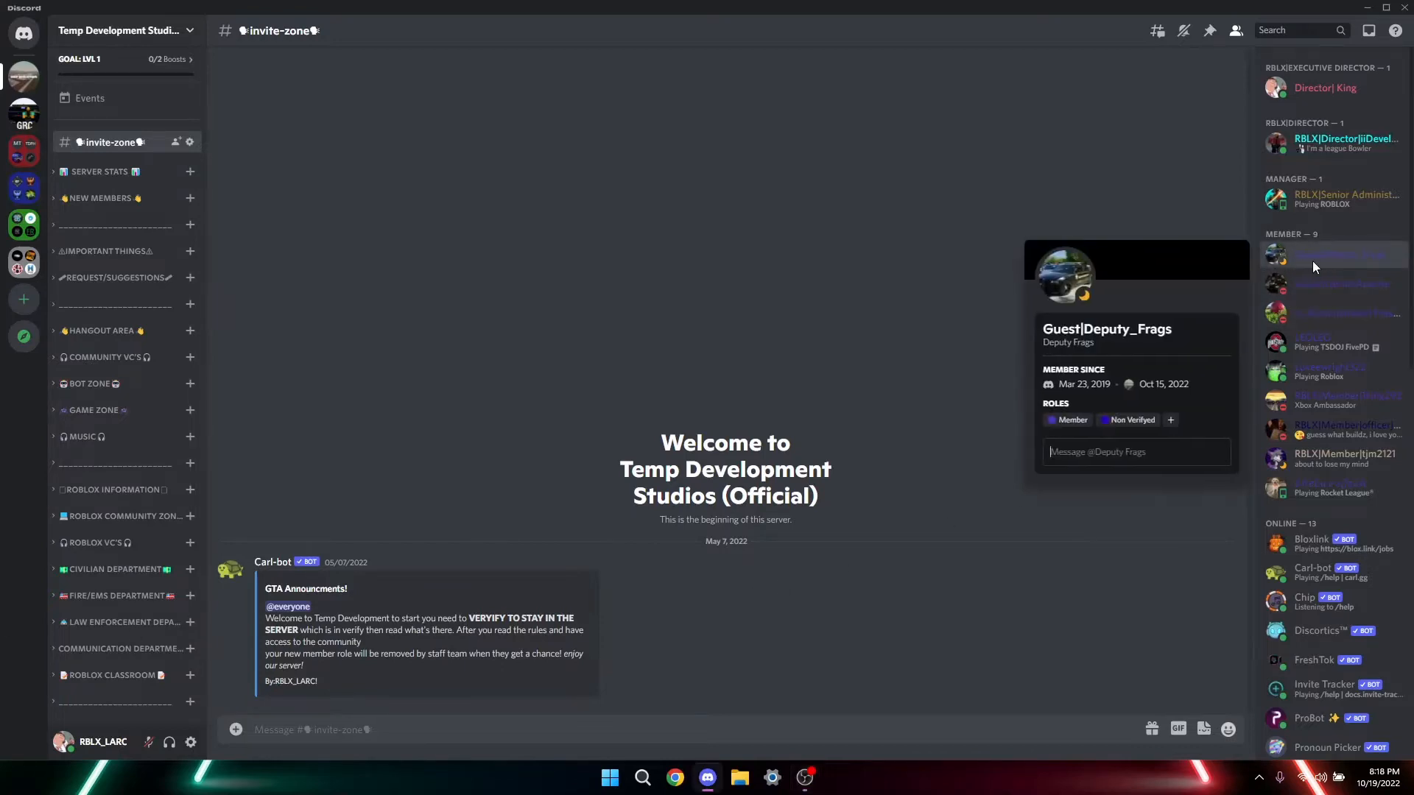
double_click(1060, 328)
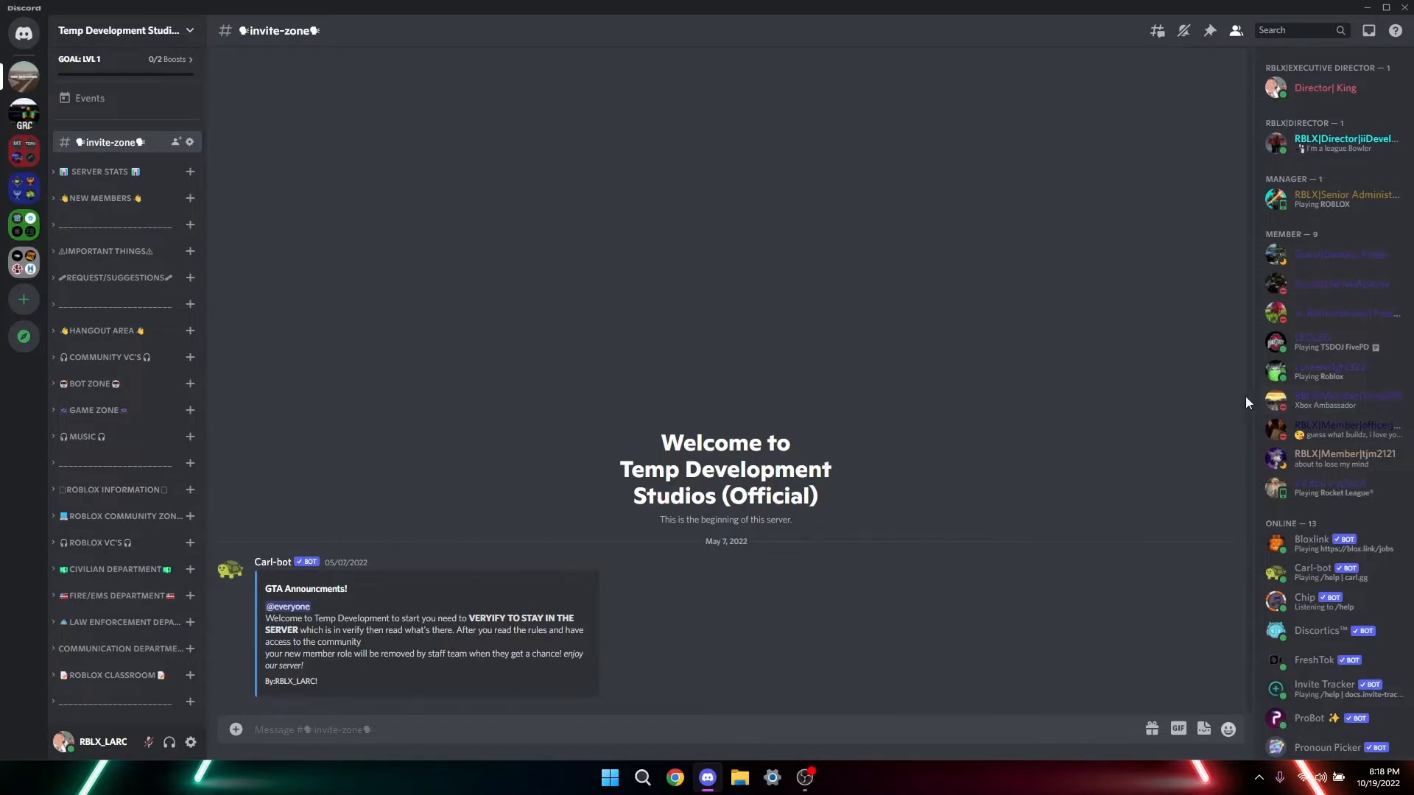
click(1330, 403)
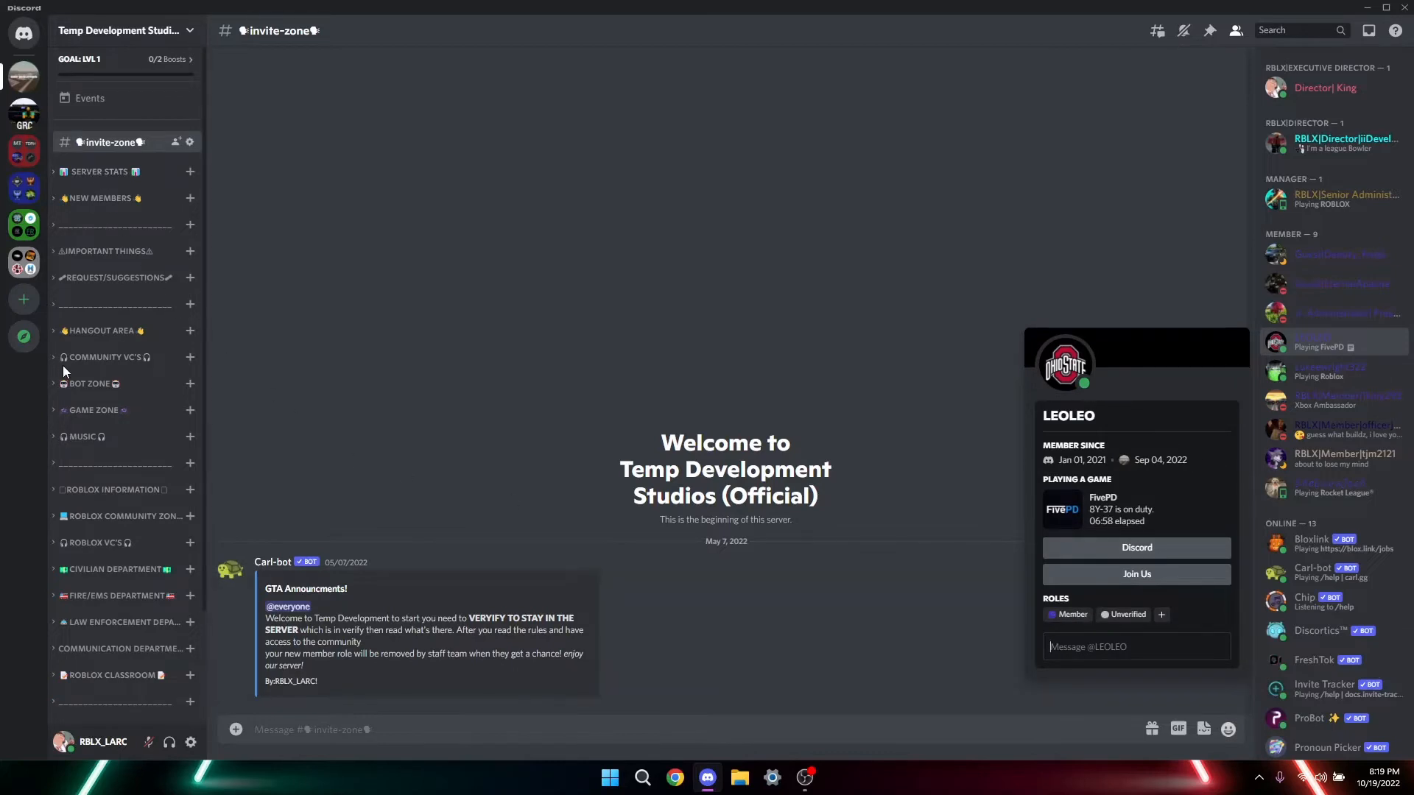
mouse_move(567, 219)
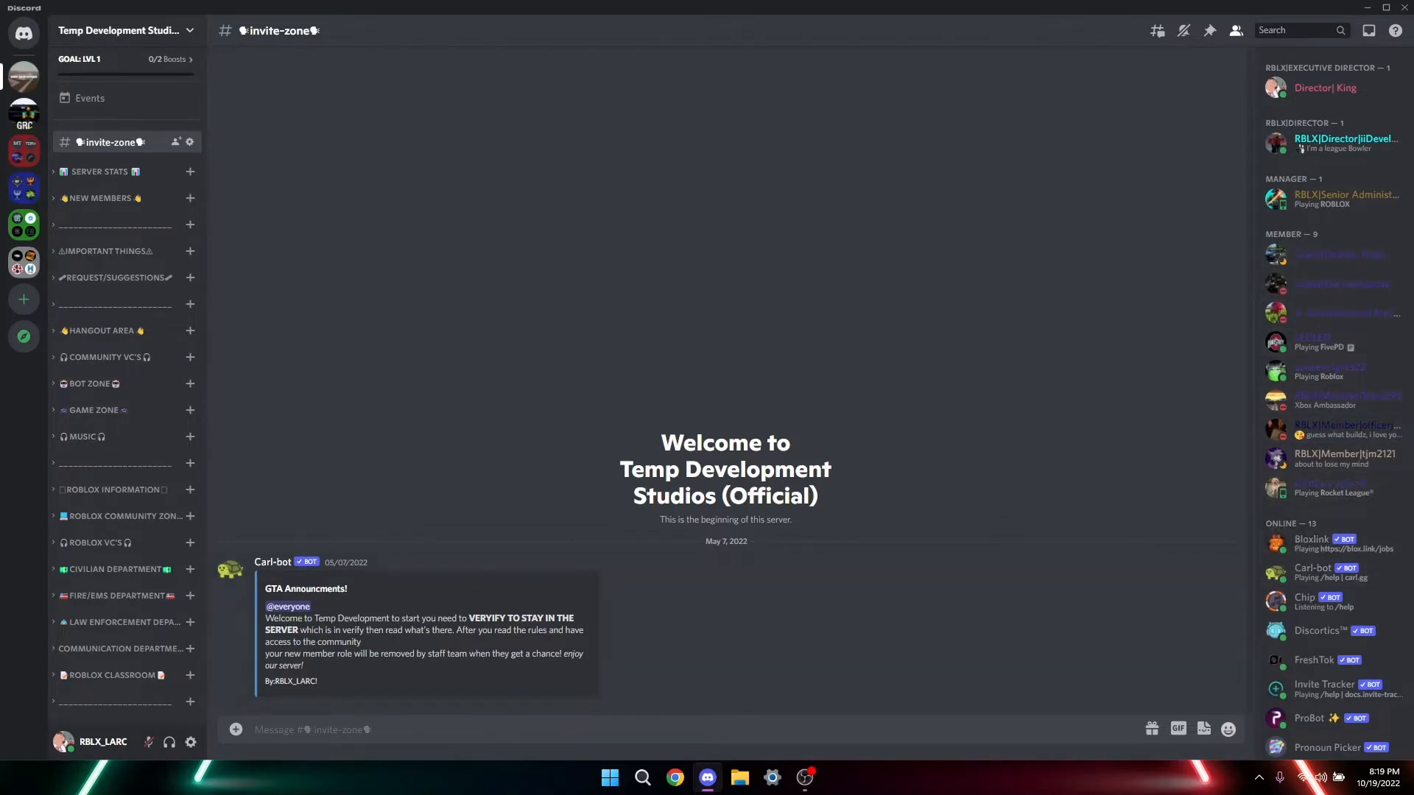
click(122, 30)
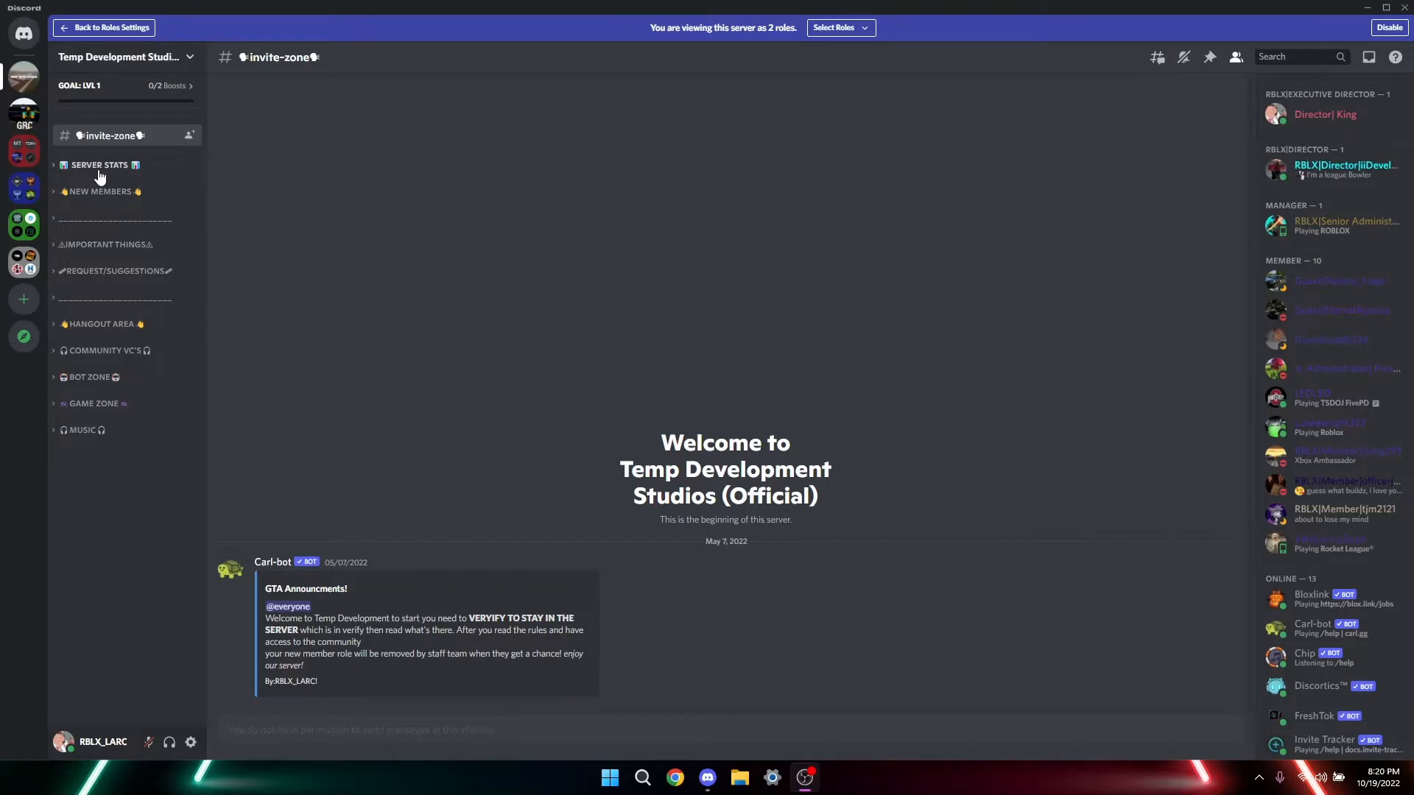
Step: Browse the NEW MEMBERS and IMPORTANT THINGS groups: verify, welcome and rules channels
click(99, 191)
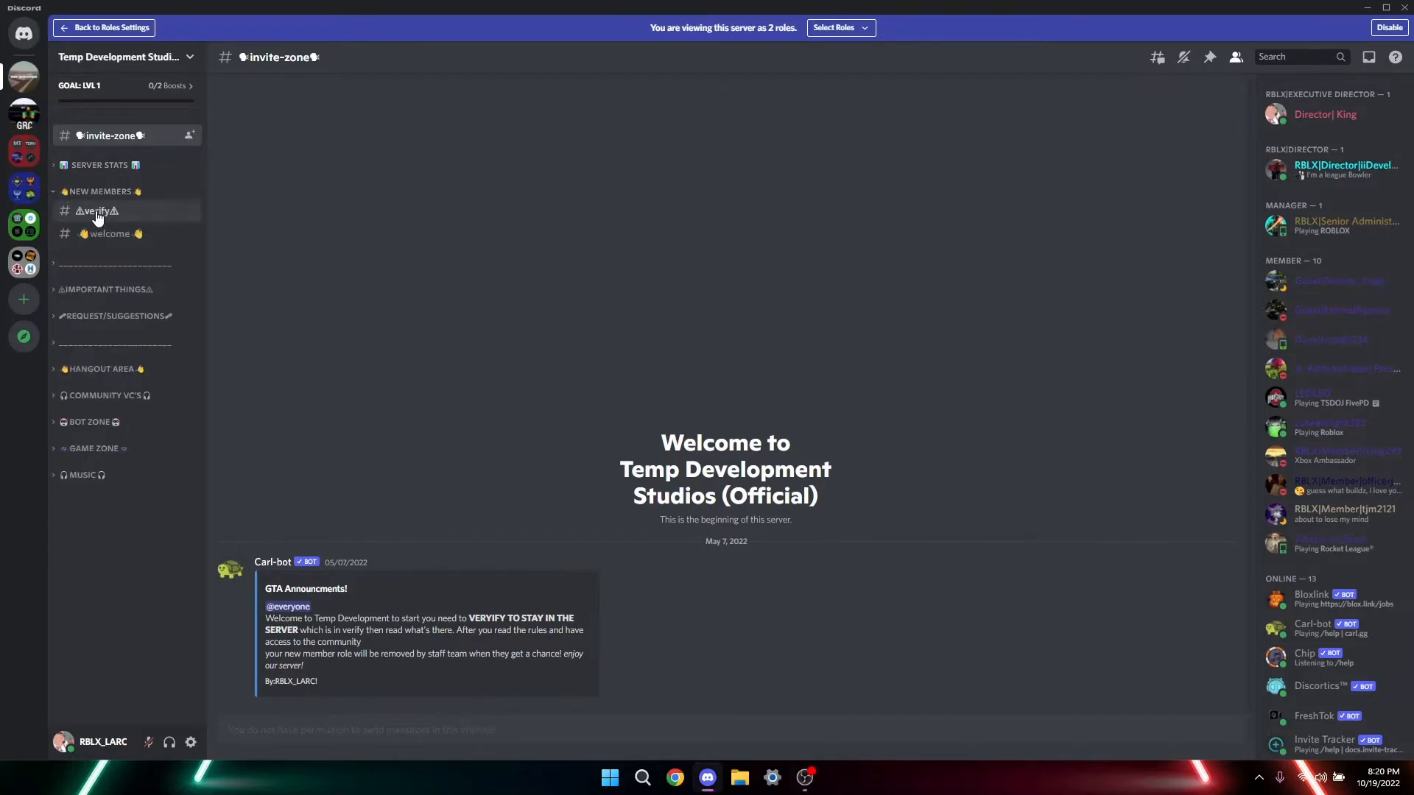
click(98, 211)
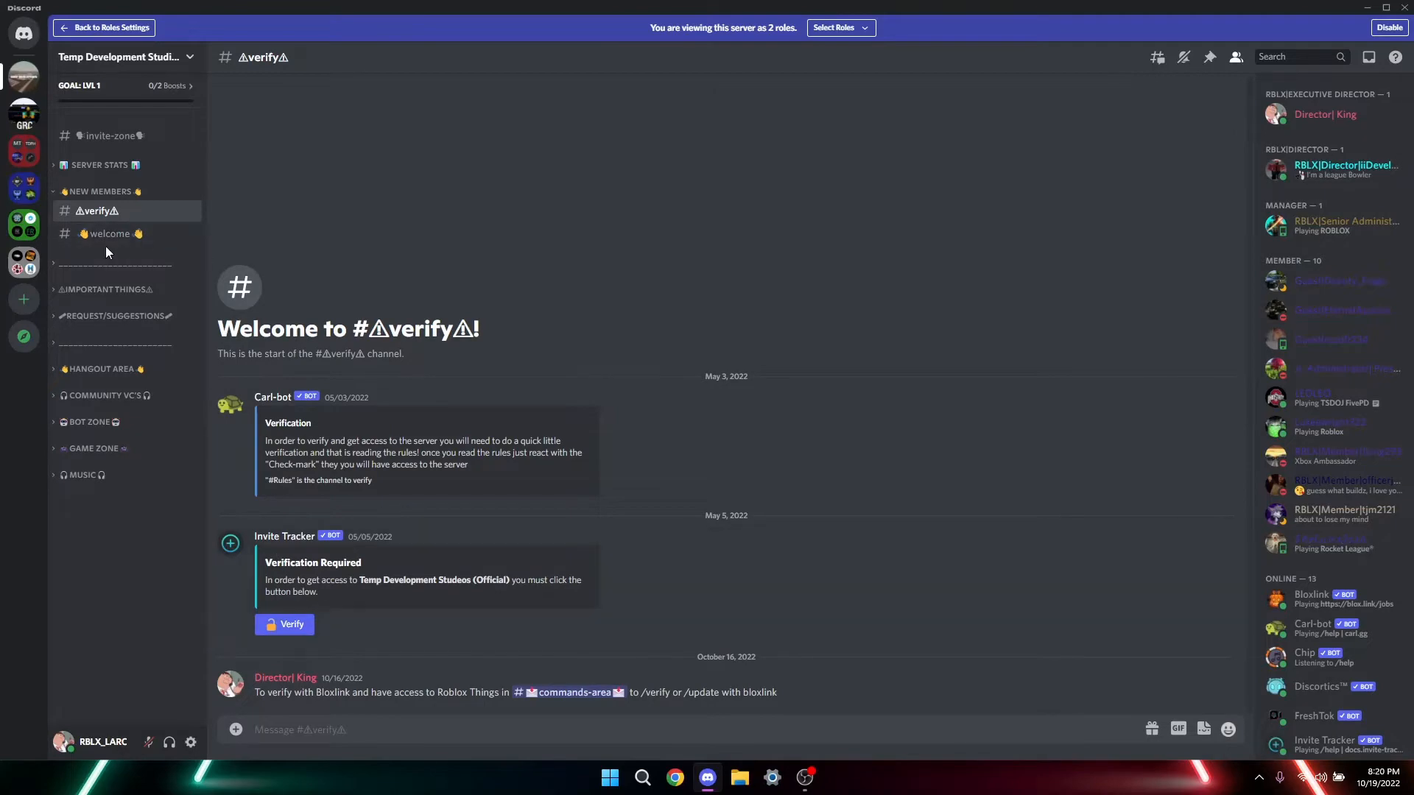
click(107, 234)
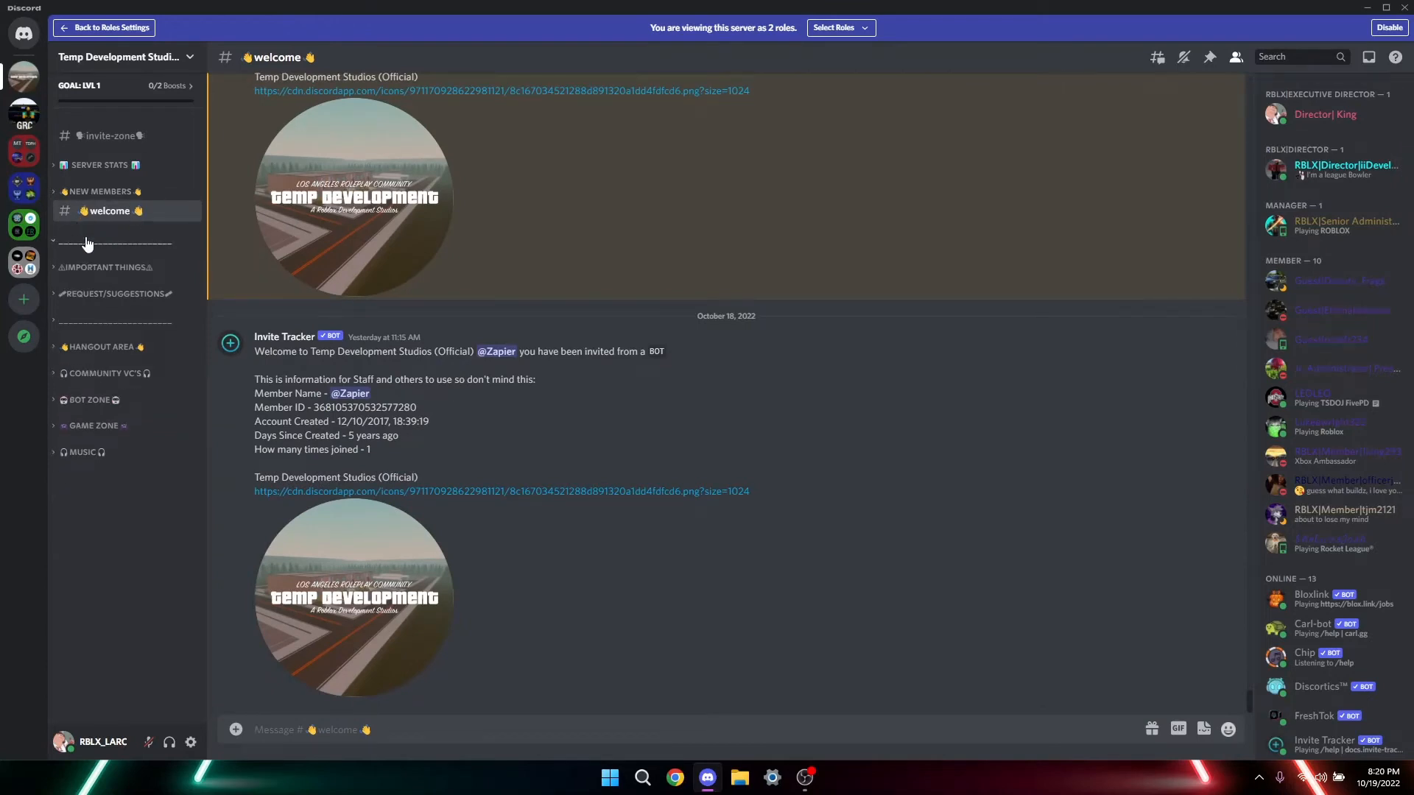
click(106, 266)
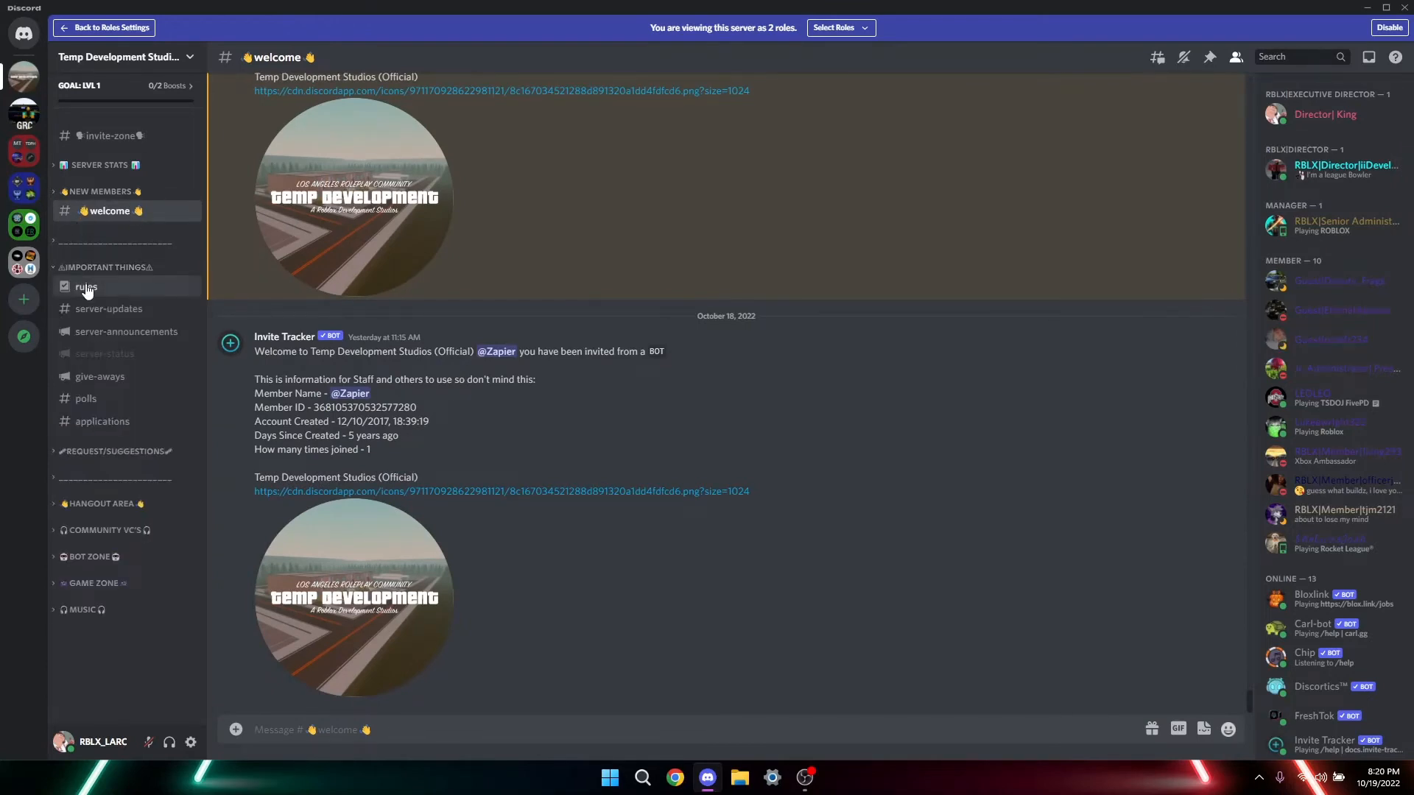
click(87, 287)
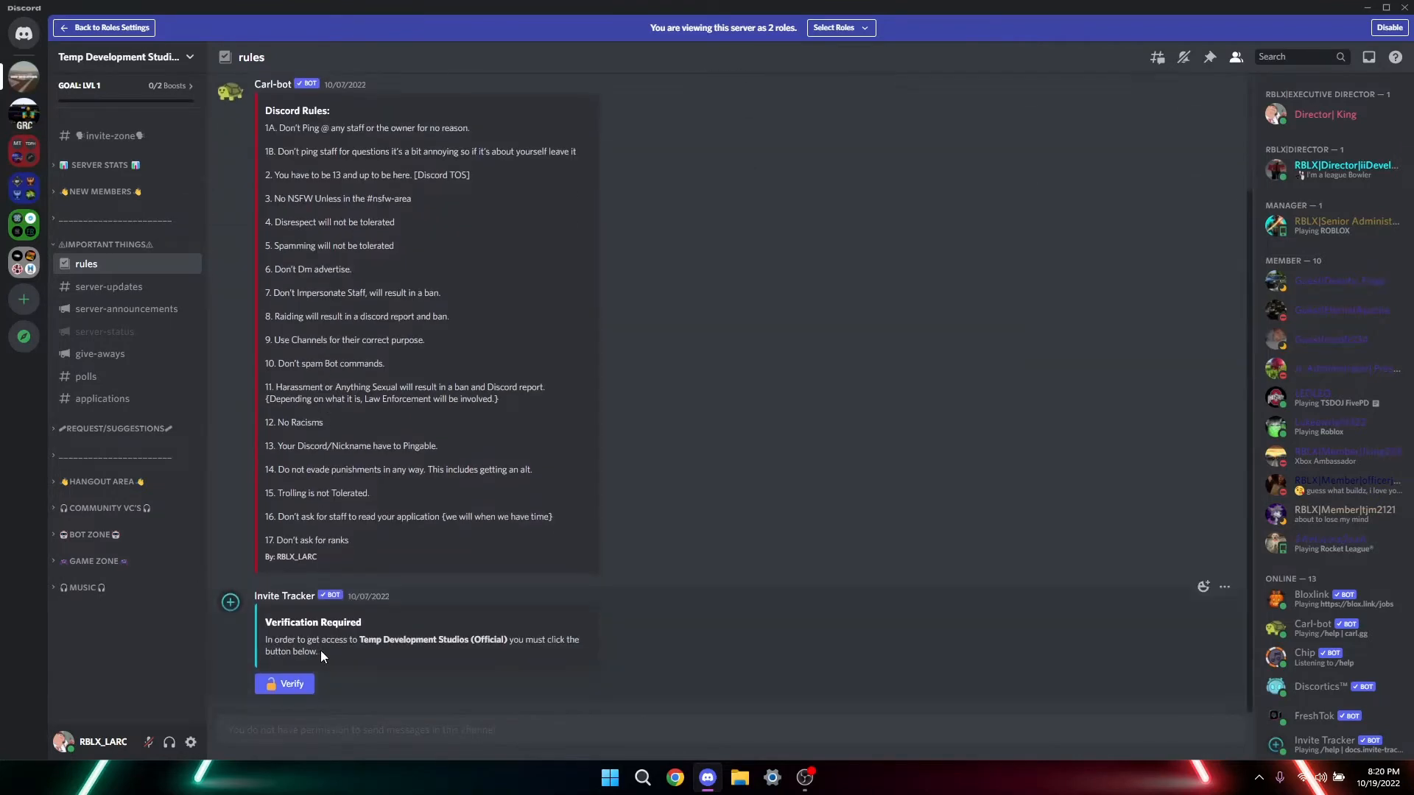
click(98, 210)
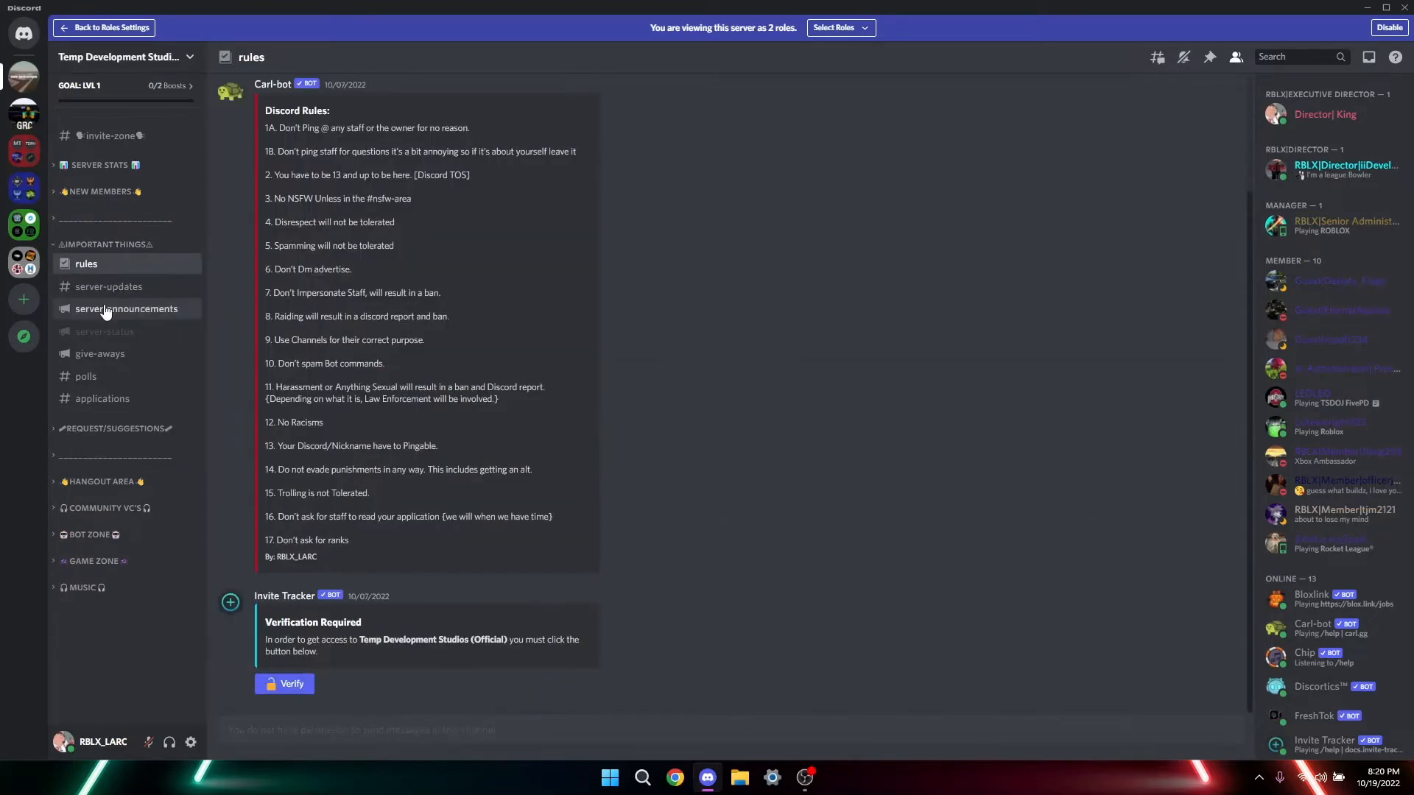
Step: Check server-announcements, give-aways, polls and applications, ending on role-request
click(126, 308)
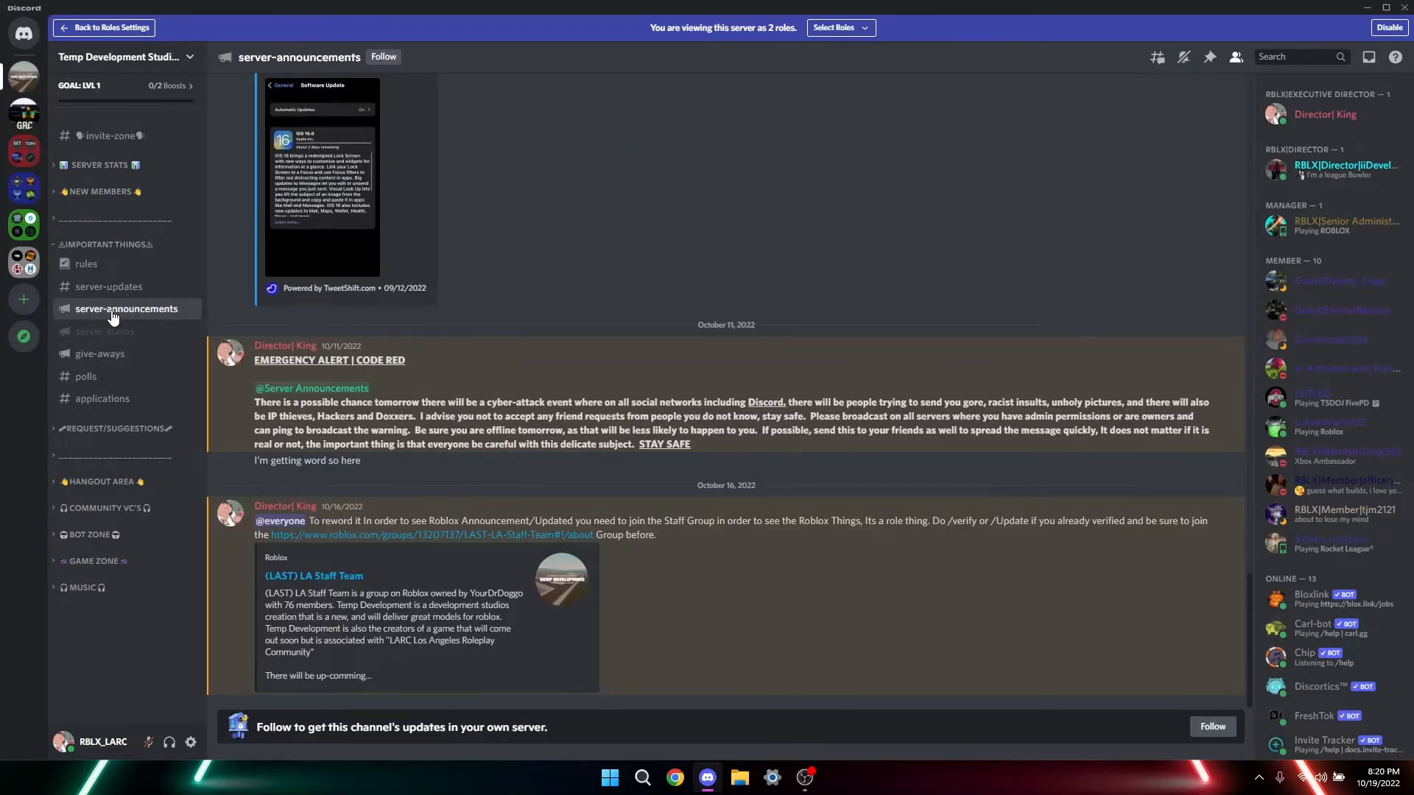
click(100, 354)
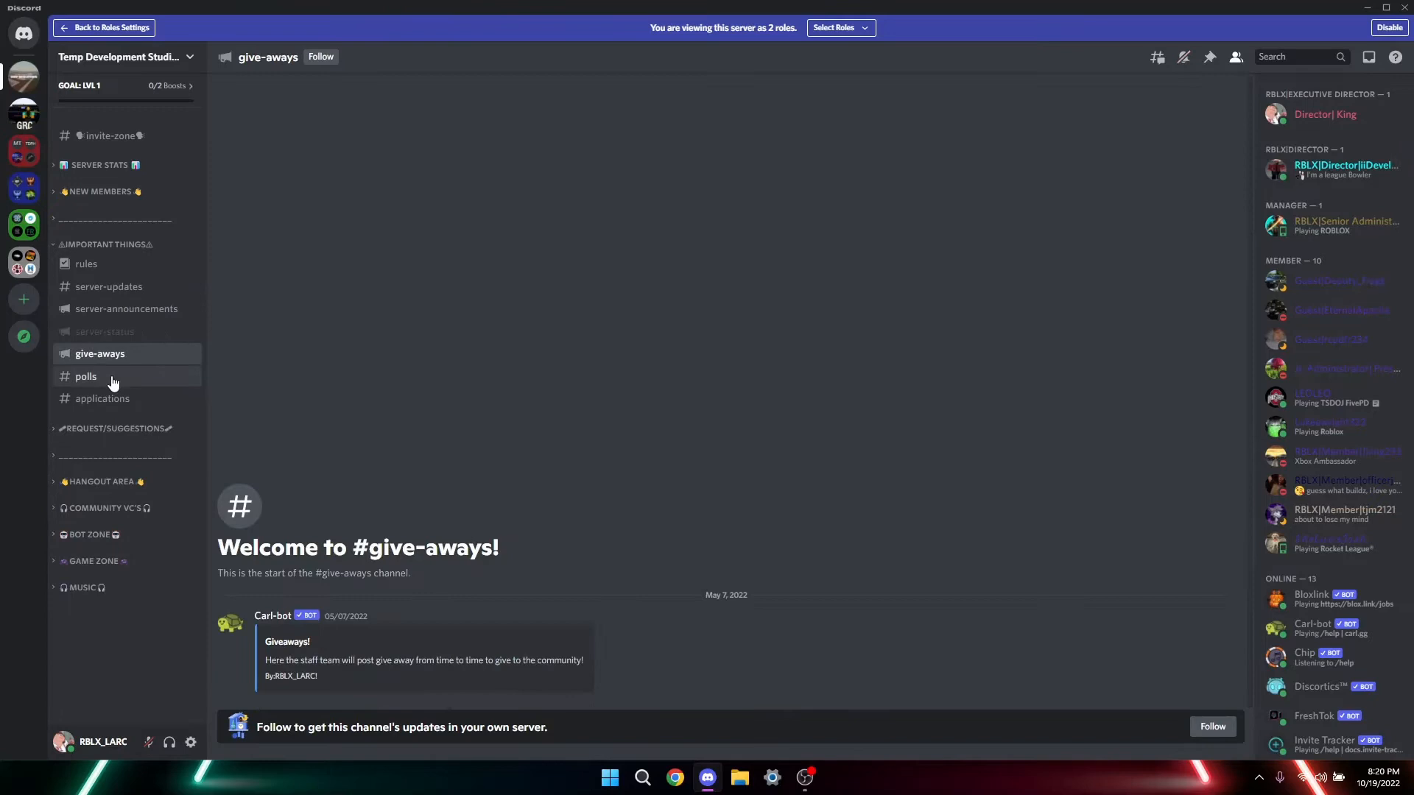
click(86, 375)
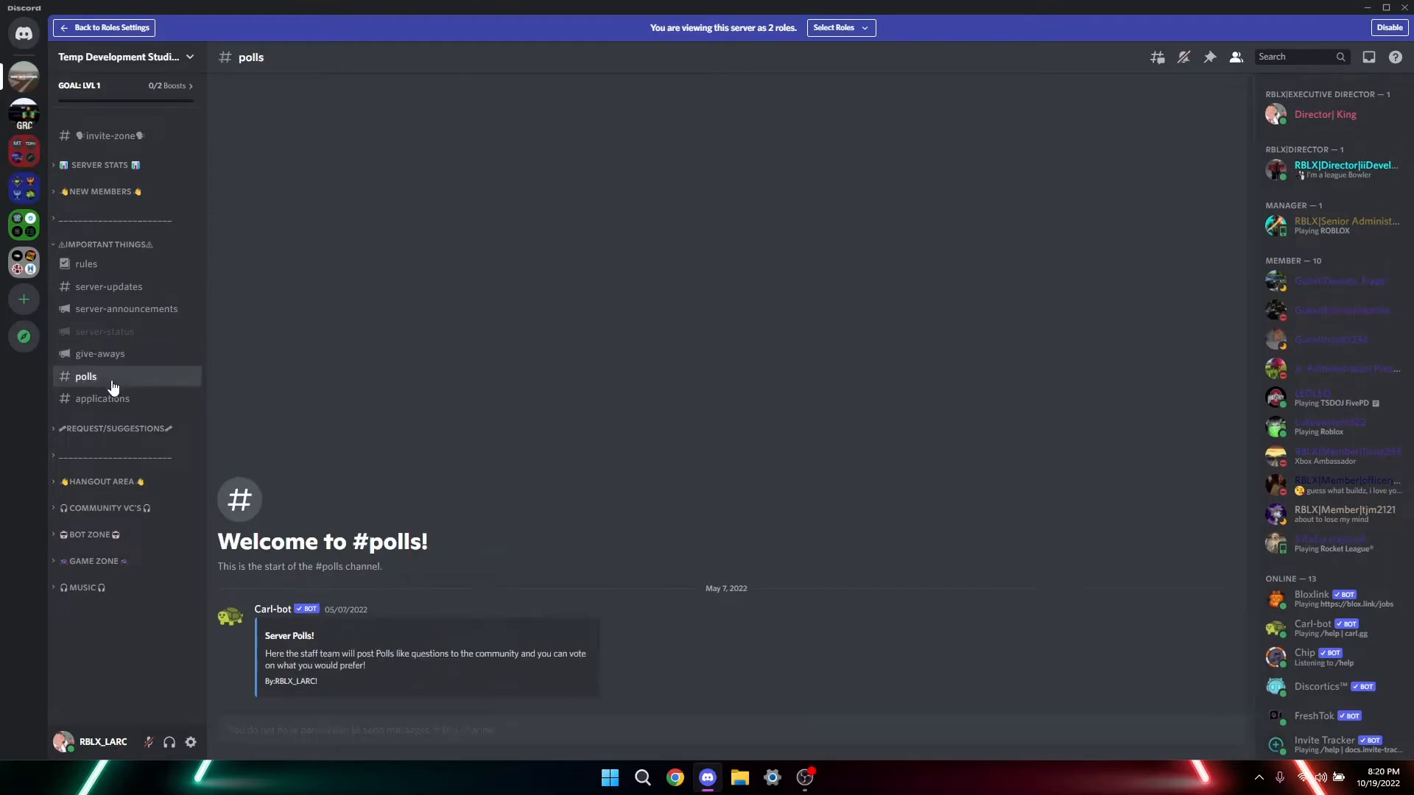
click(103, 397)
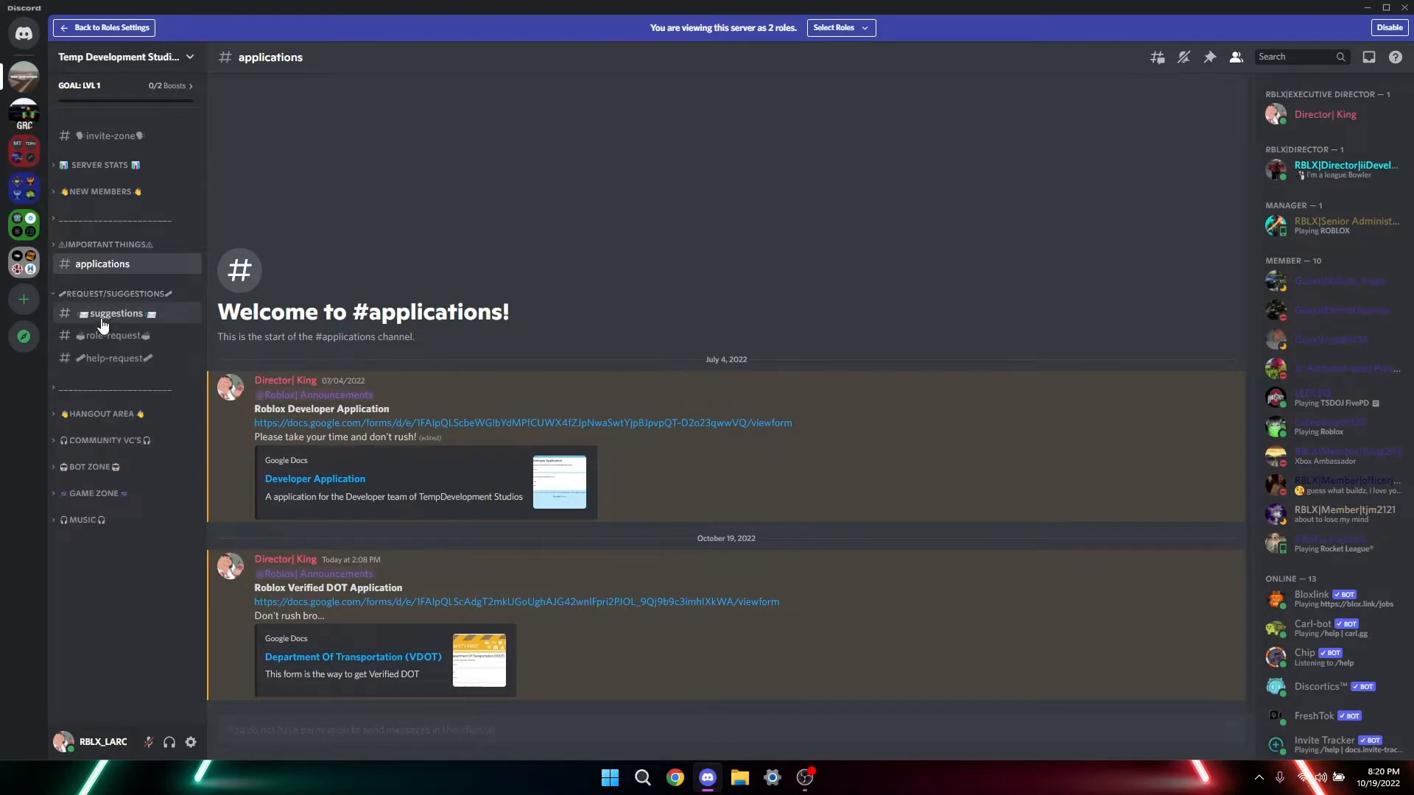
click(116, 334)
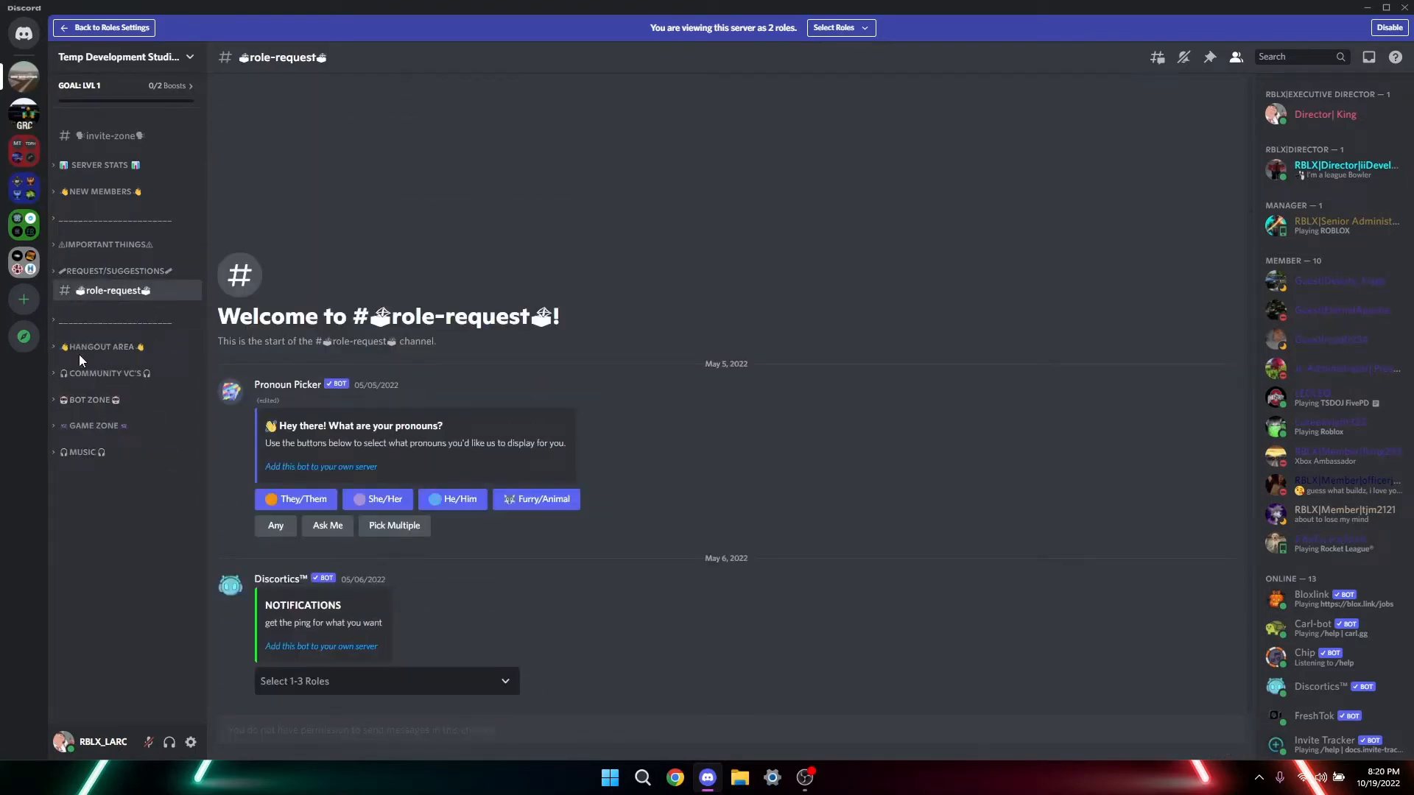
mouse_move(101, 346)
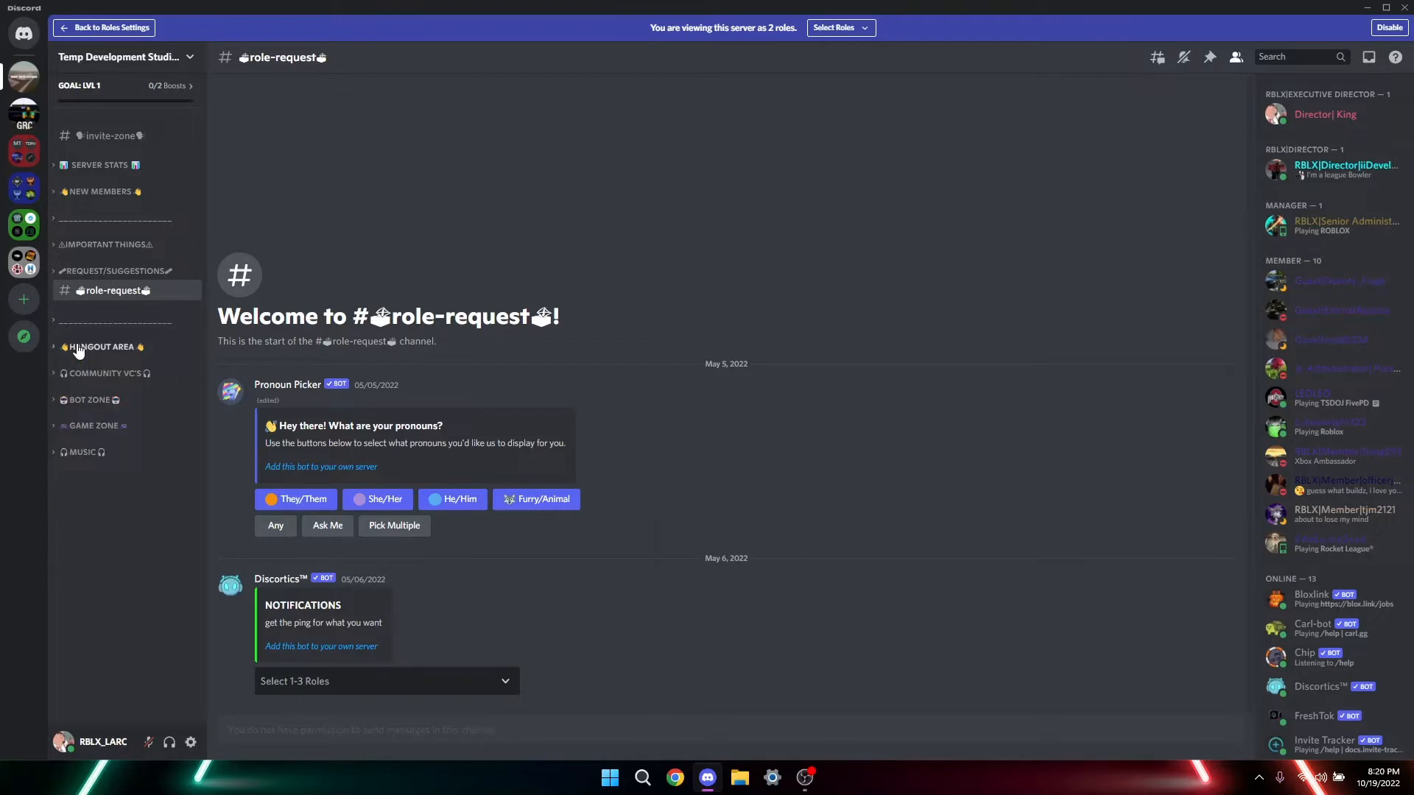
mouse_move(115, 347)
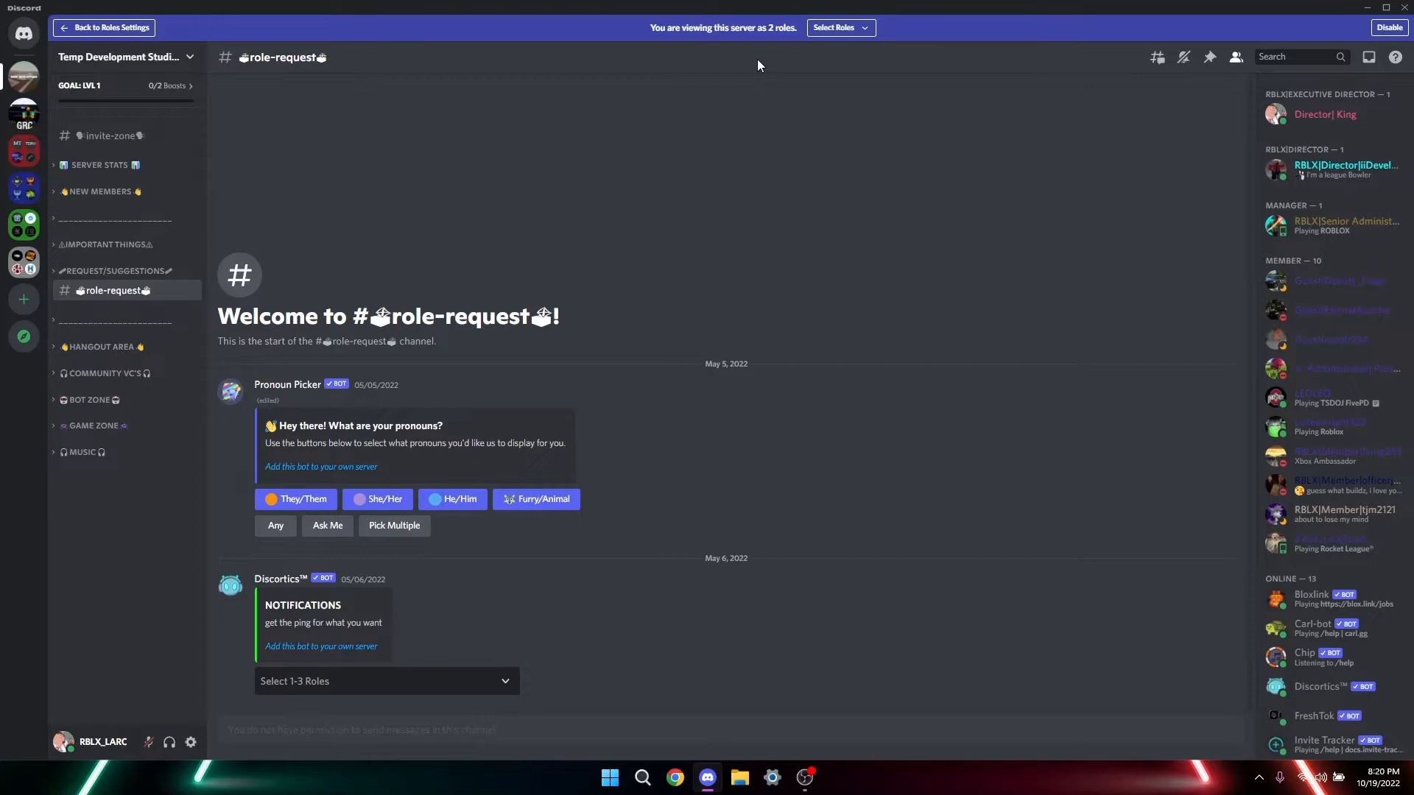
Step: Expand BOT ZONE and check the commands and commands-area channels, ending on commands-area
click(106, 245)
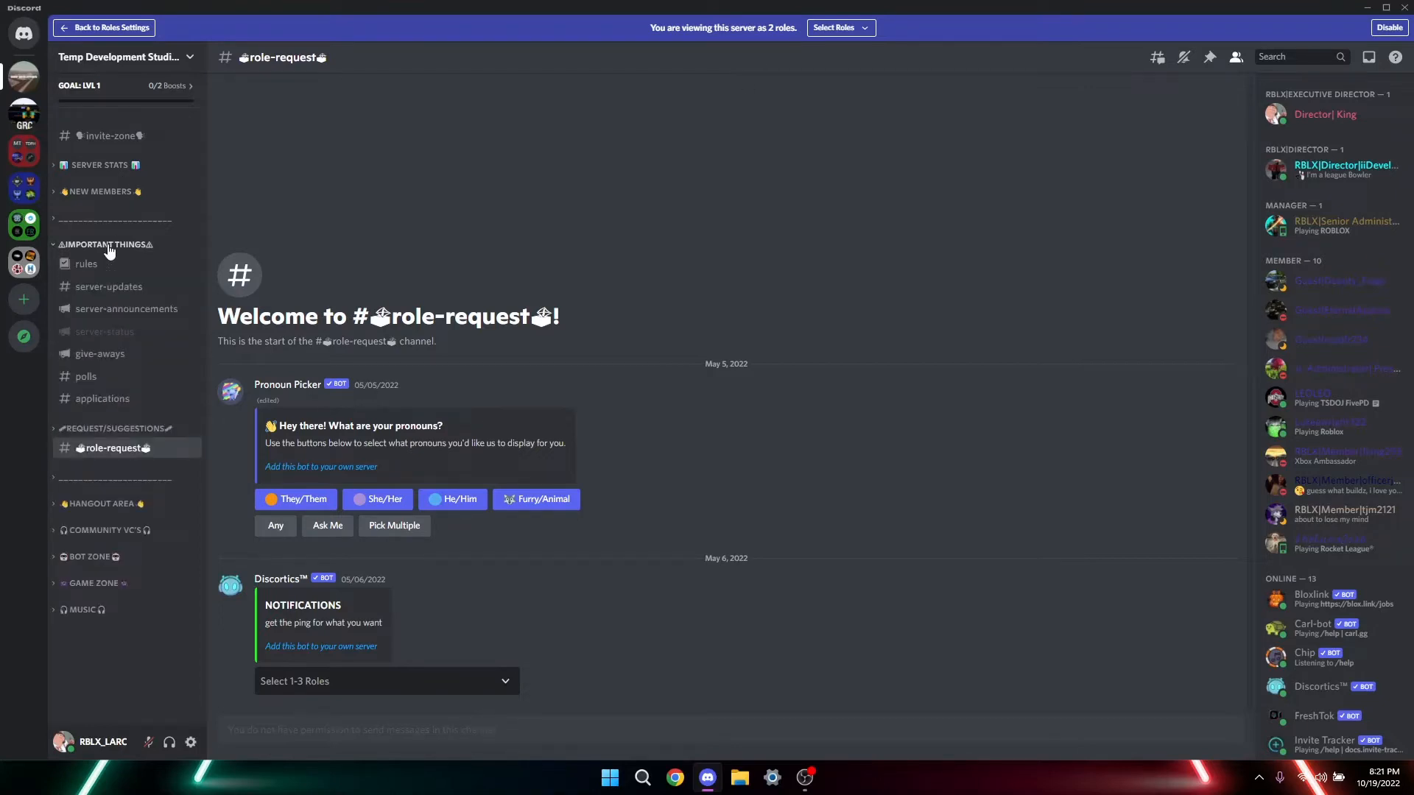
click(106, 243)
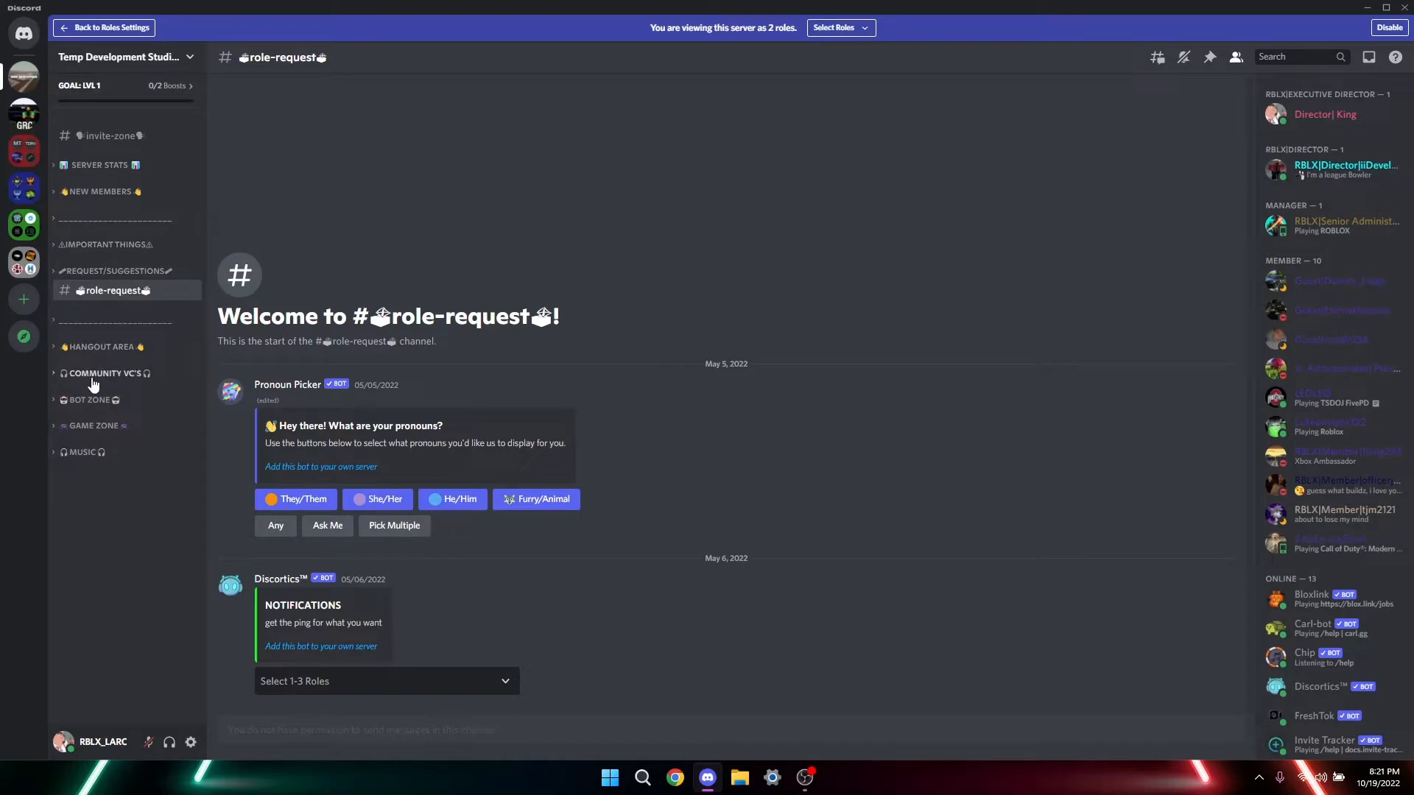
click(90, 399)
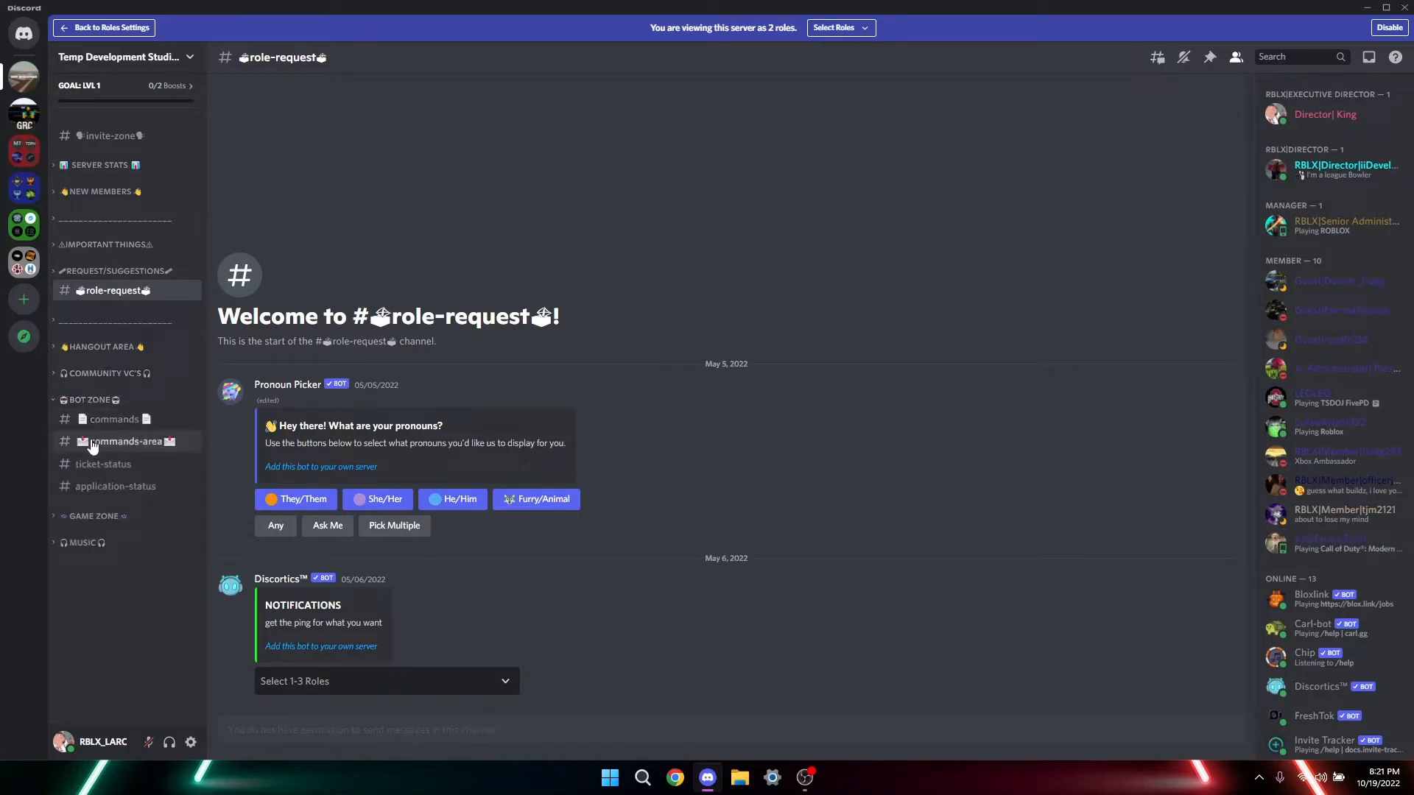
click(126, 440)
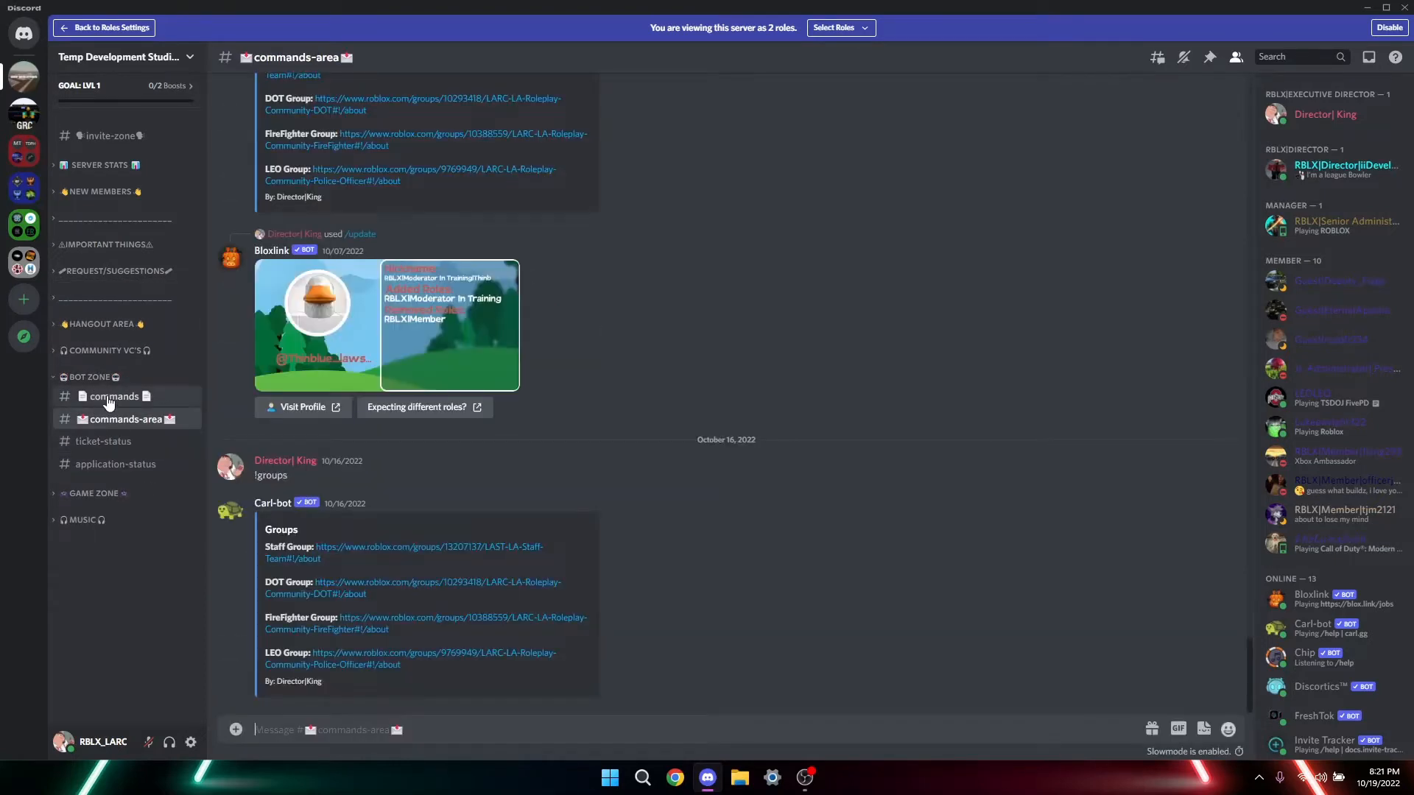
click(113, 396)
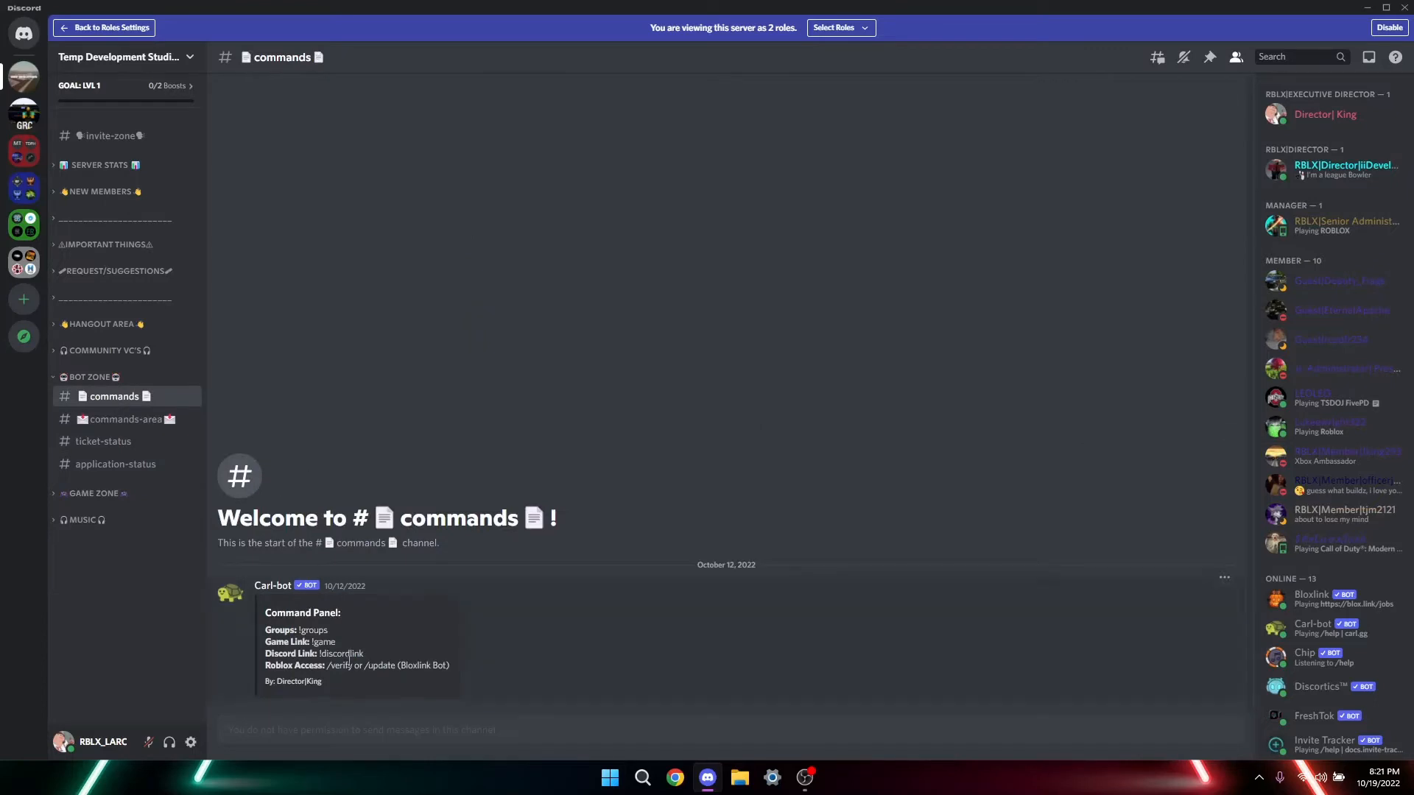
mouse_move(287, 503)
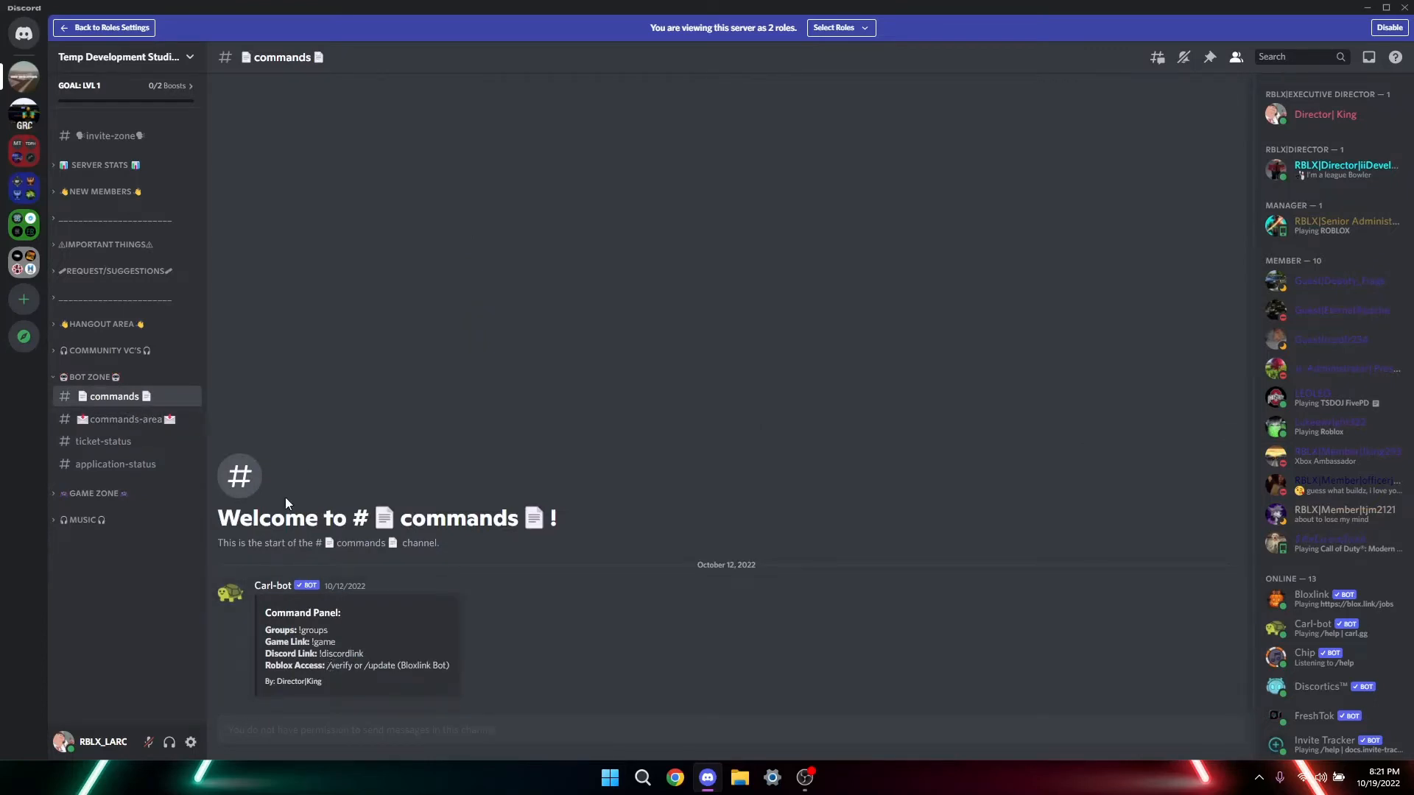
double_click(338, 665)
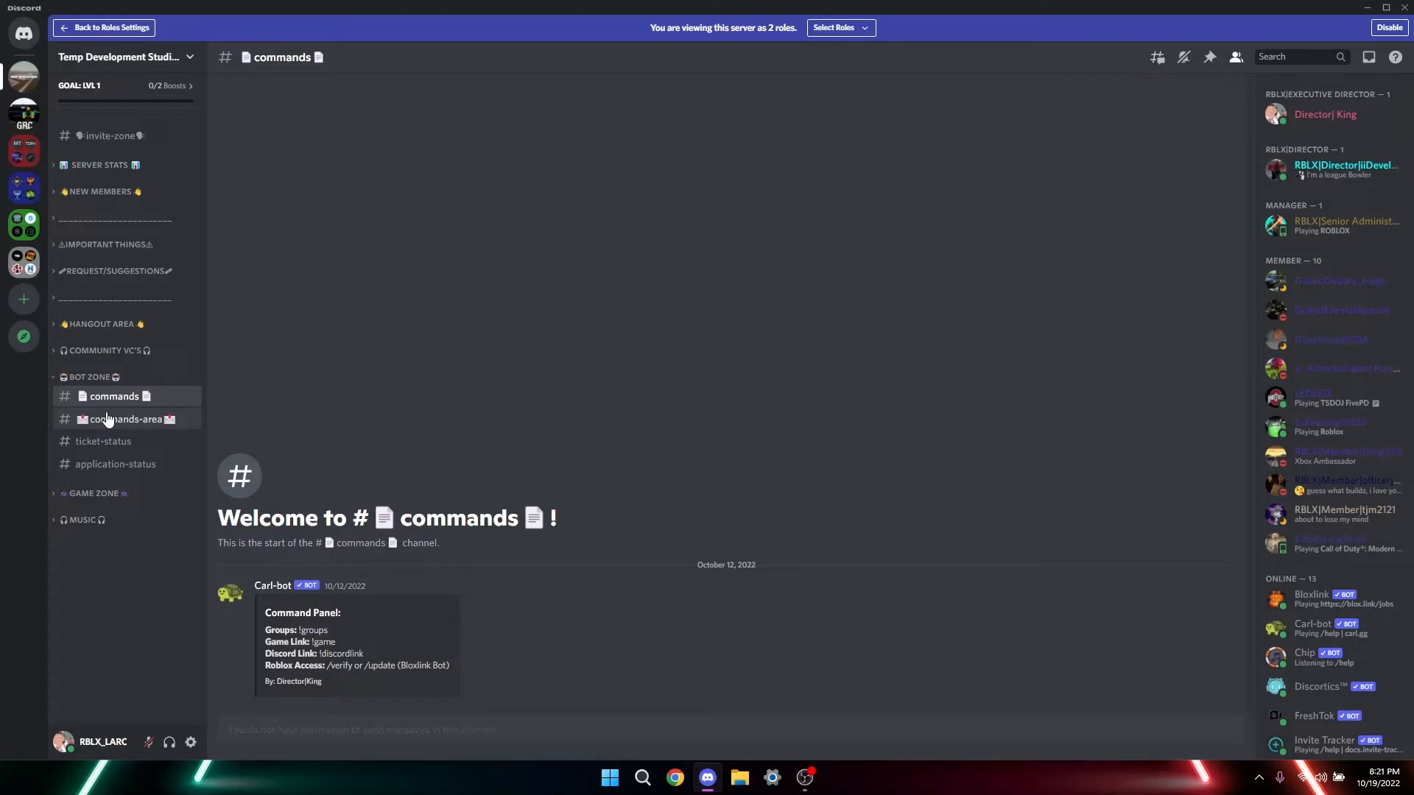
click(127, 420)
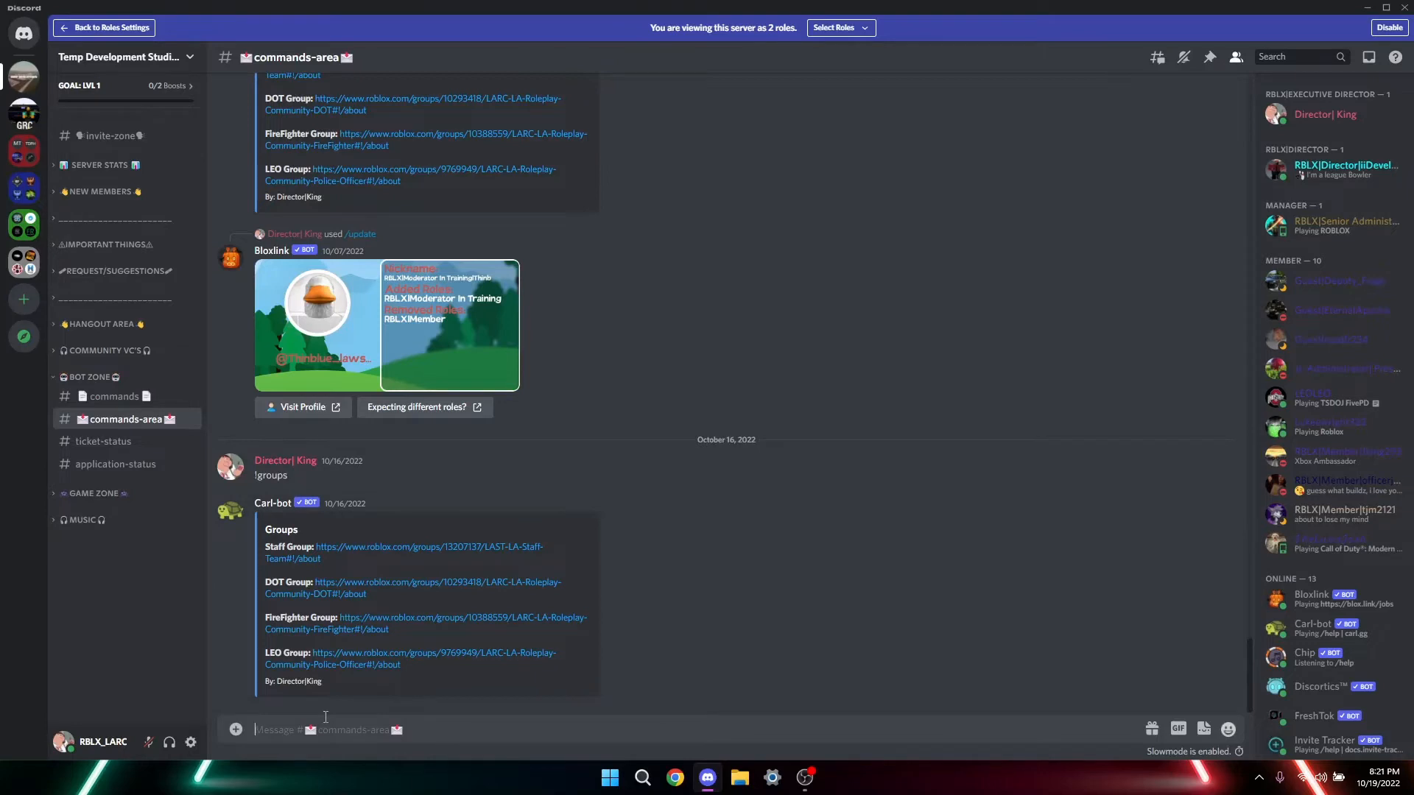
Step: Run Bloxlink's /verify command in commands-area
text(/v)
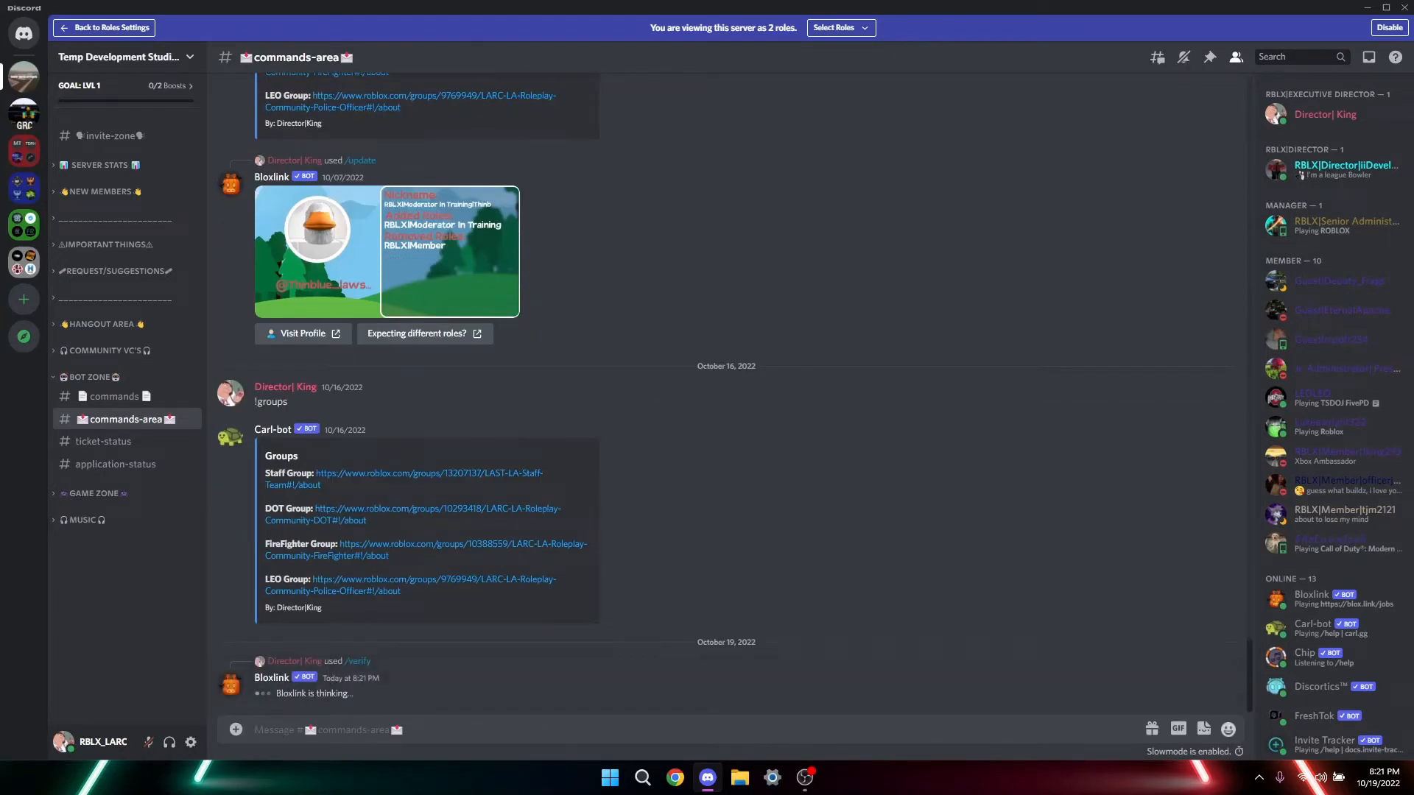
mouse_move(355, 684)
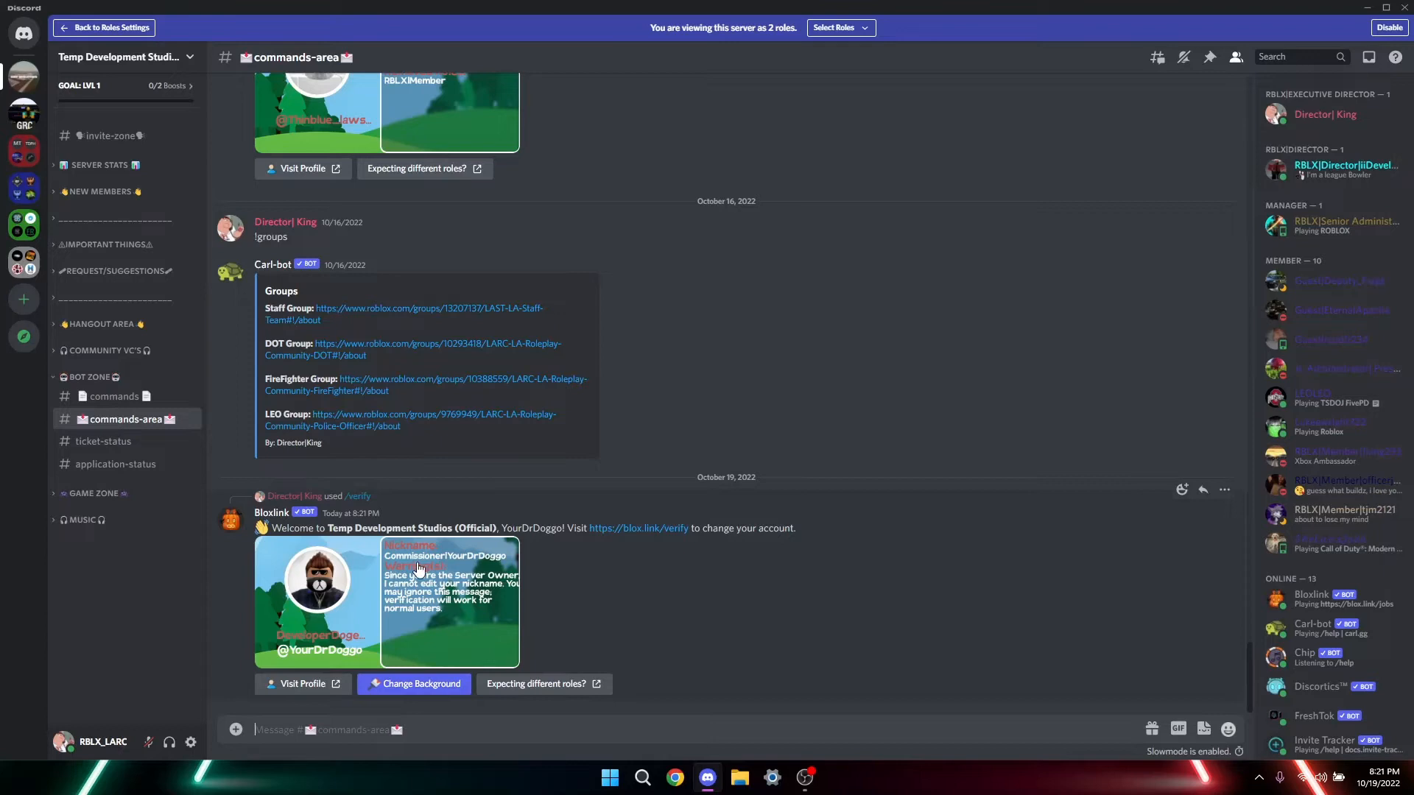
mouse_move(1325, 115)
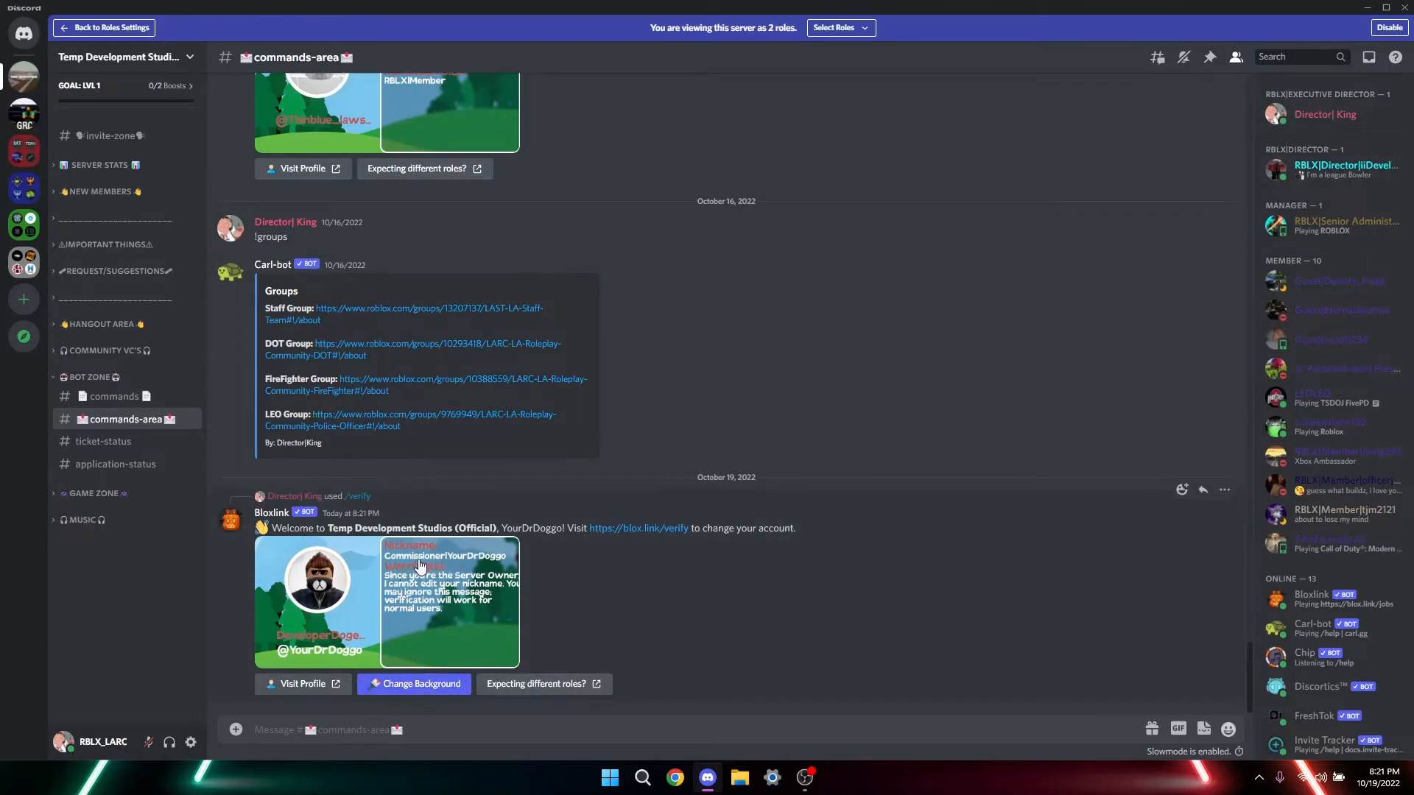
mouse_move(365, 701)
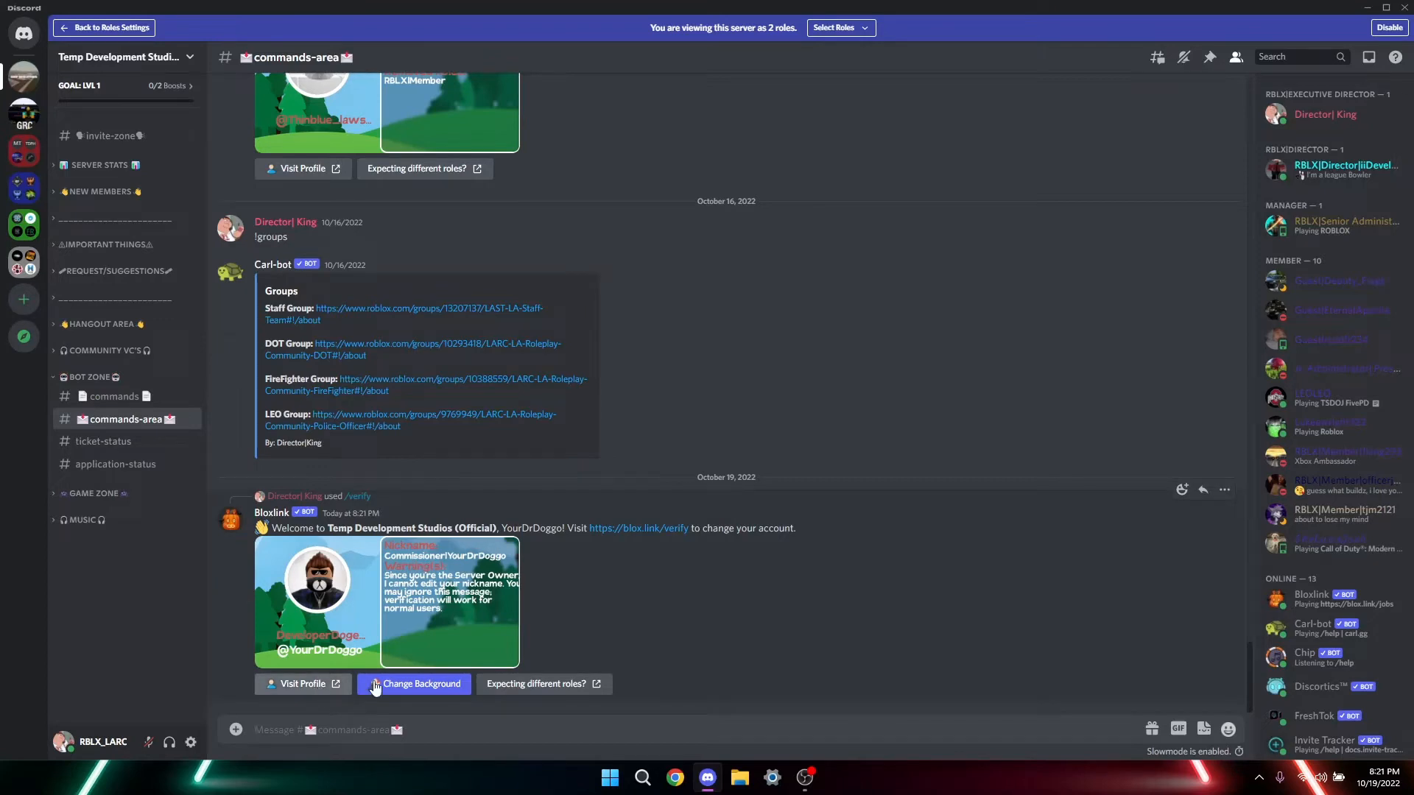
mouse_move(637, 527)
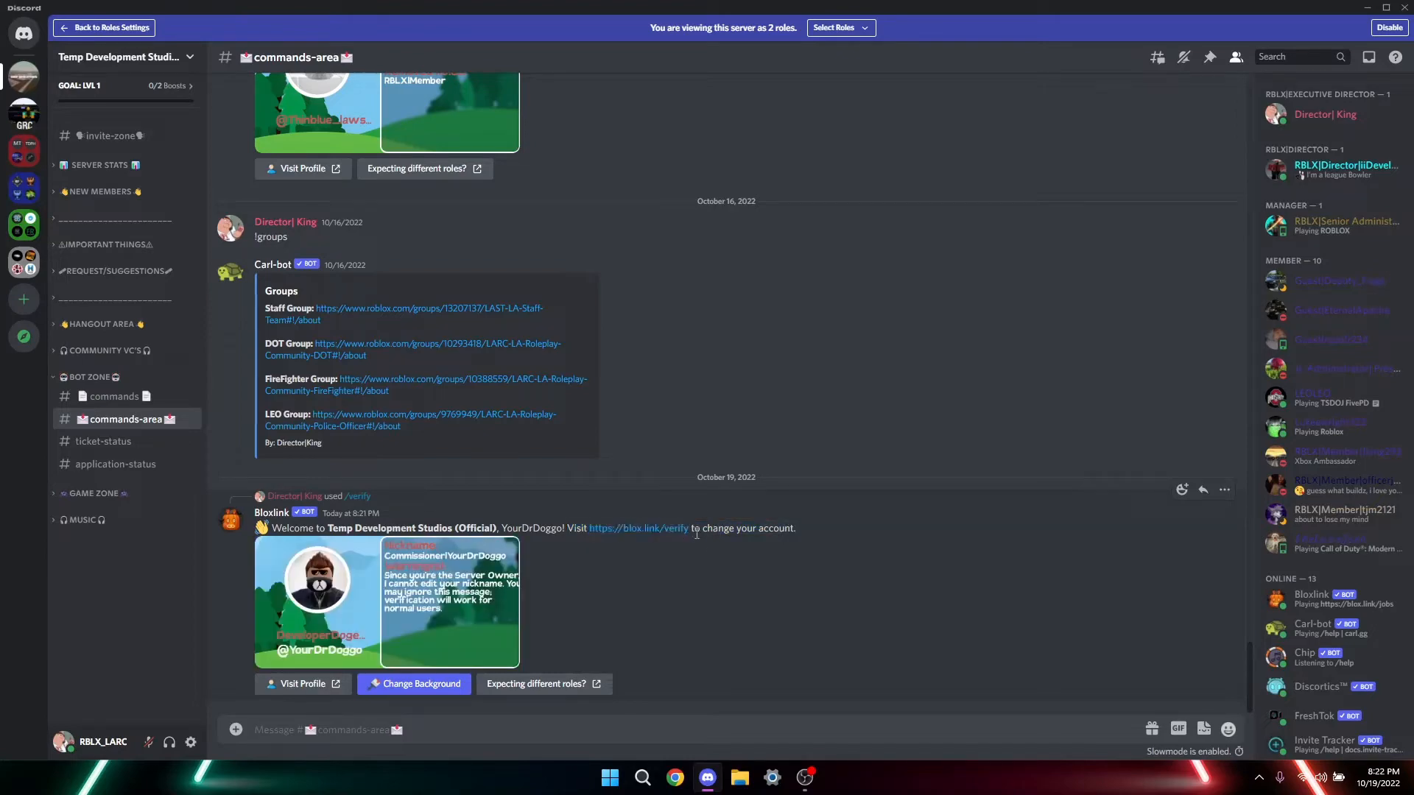
Step: Follow the blox.link/verify link and start entering the Roblox username 'YourDr'
click(636, 527)
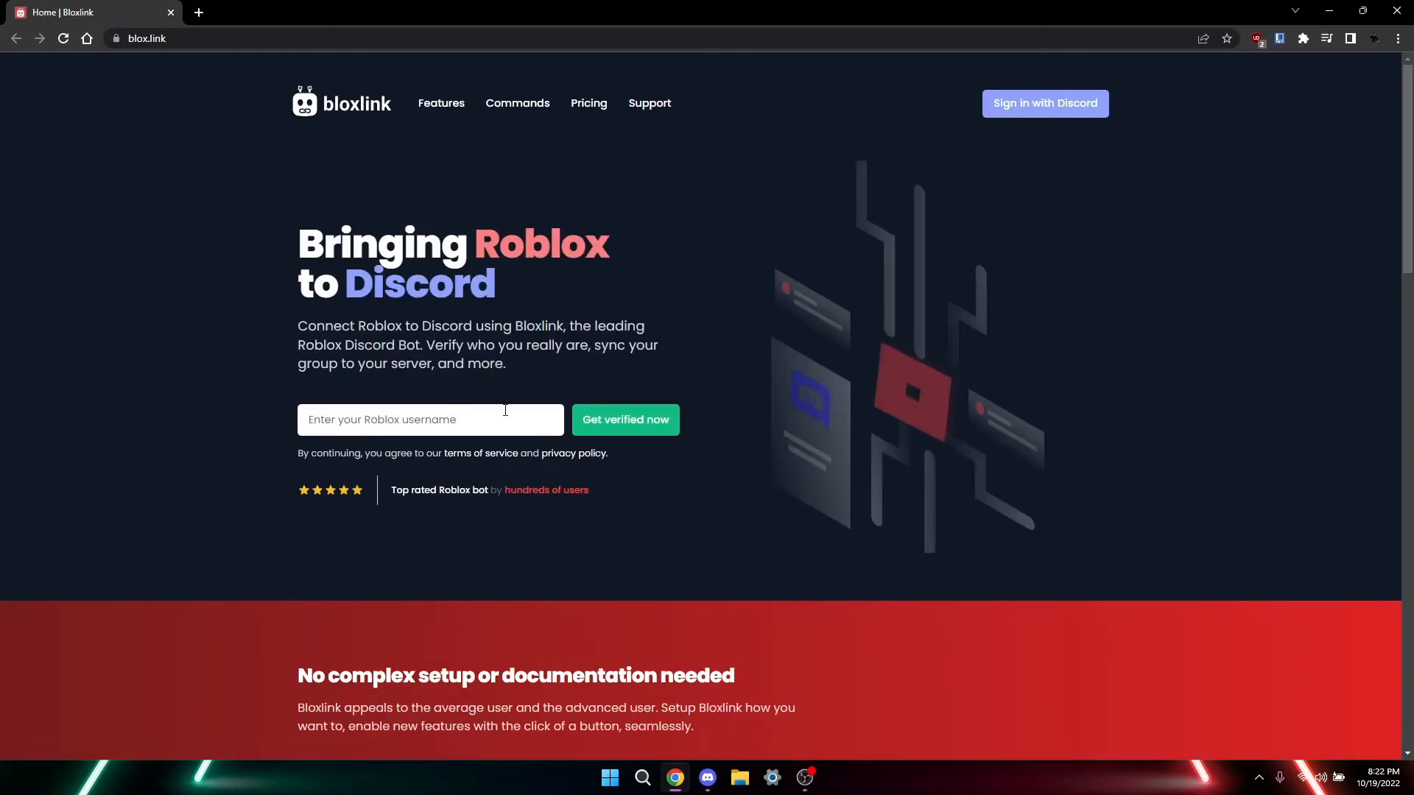
mouse_move(1025, 122)
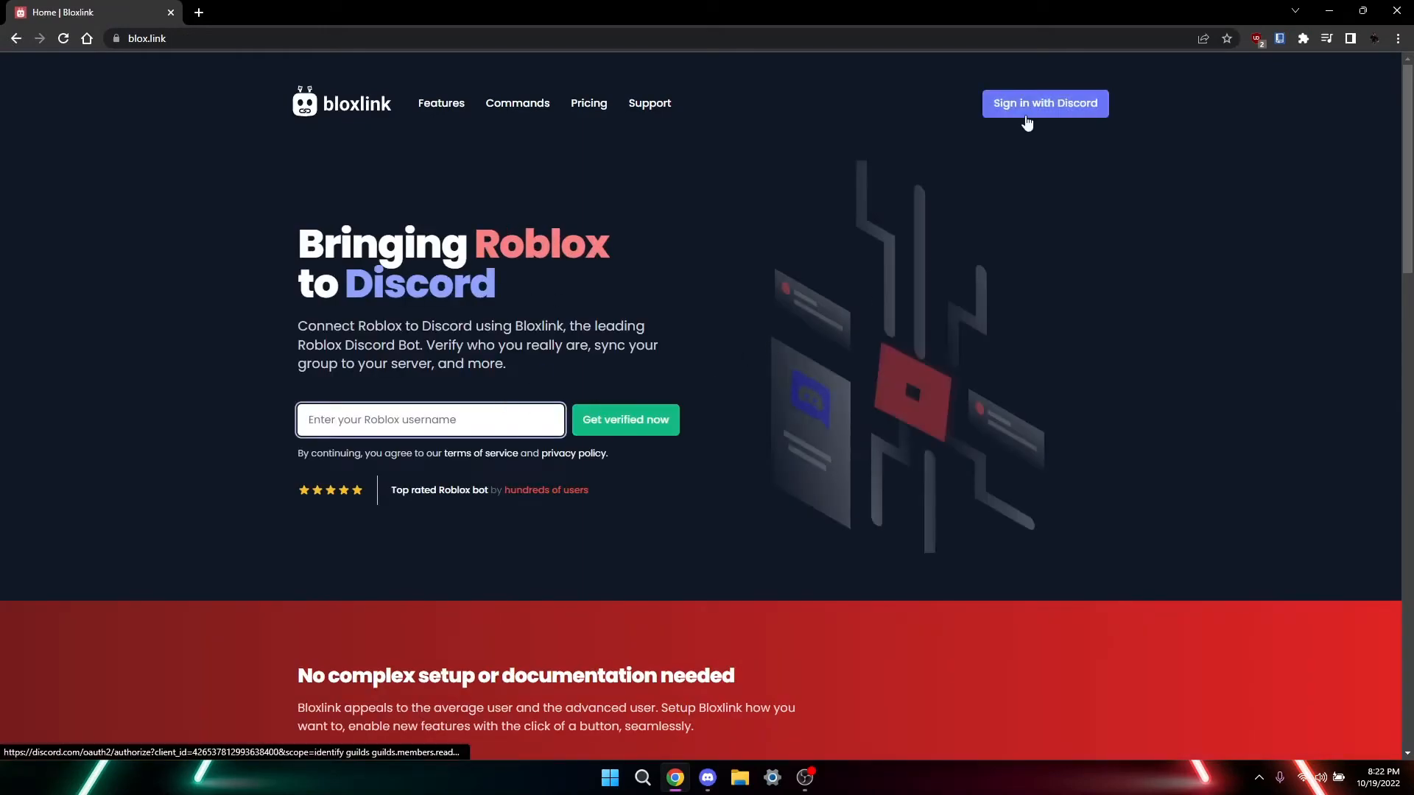
mouse_move(515, 420)
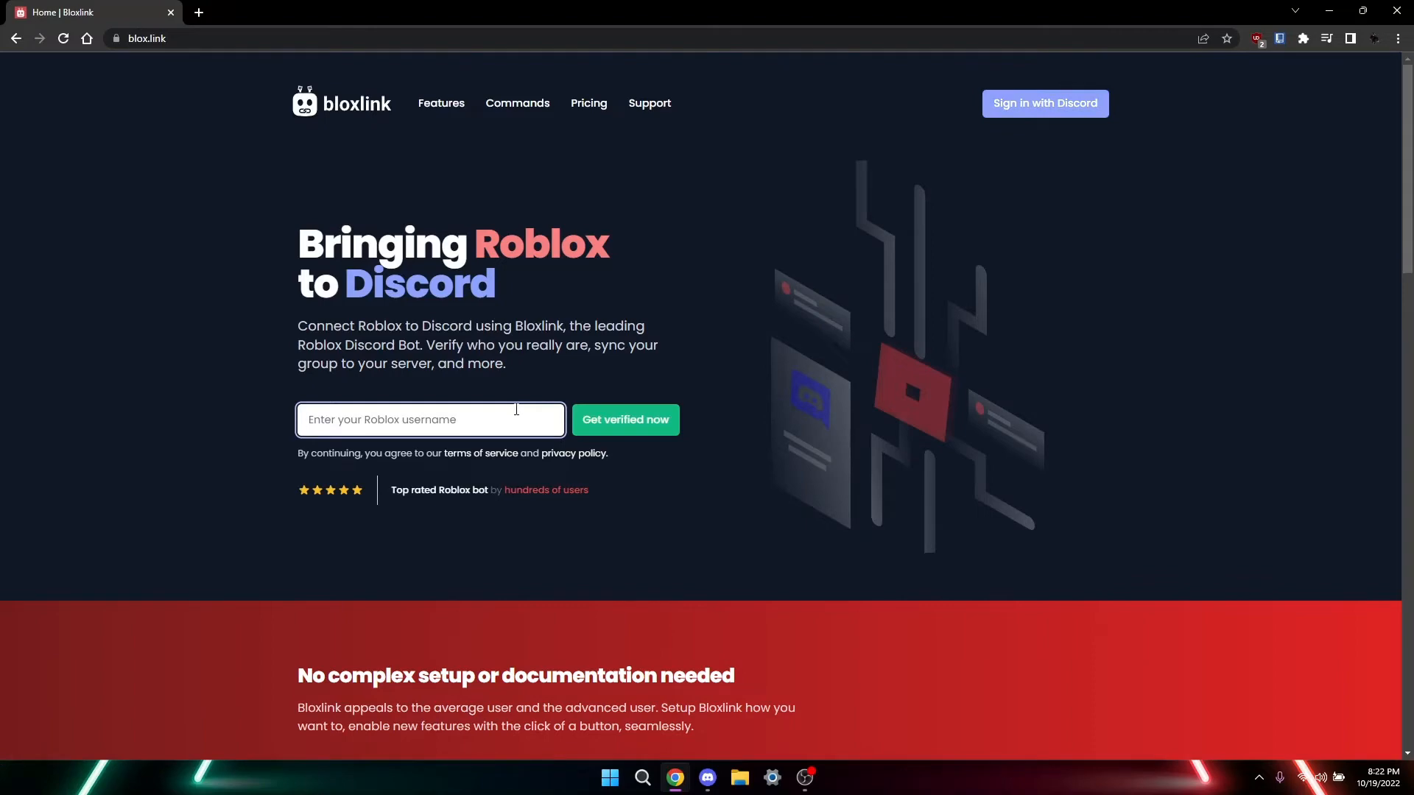
text(YourD)
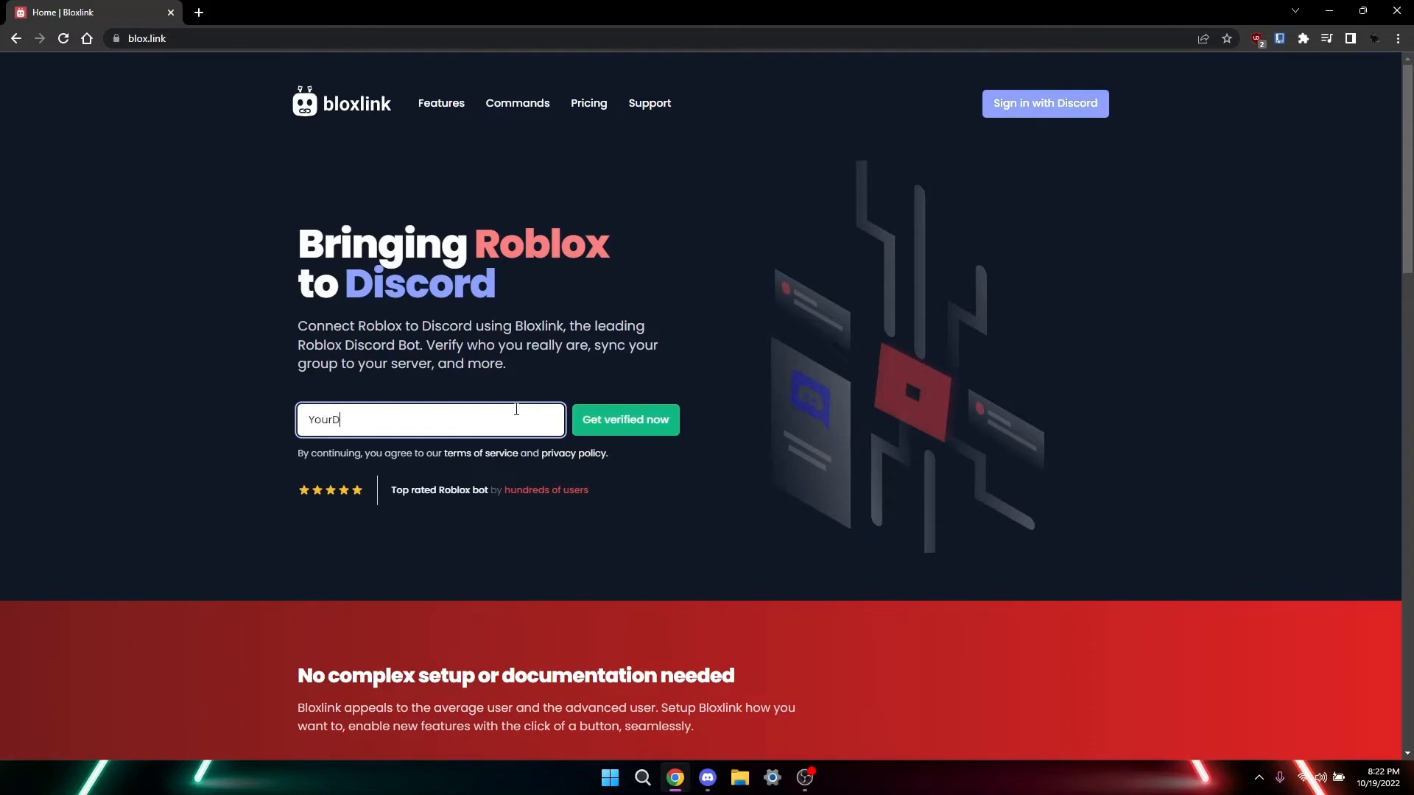
text(r)
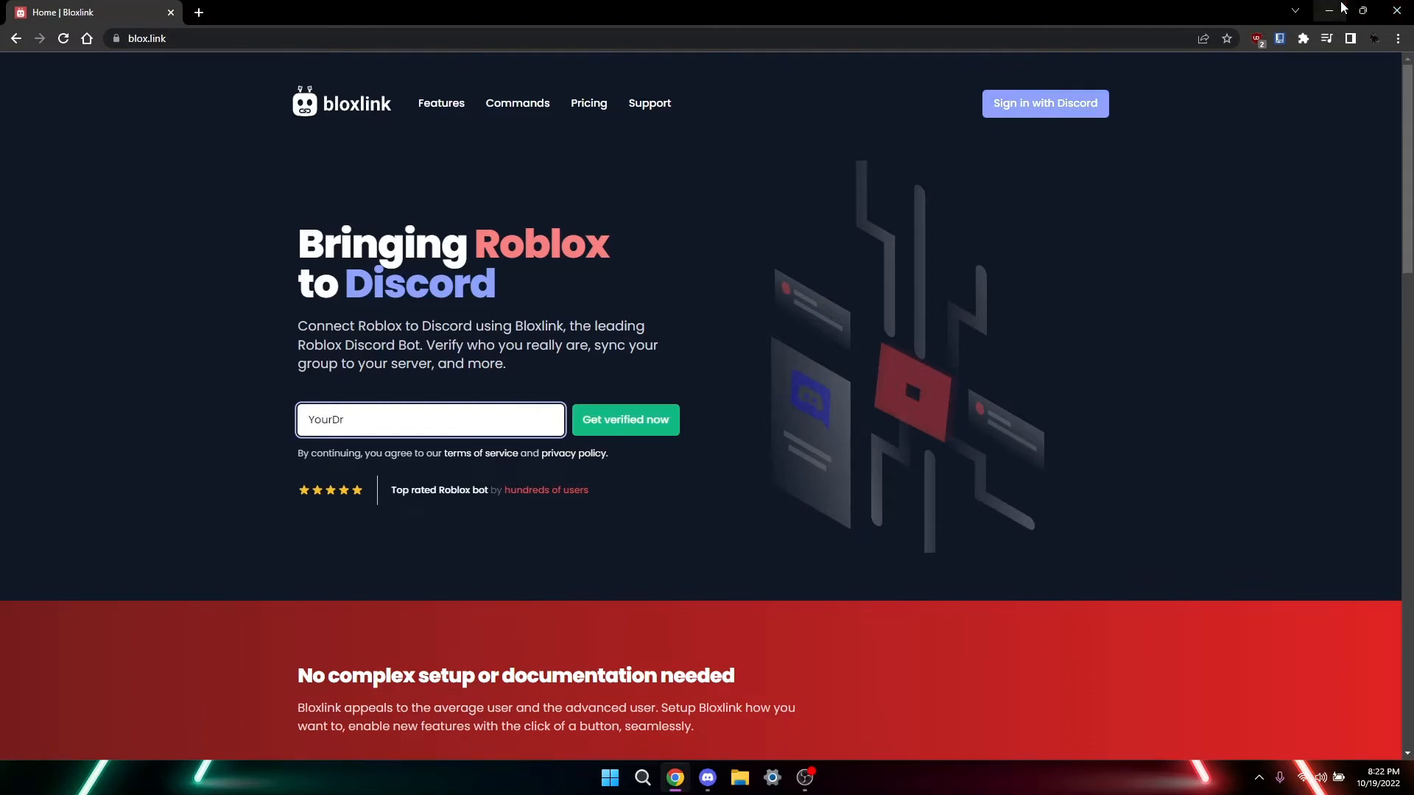
Step: Back in Discord, bring up and scroll the Bloxlink slash-command list
click(705, 776)
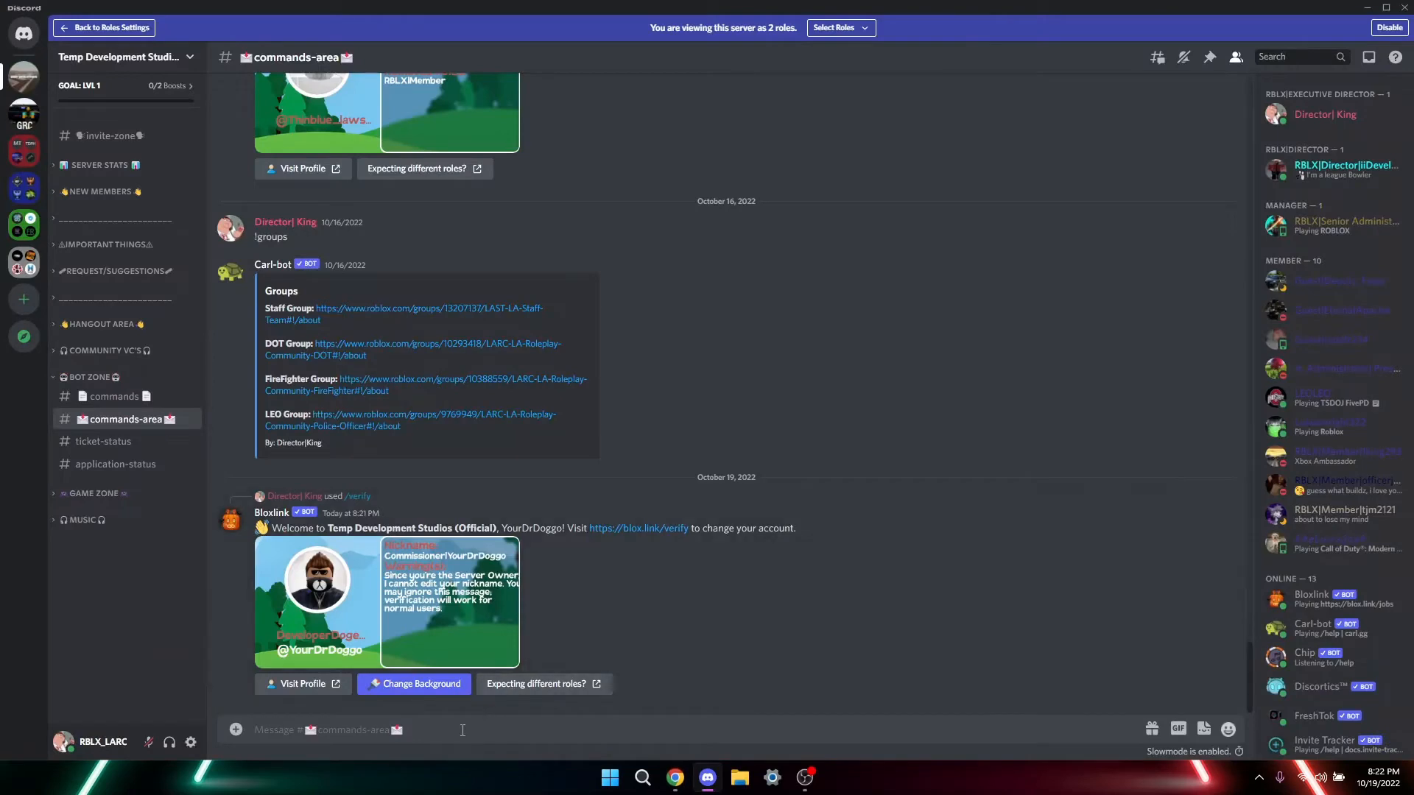
text(/un)
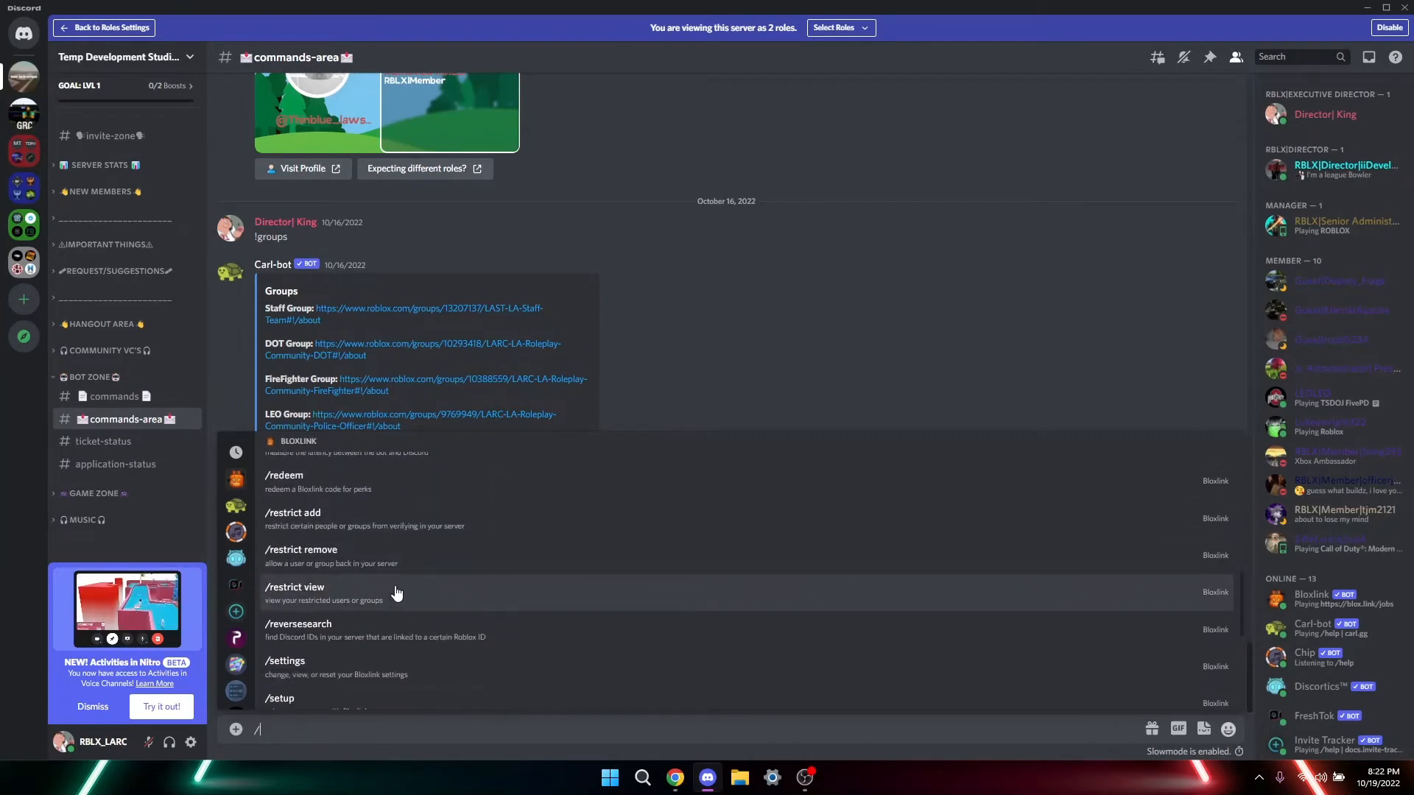
scroll(down, 3)
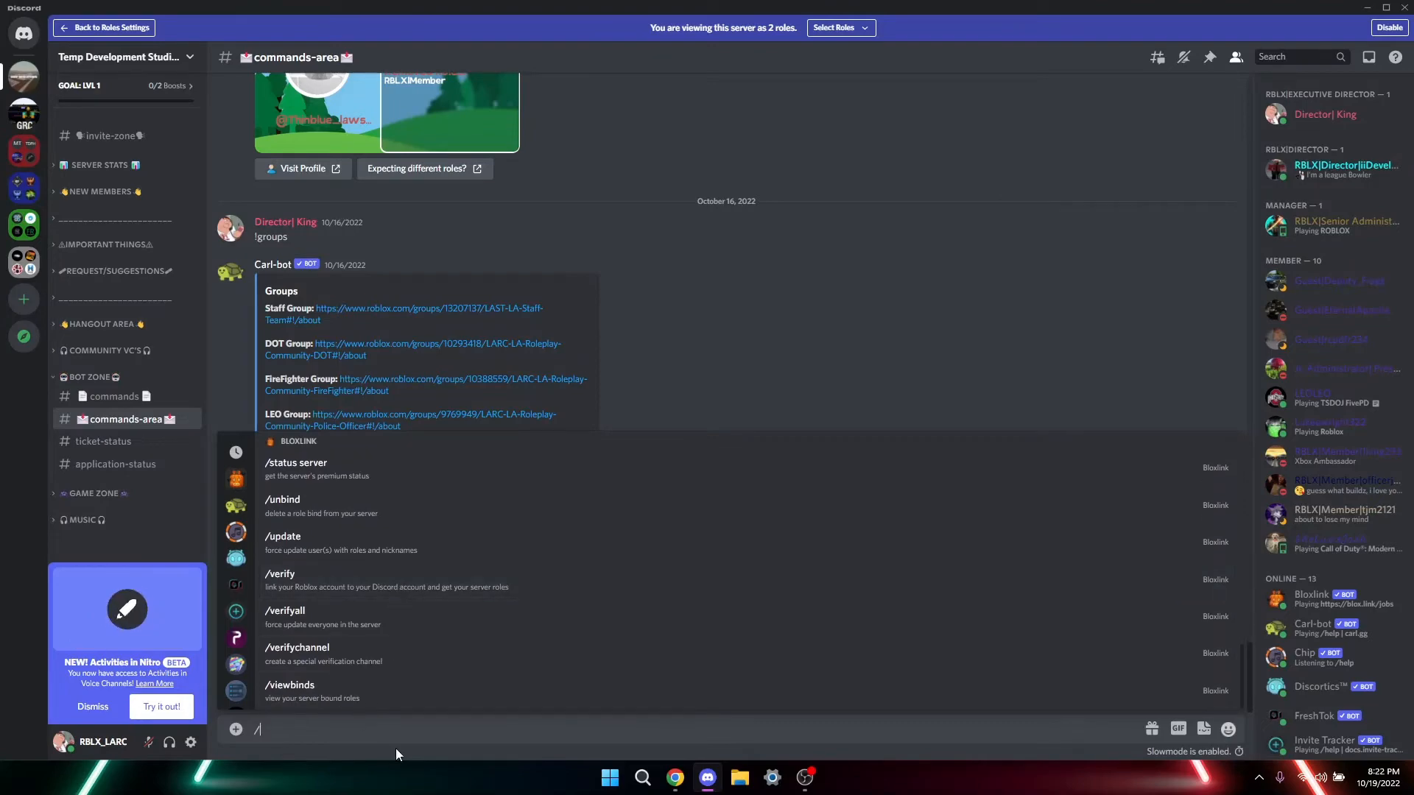
Step: Submit the username YourDrDoggo on Bloxlink and authorize Bloxlink's access to the Discord account
click(675, 778)
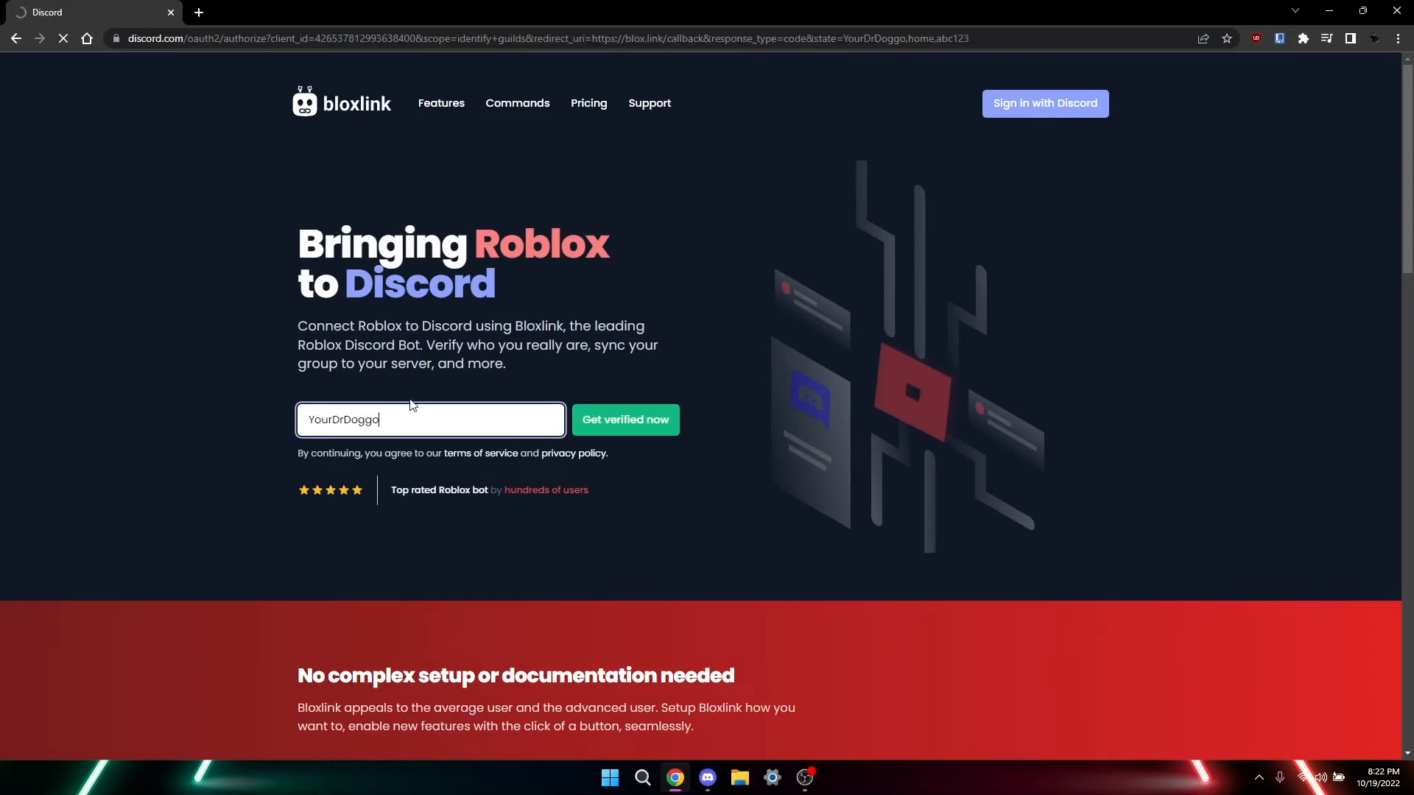
click(624, 420)
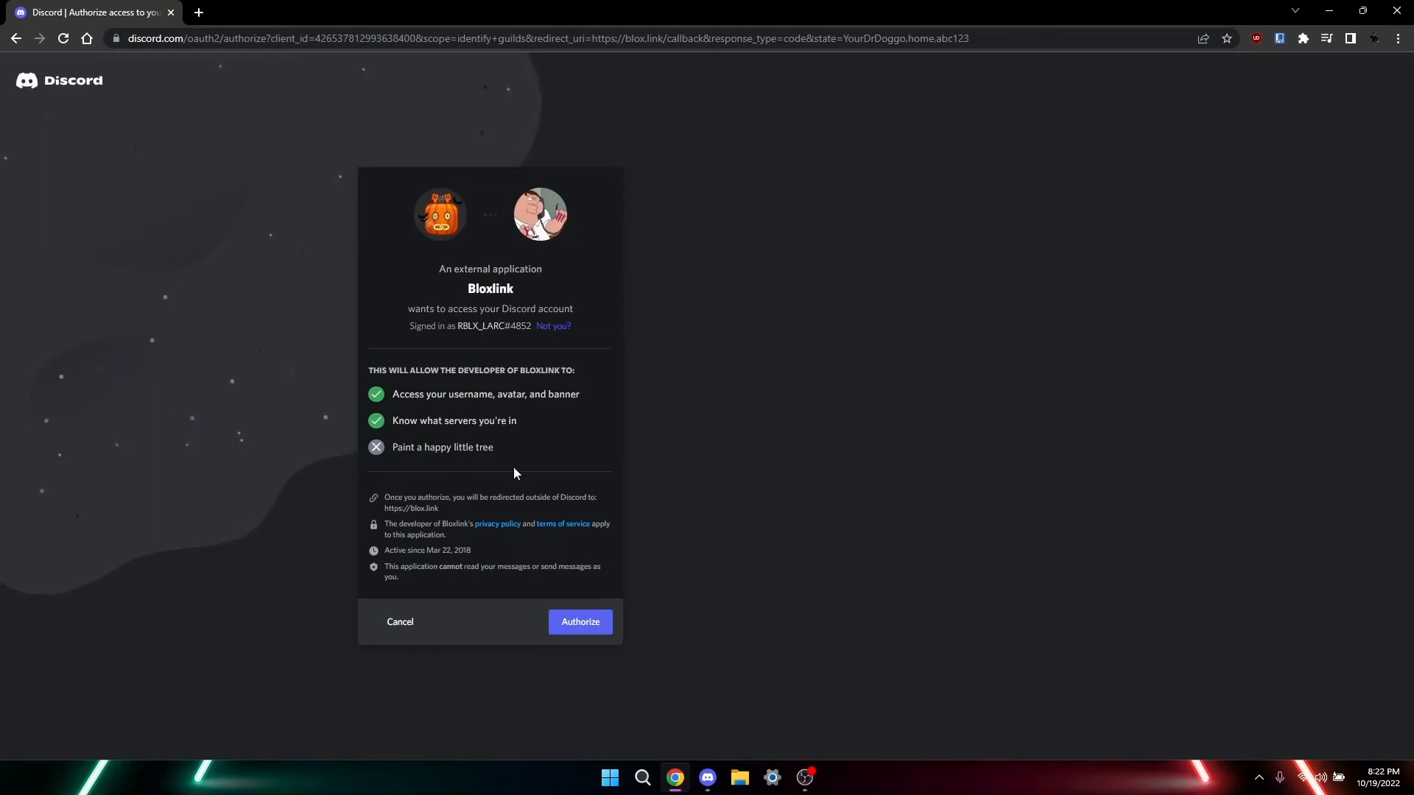
click(580, 621)
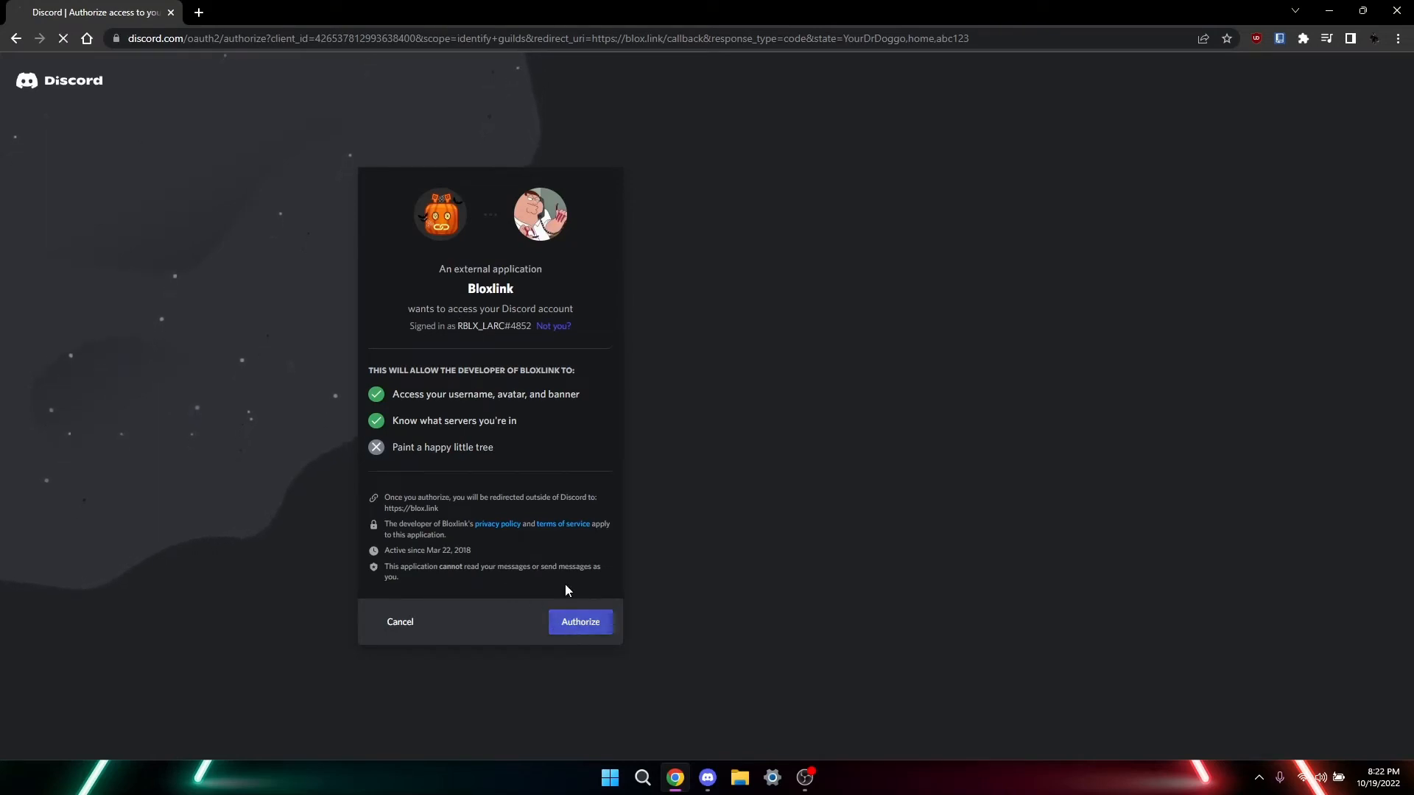
click(580, 621)
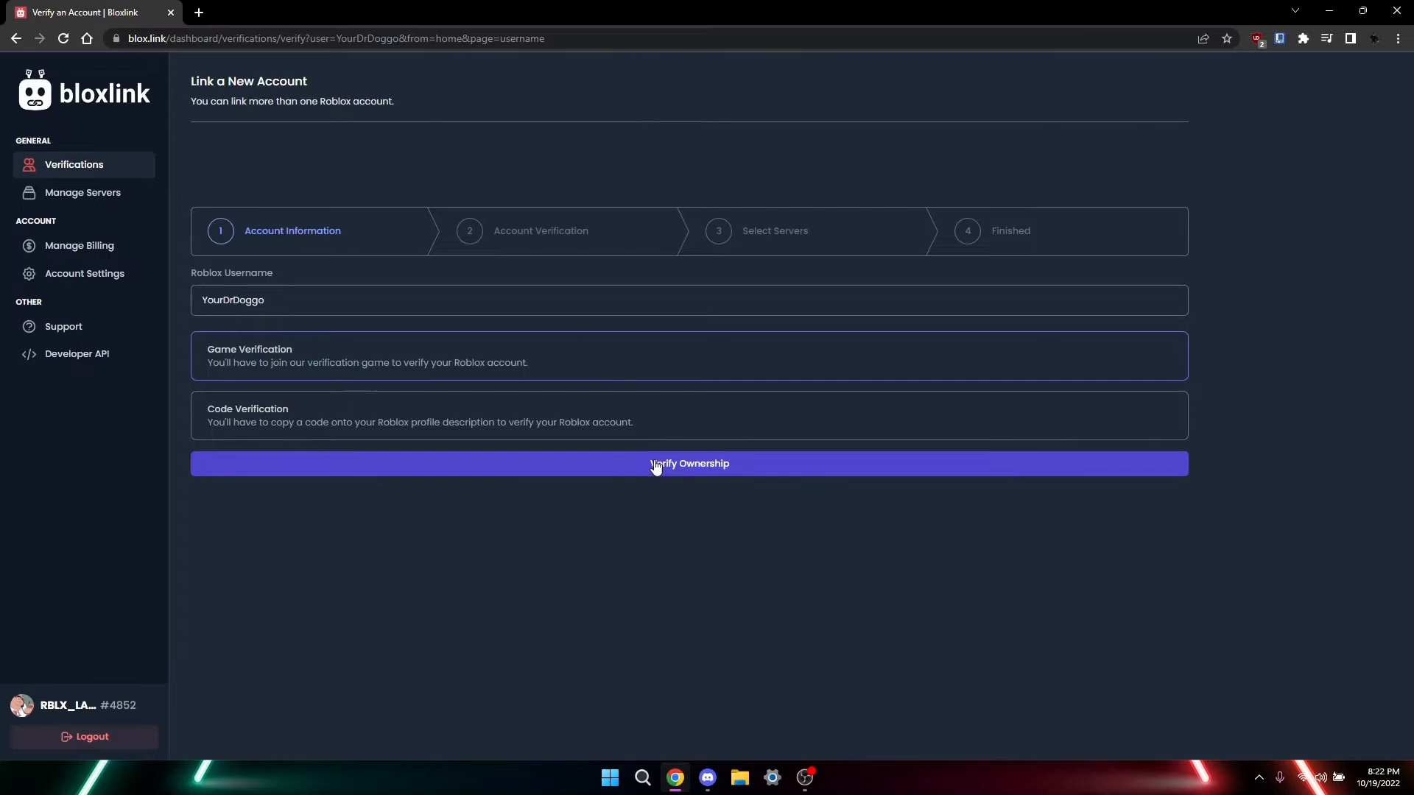
mouse_move(424, 439)
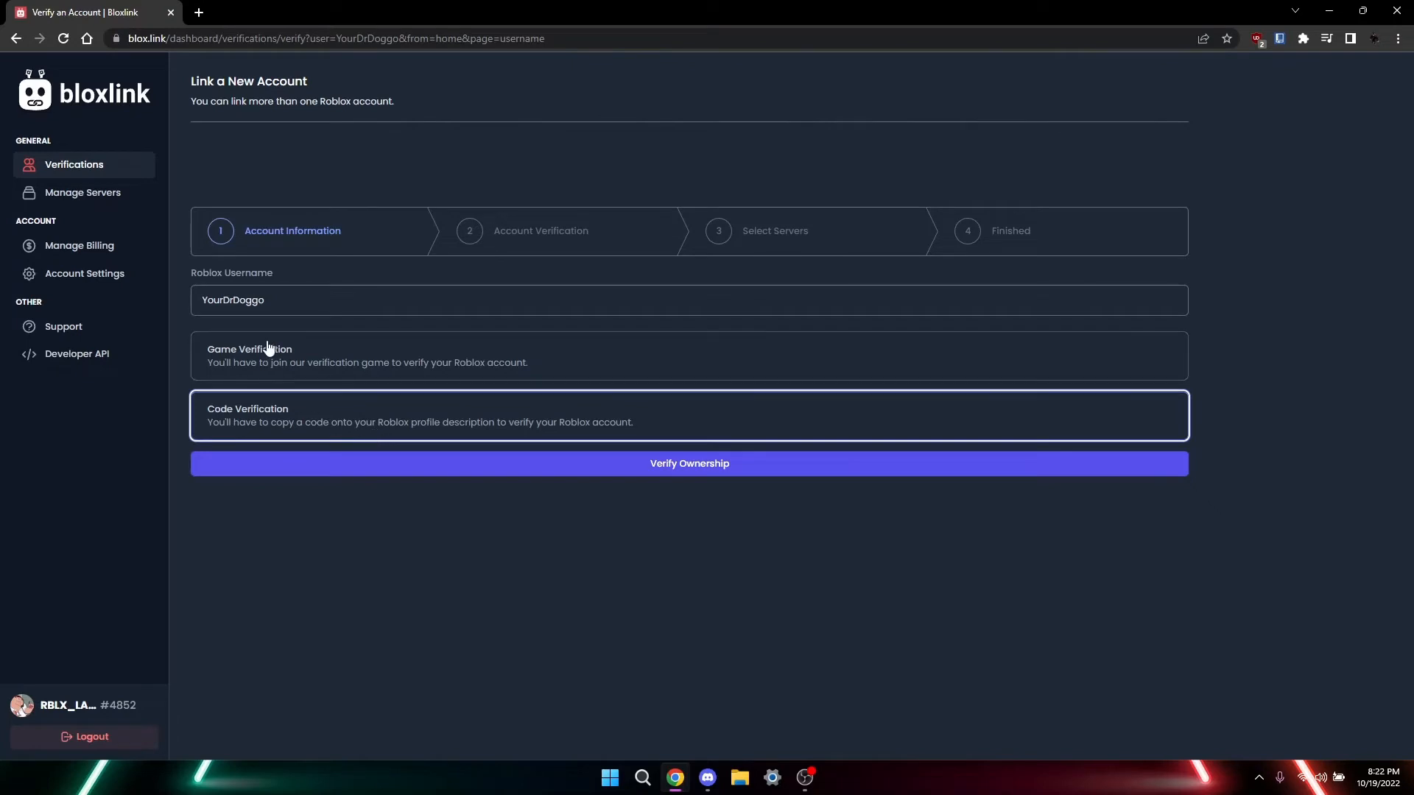
Step: Select Game Verification for YourDrDoggo and submit Verify Ownership
click(690, 355)
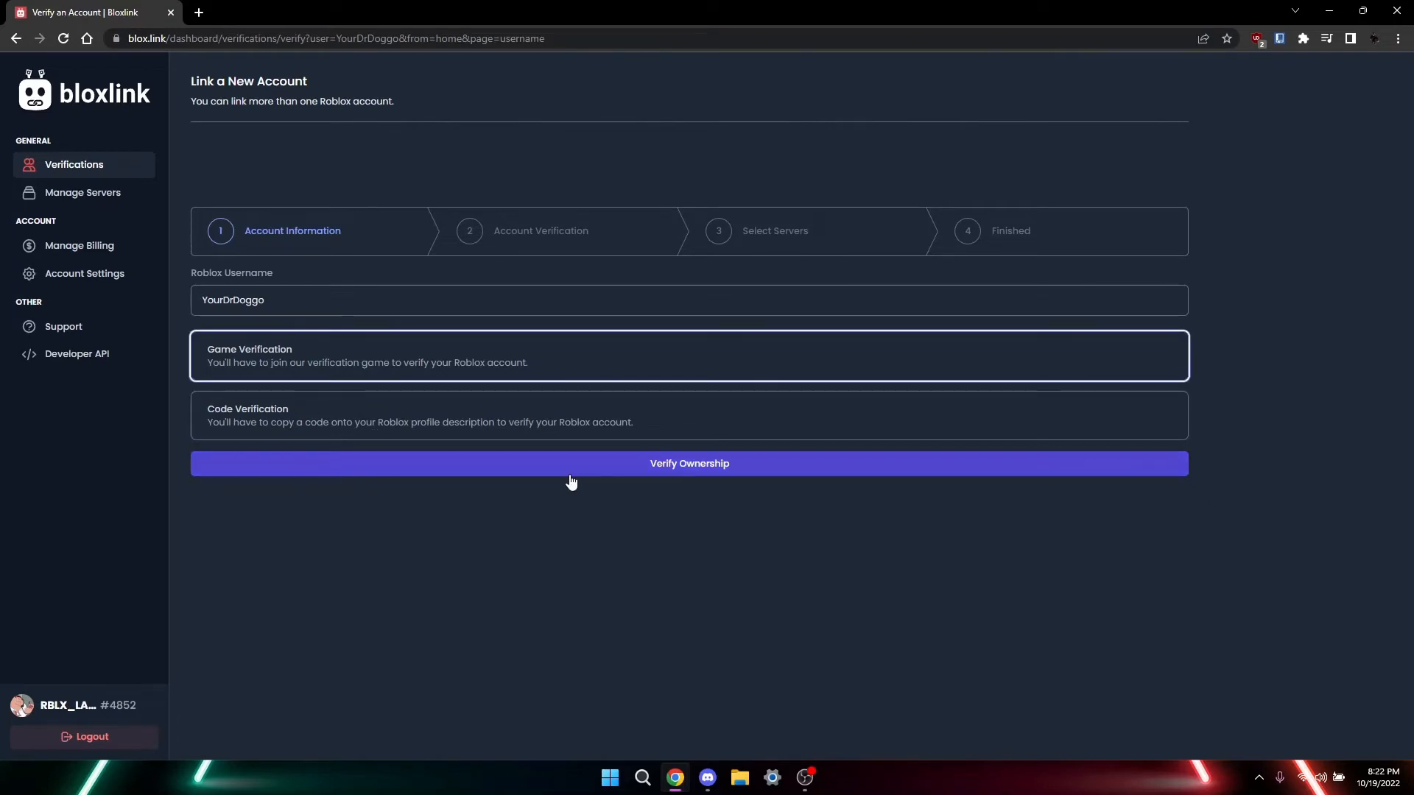
click(689, 463)
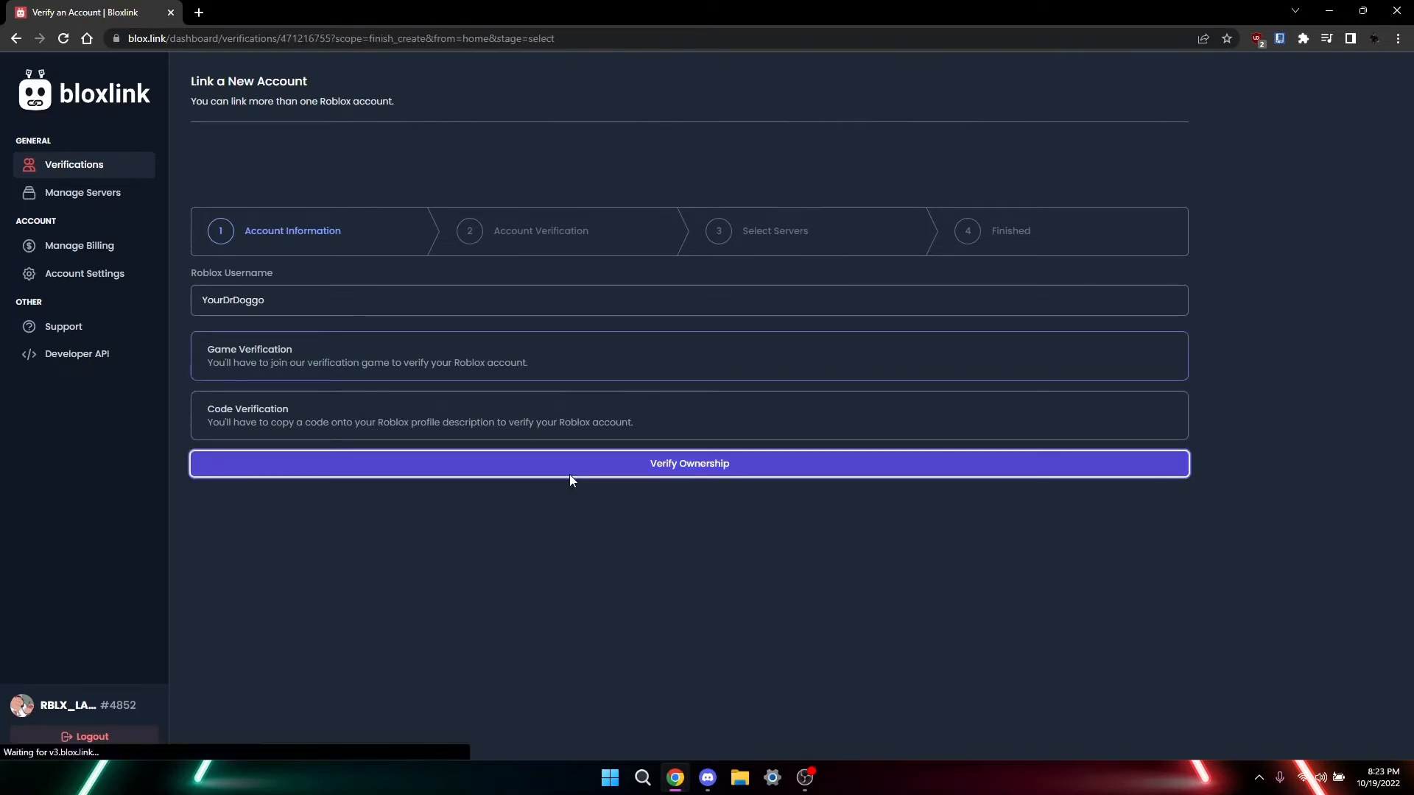
Step: Select Temp Development Studios (Official) in the Select Servers grid
click(689, 464)
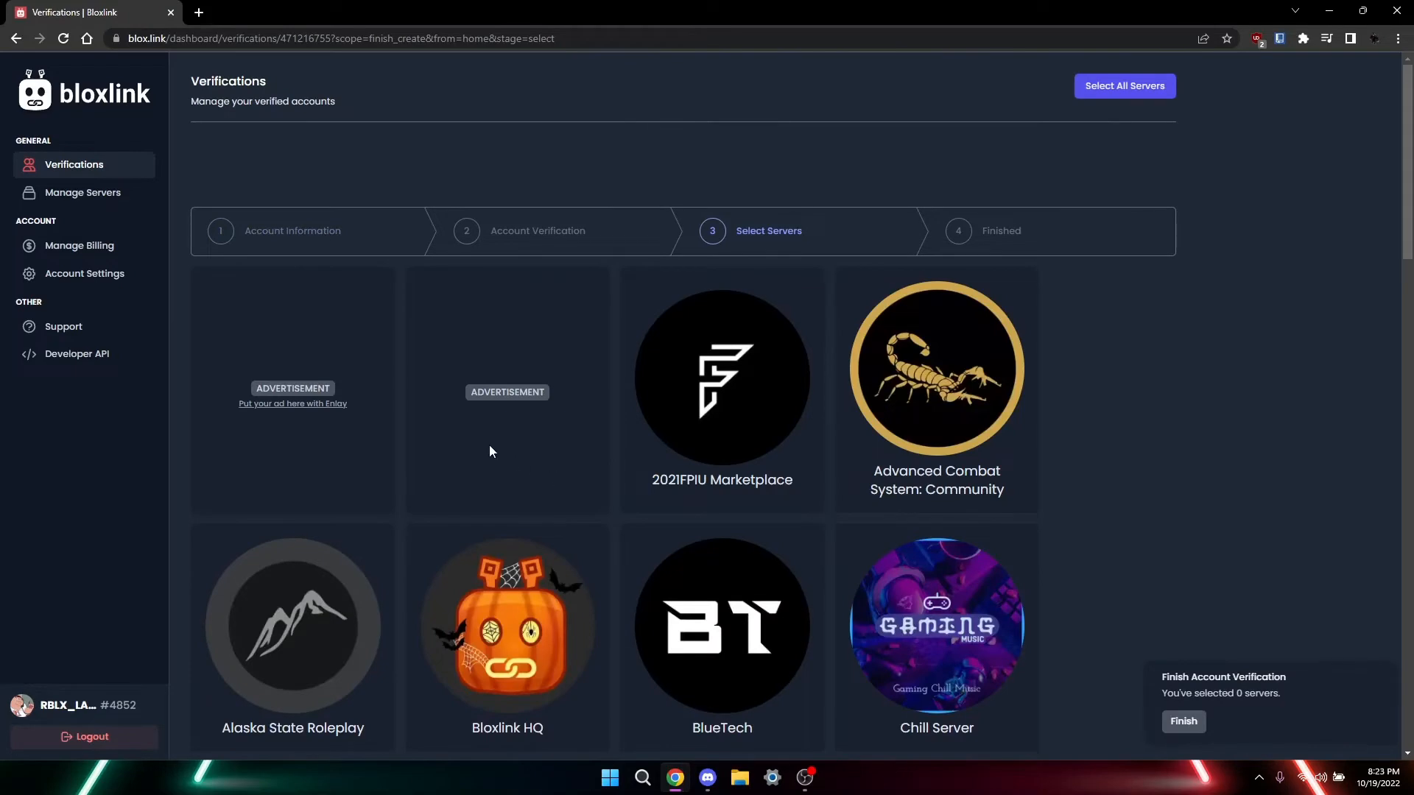
scroll(down, 3)
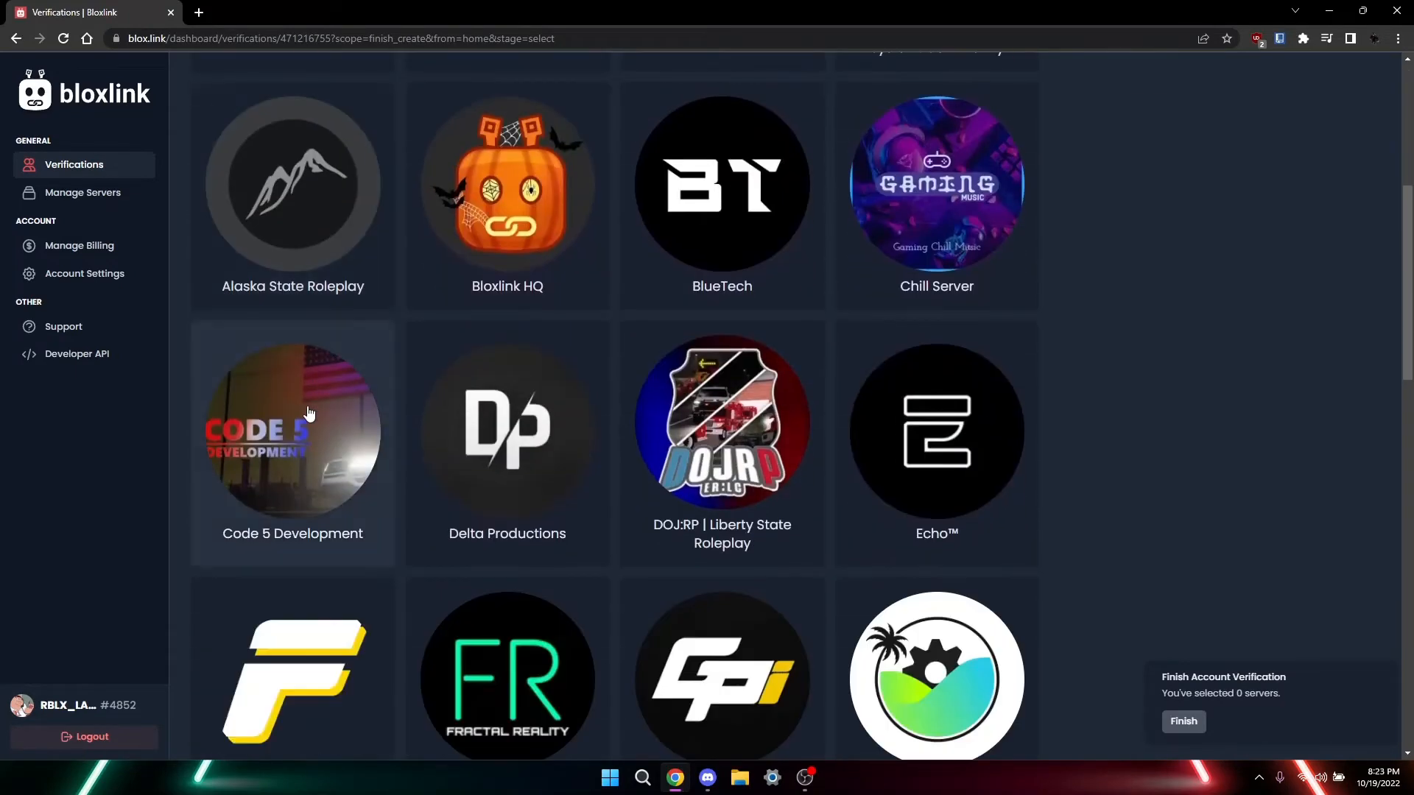
scroll(down, 3)
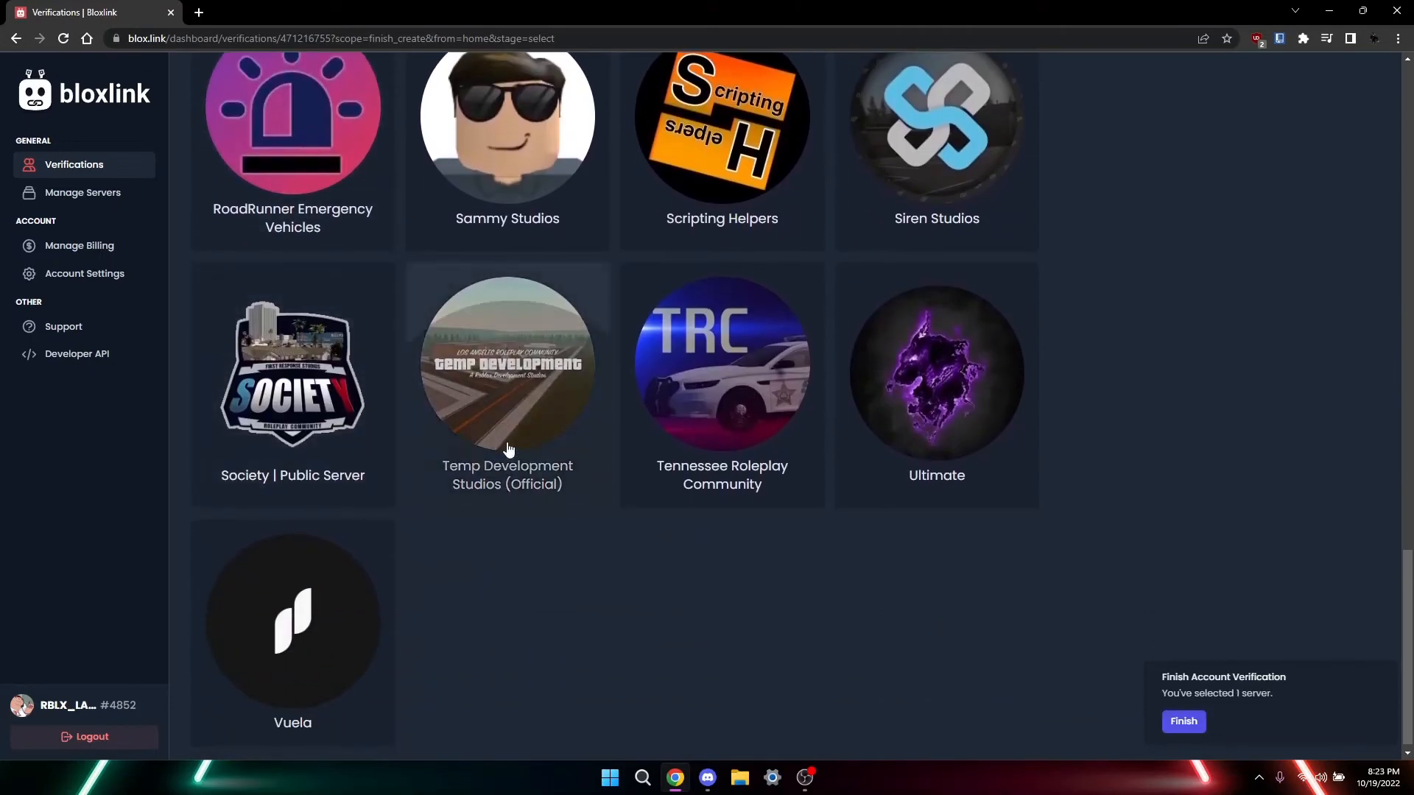
click(506, 374)
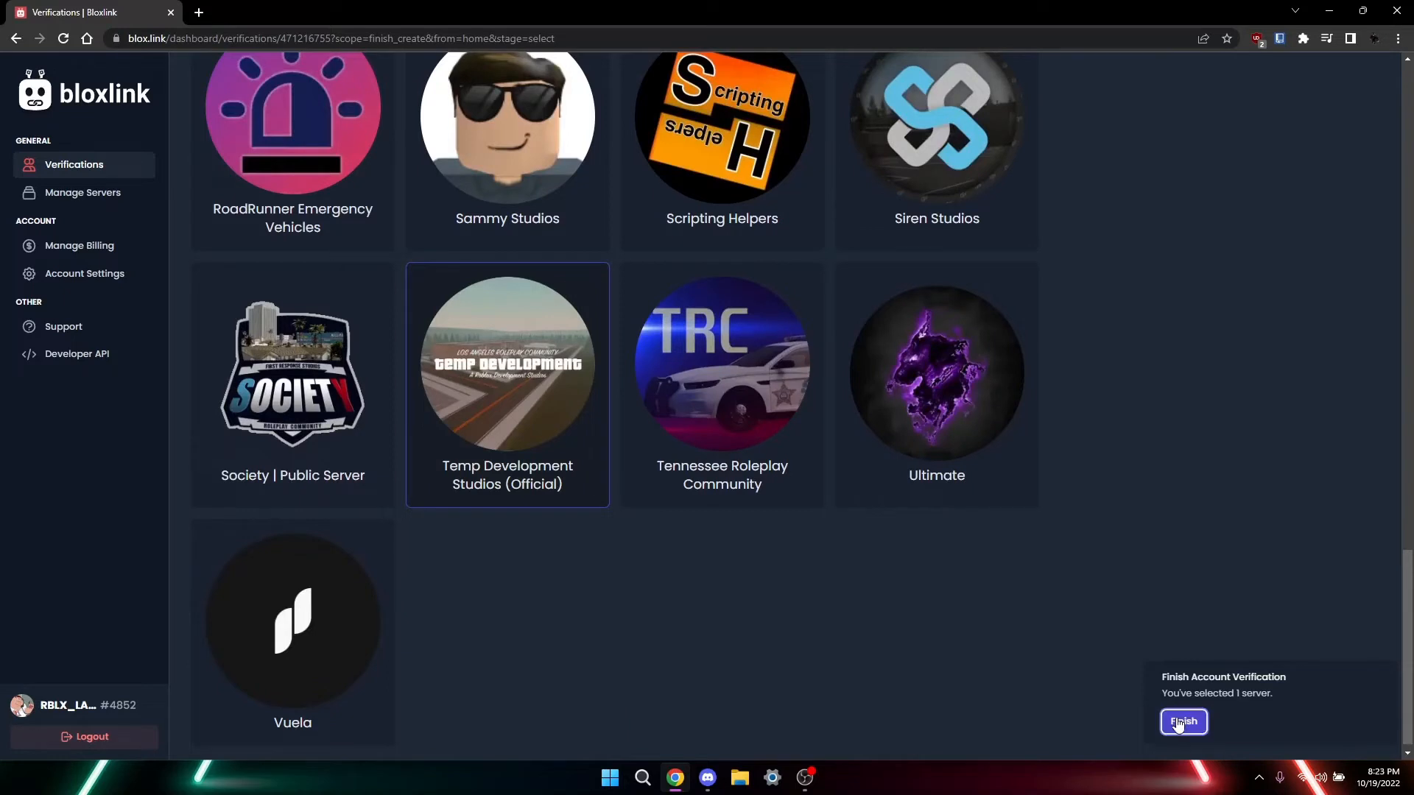
Step: Finish Bloxlink verification for the chosen server, reaching the success confirmation
click(1182, 722)
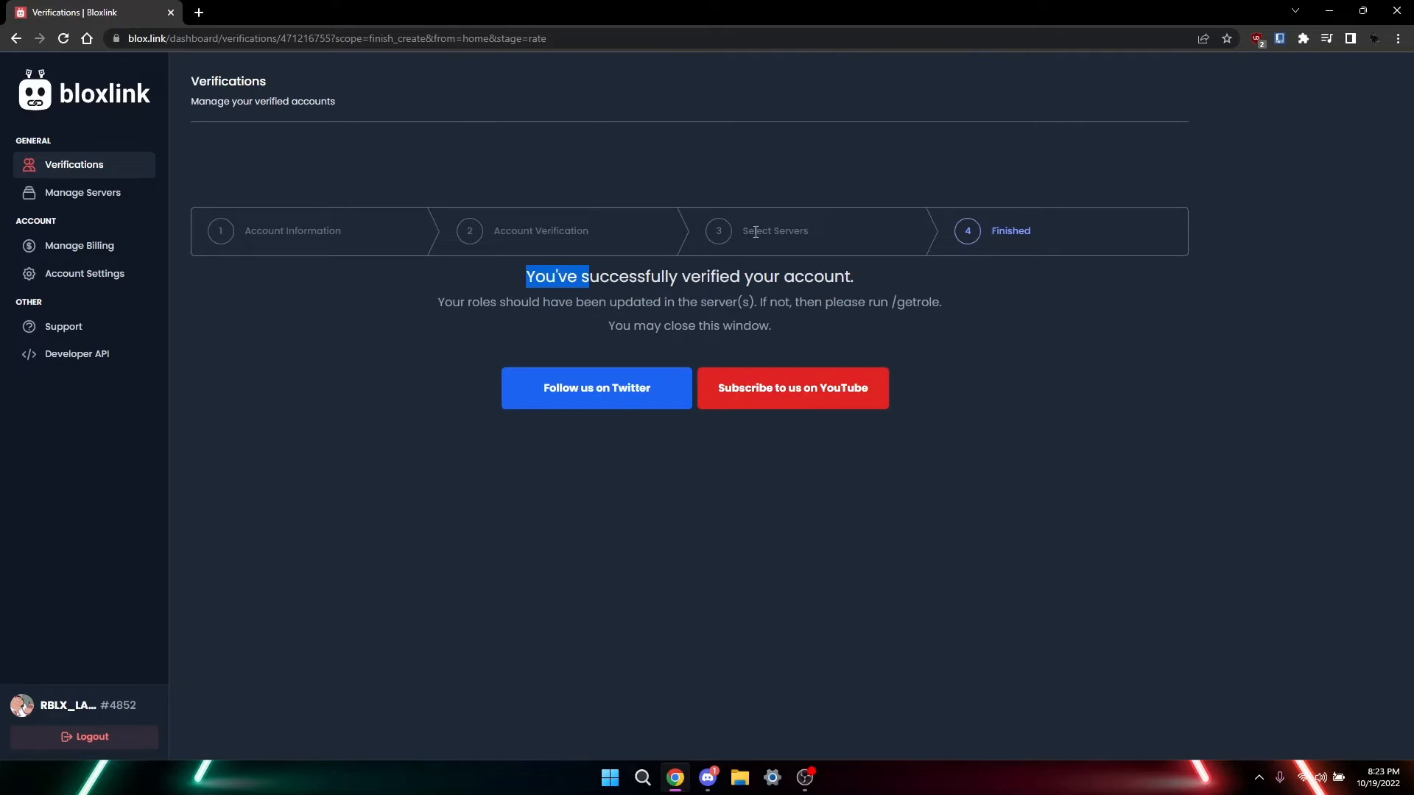
mouse_move(909, 239)
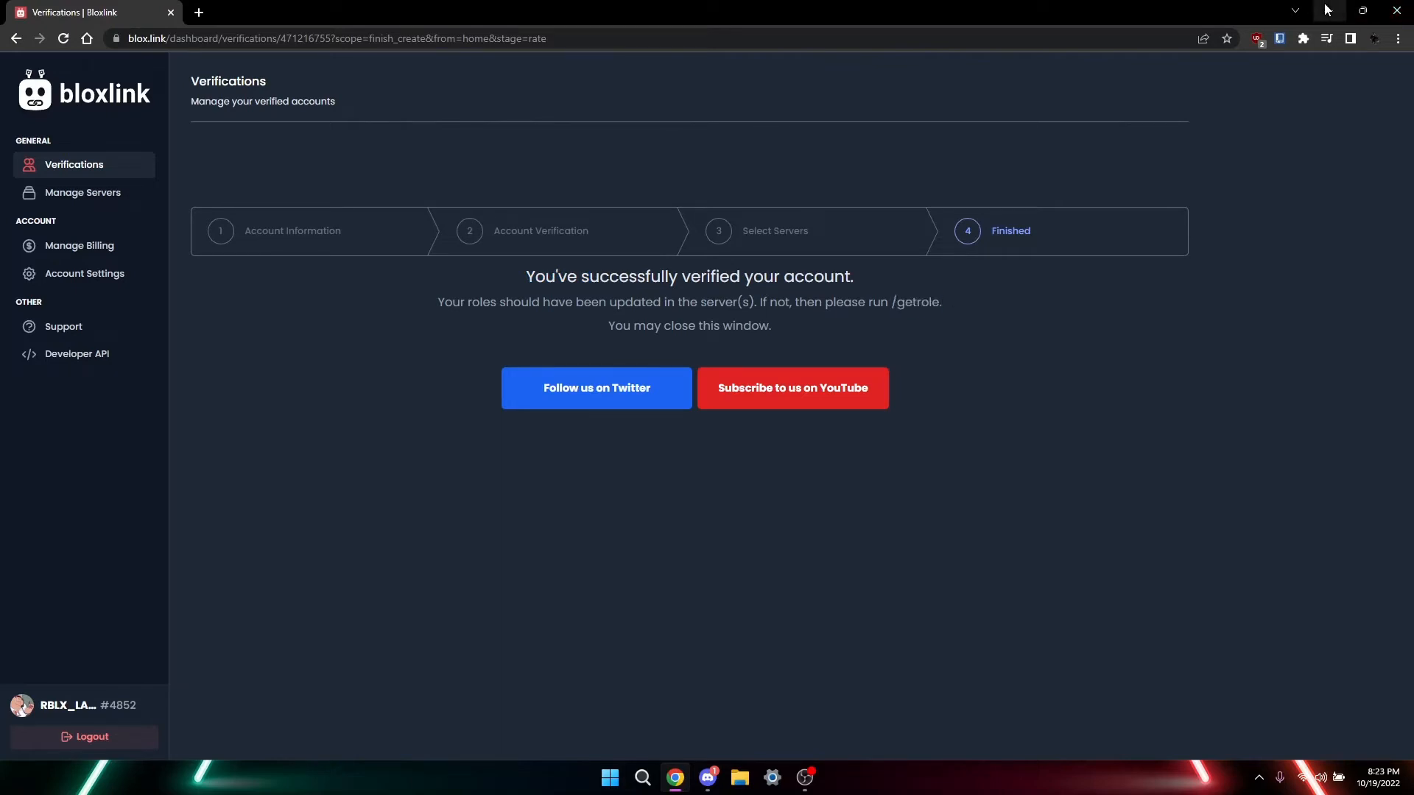
mouse_move(1044, 253)
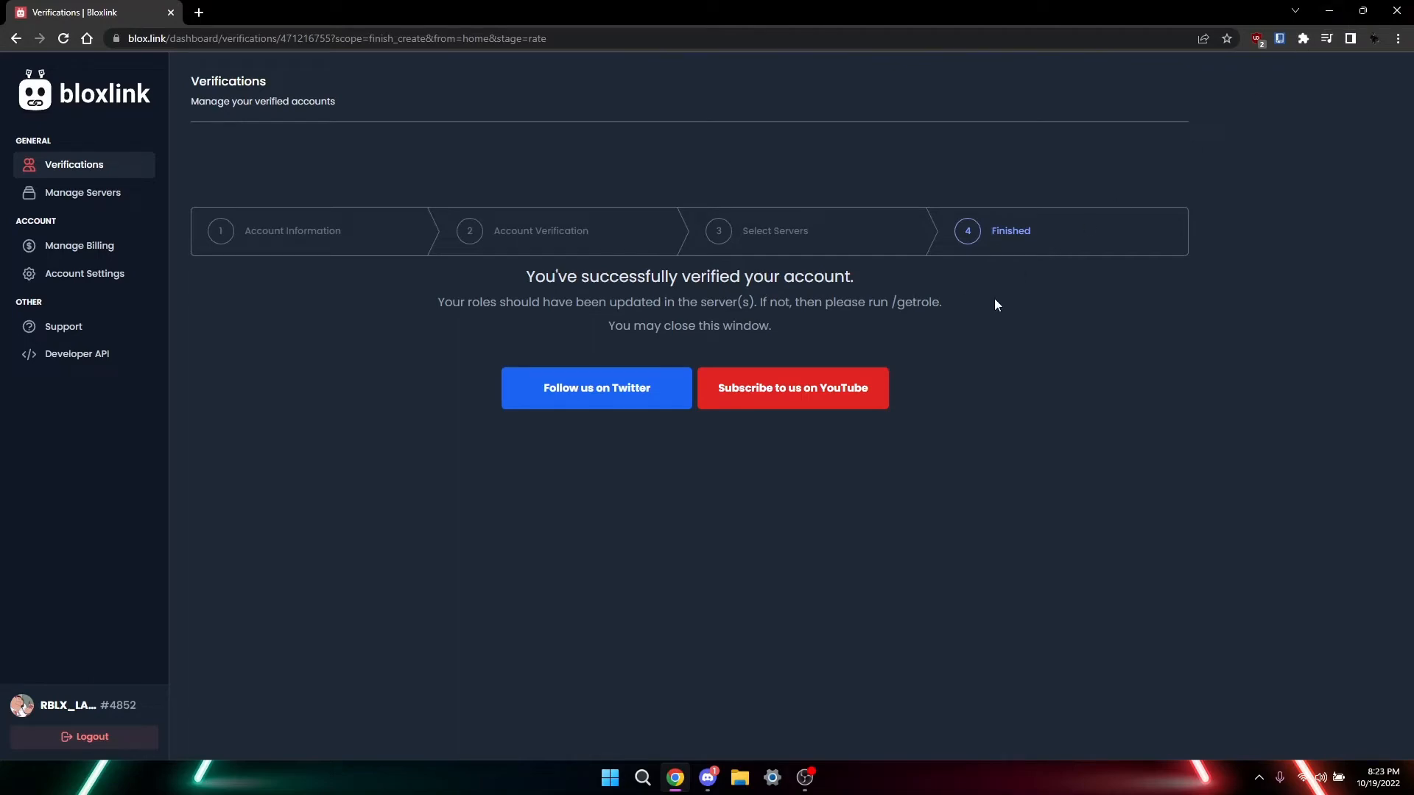
mouse_move(1361, 7)
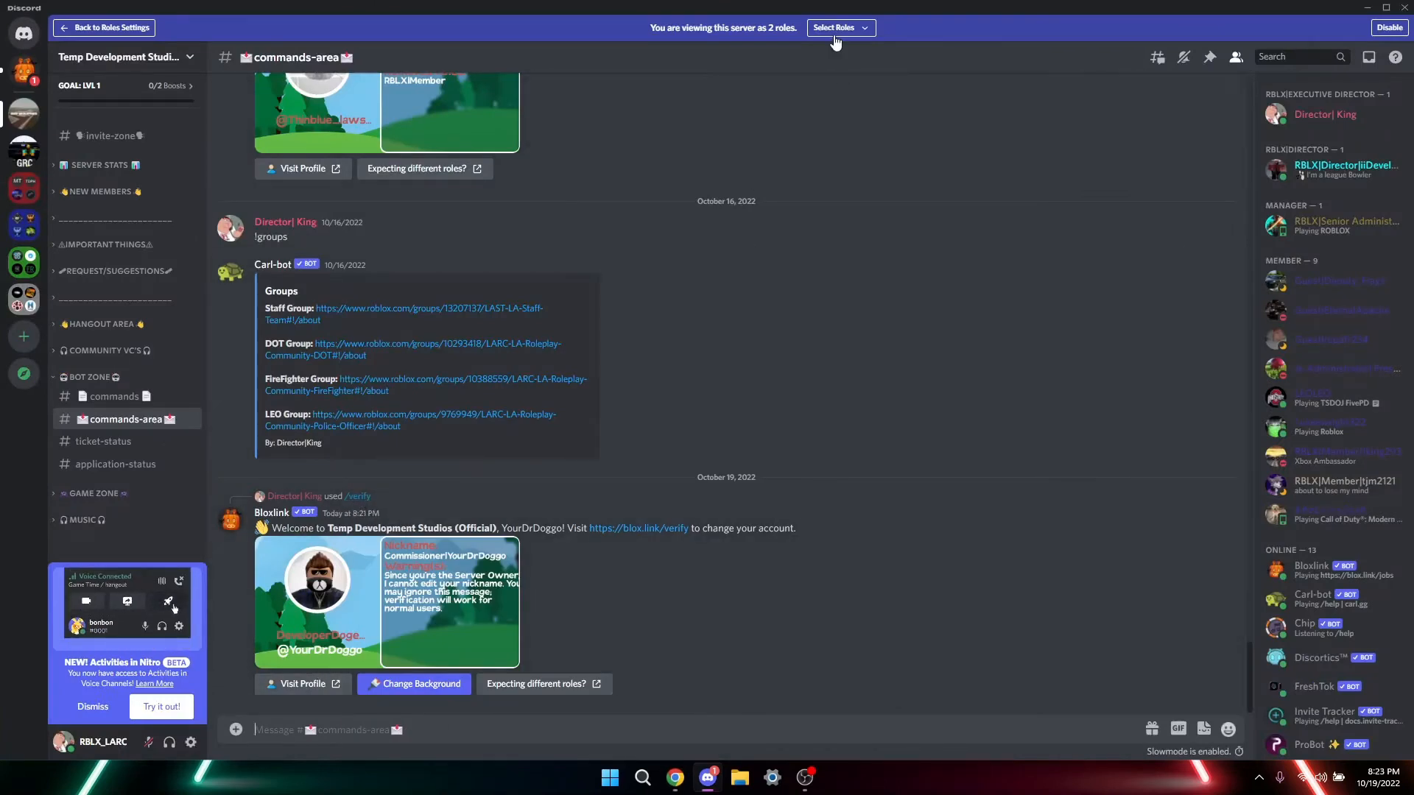
Step: In the view-as-roles bar, search roles to tick the Roblox role and untick Unverified
click(838, 27)
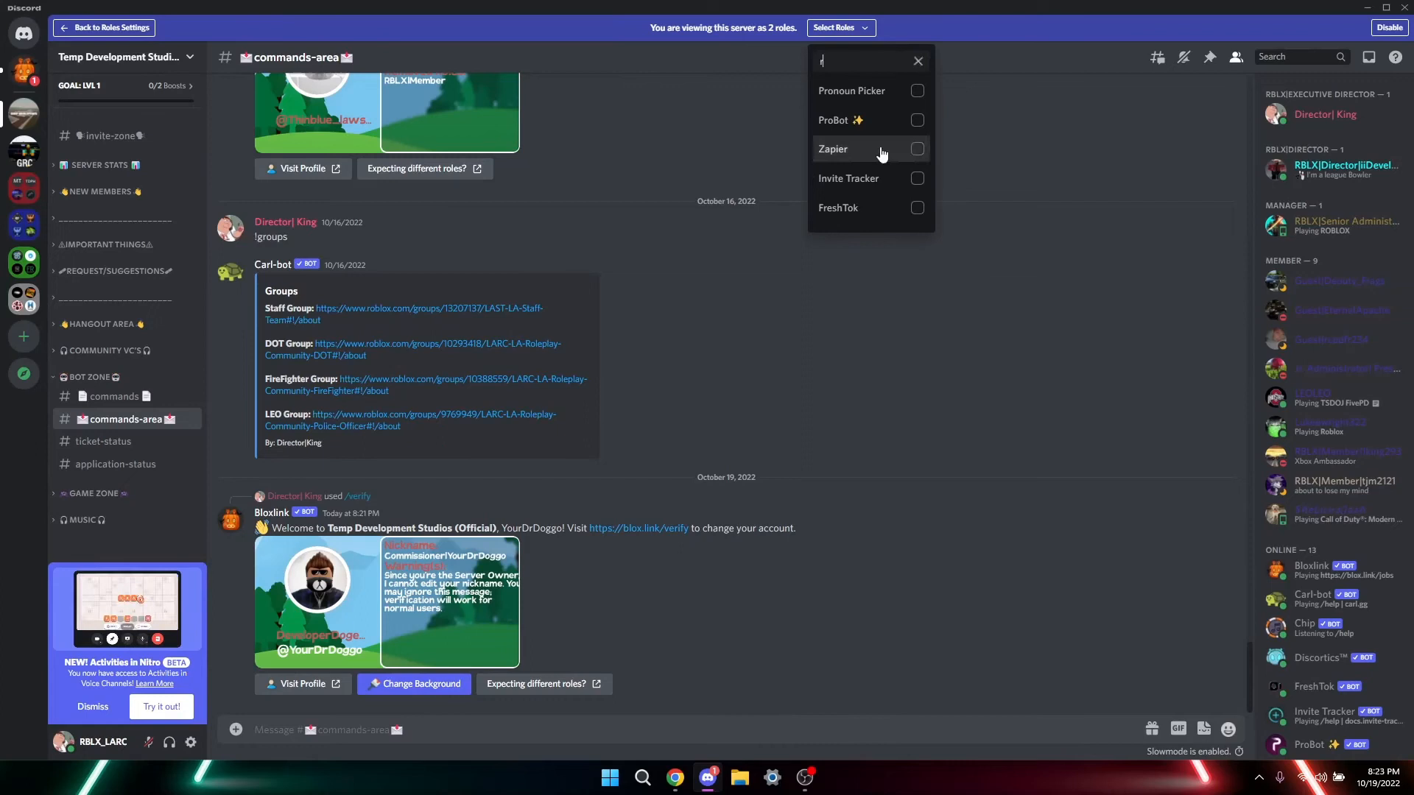
text(oblox)
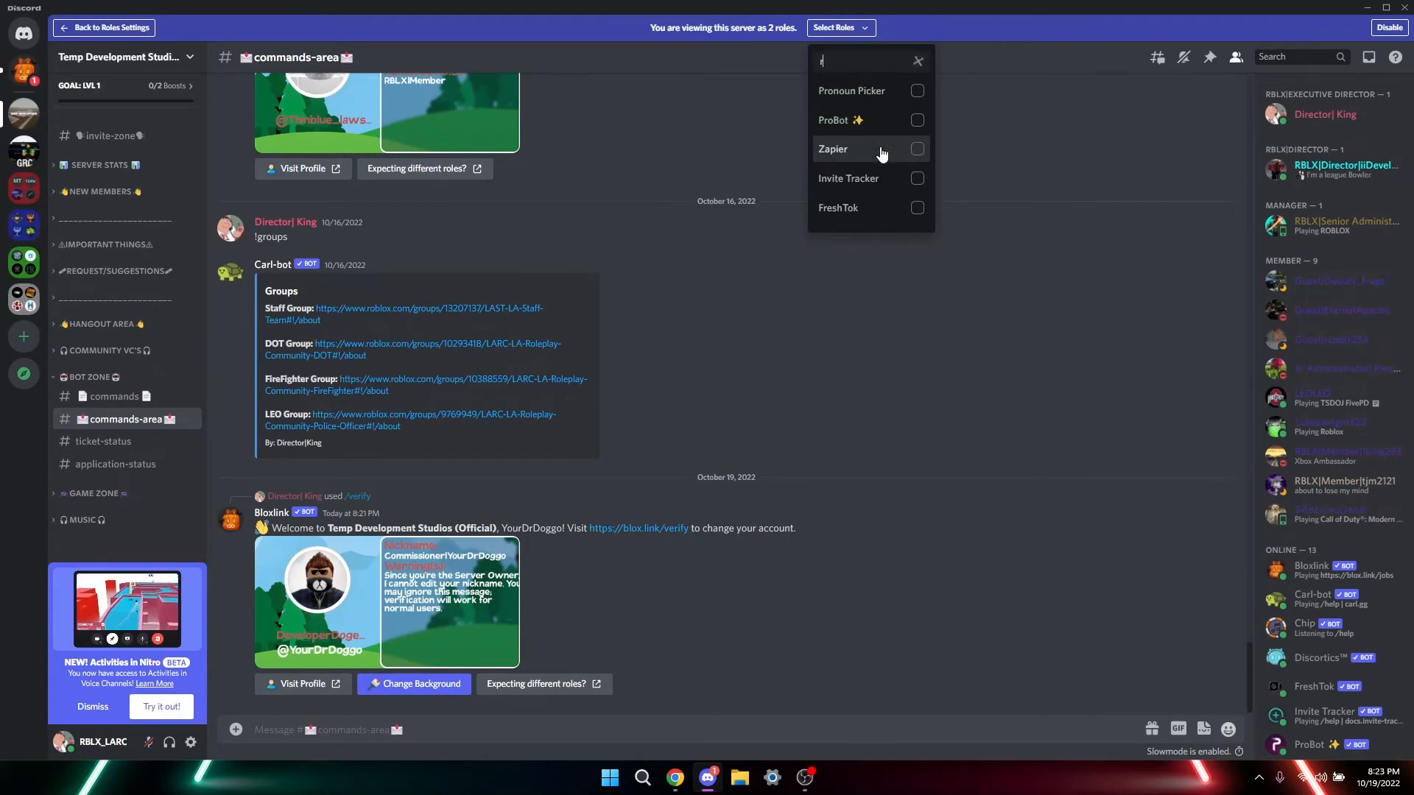
text(blx)
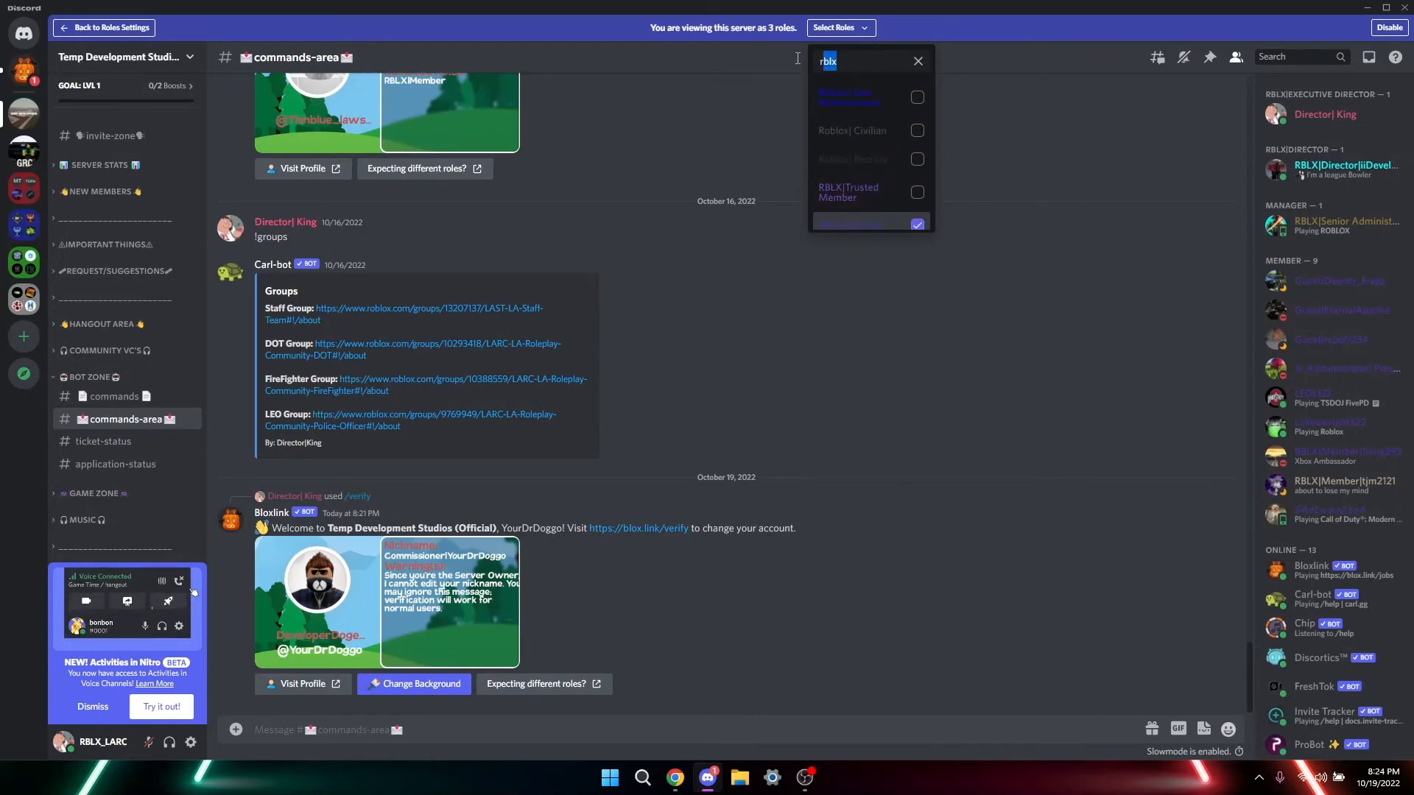
text(unv)
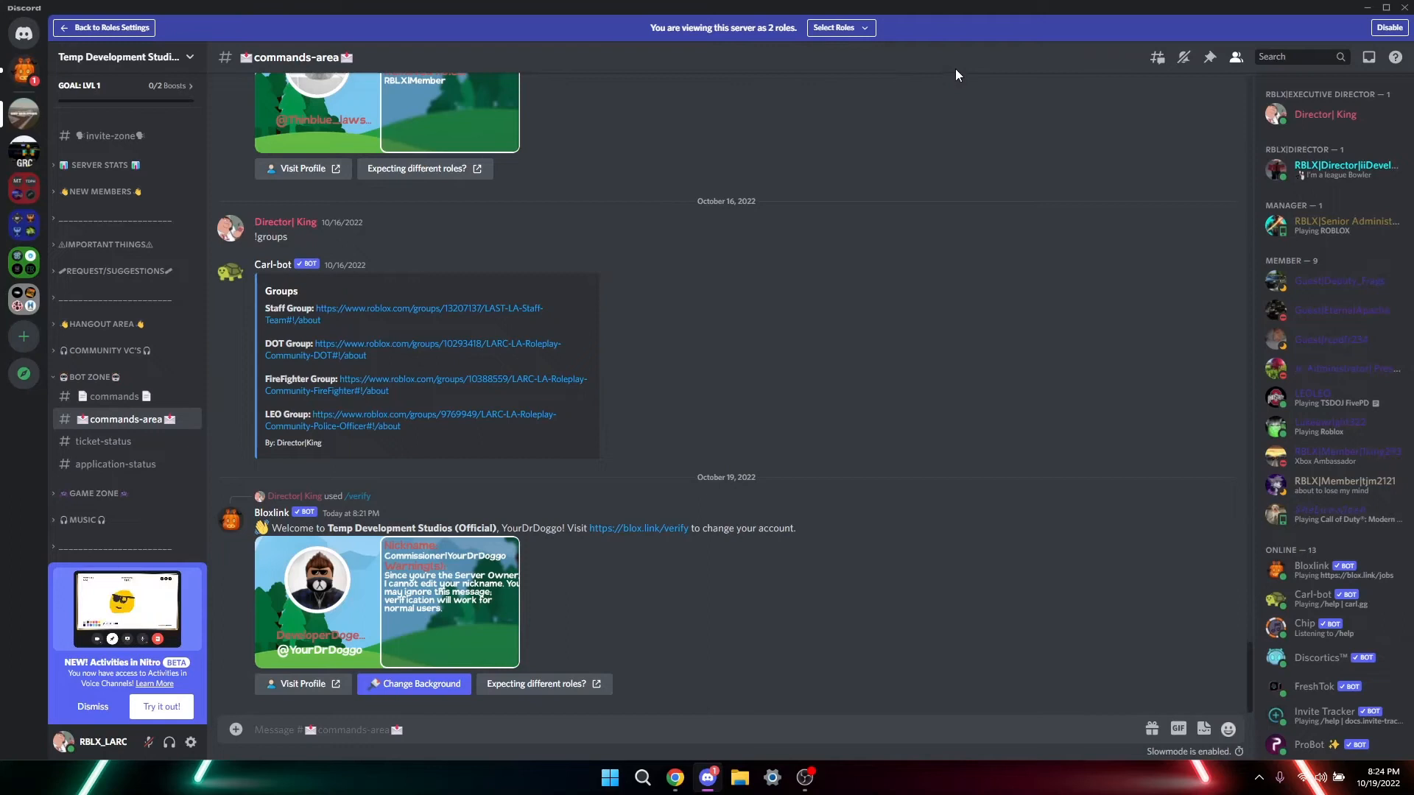
Step: Collapse BOT ZONE and expand ROBLOX INFORMATION to show its updates, announcements, sneak-peeks and rules channels
click(90, 377)
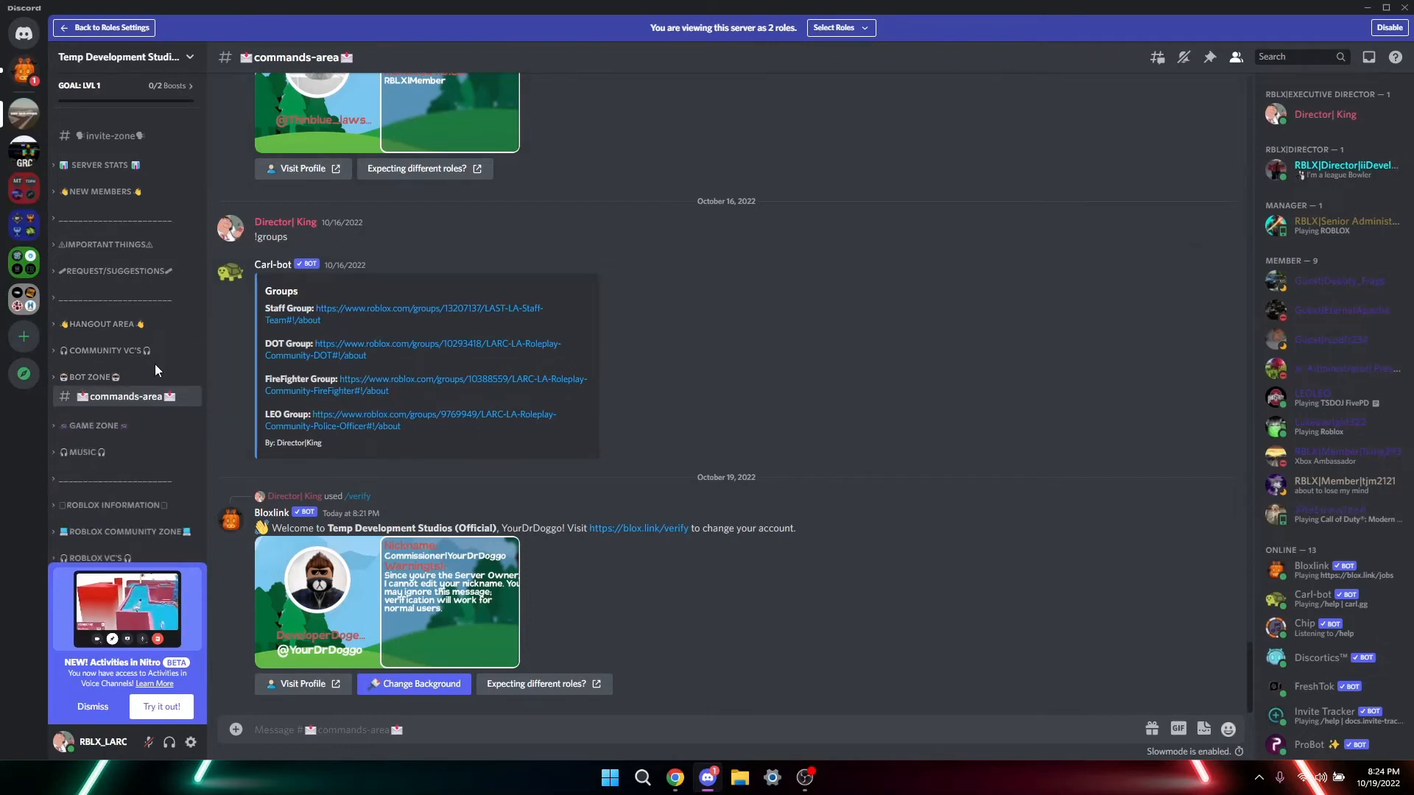
click(92, 705)
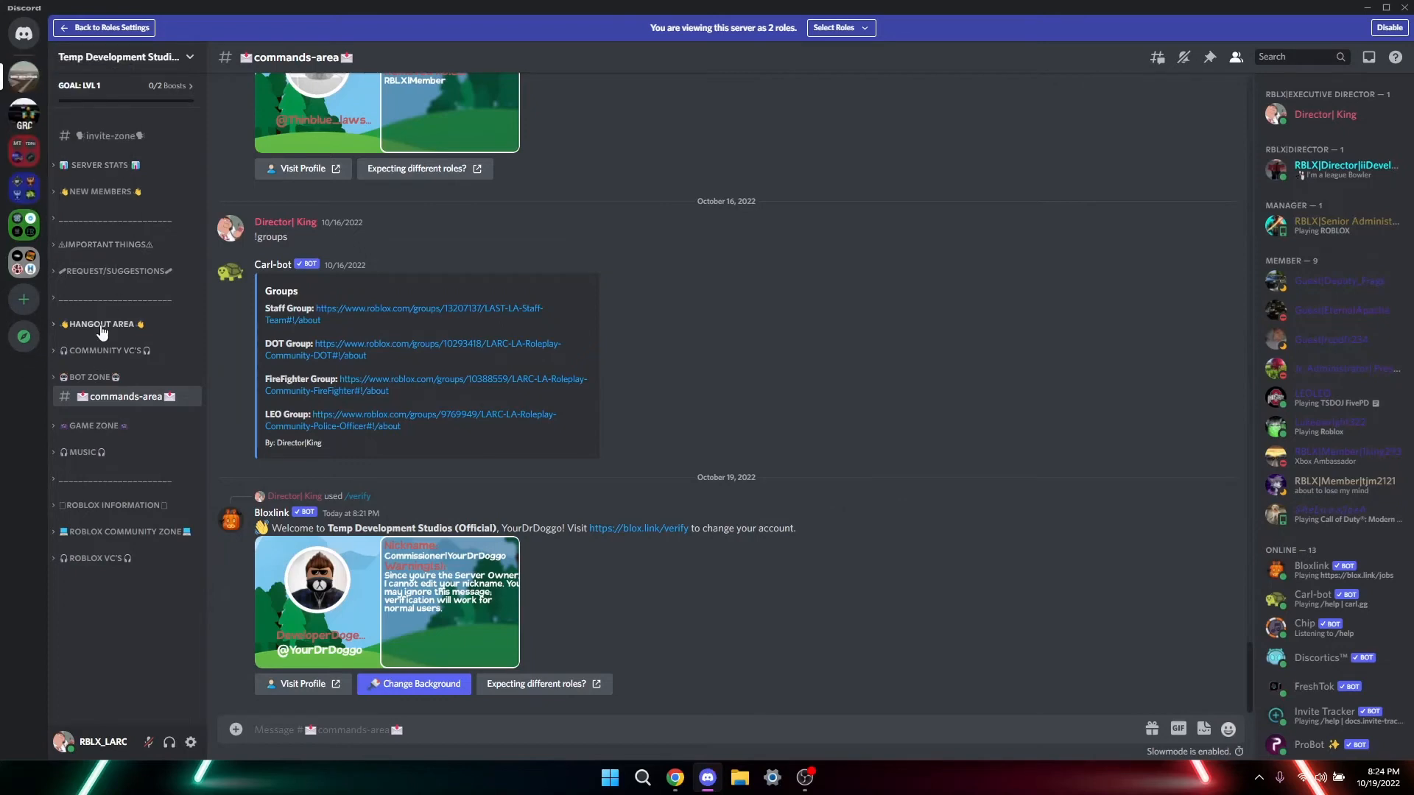
click(98, 191)
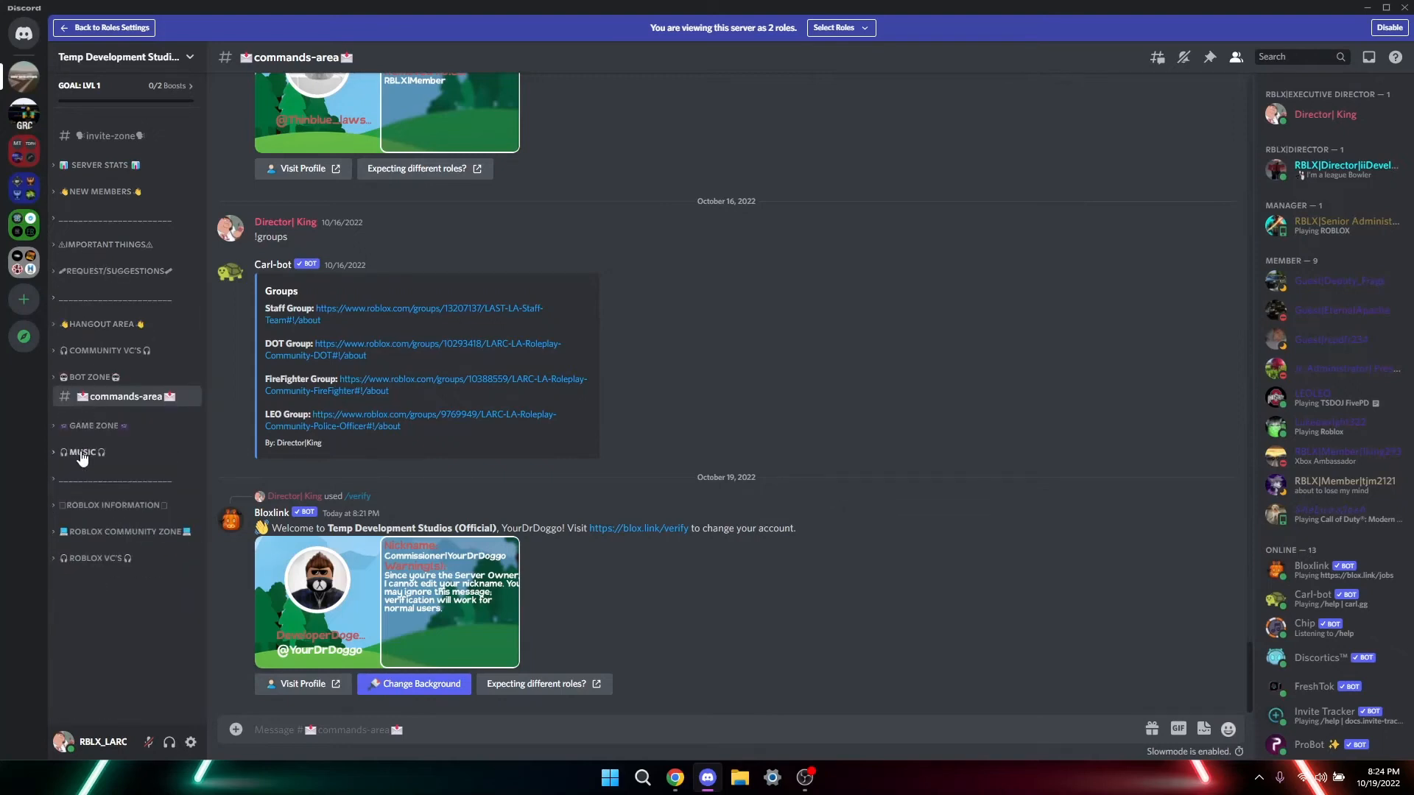
mouse_move(79, 510)
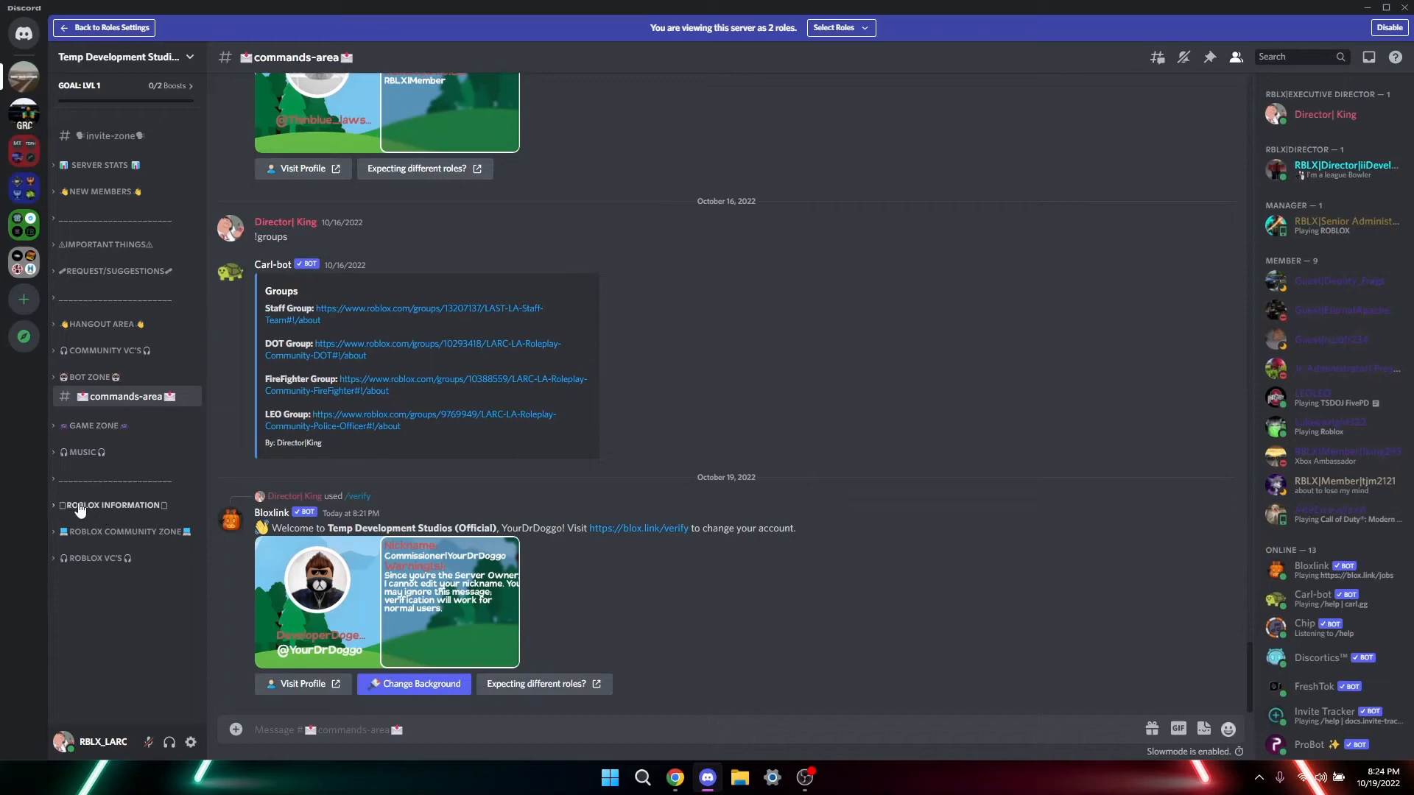
click(114, 505)
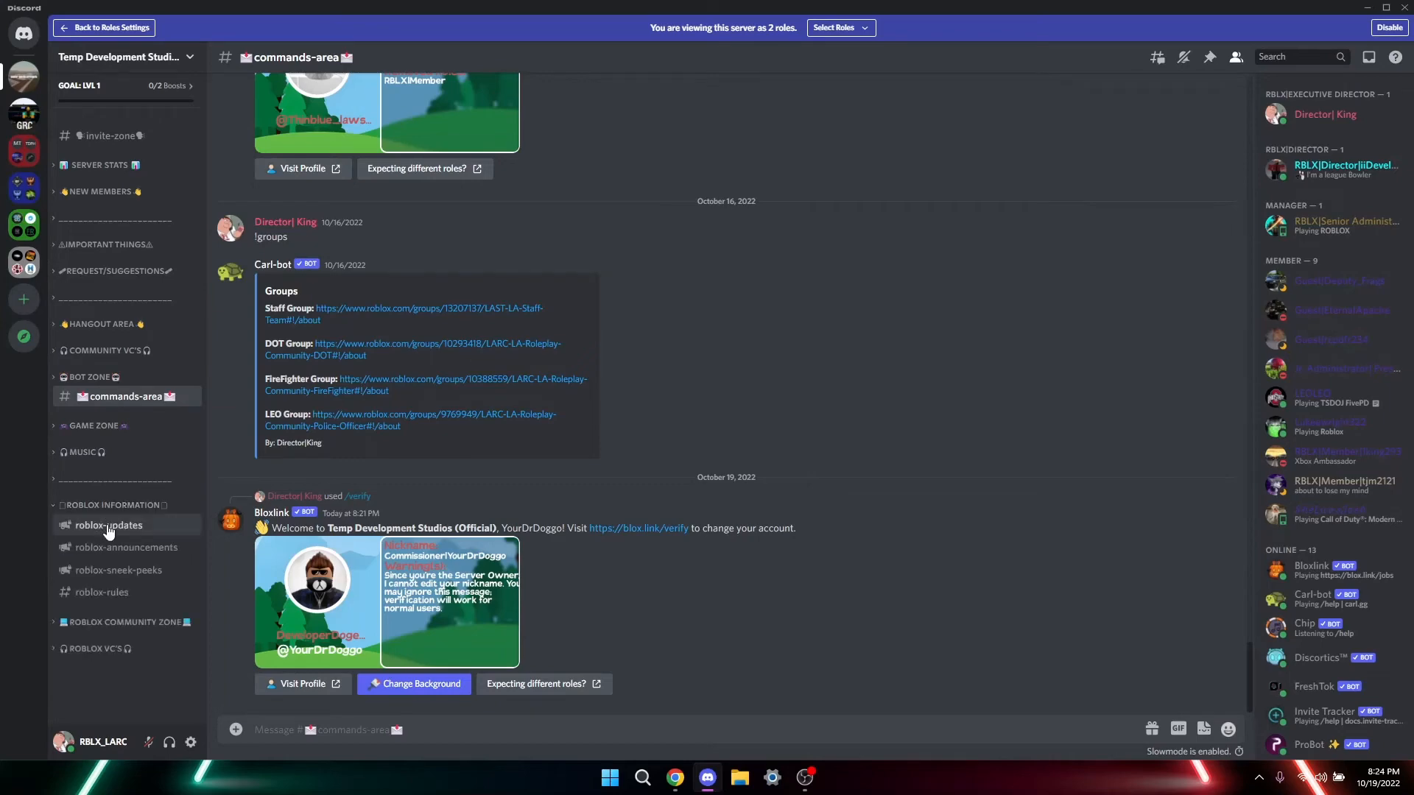
Step: Read through the roblox-updates game posts, then switch to roblox-announcements
click(108, 524)
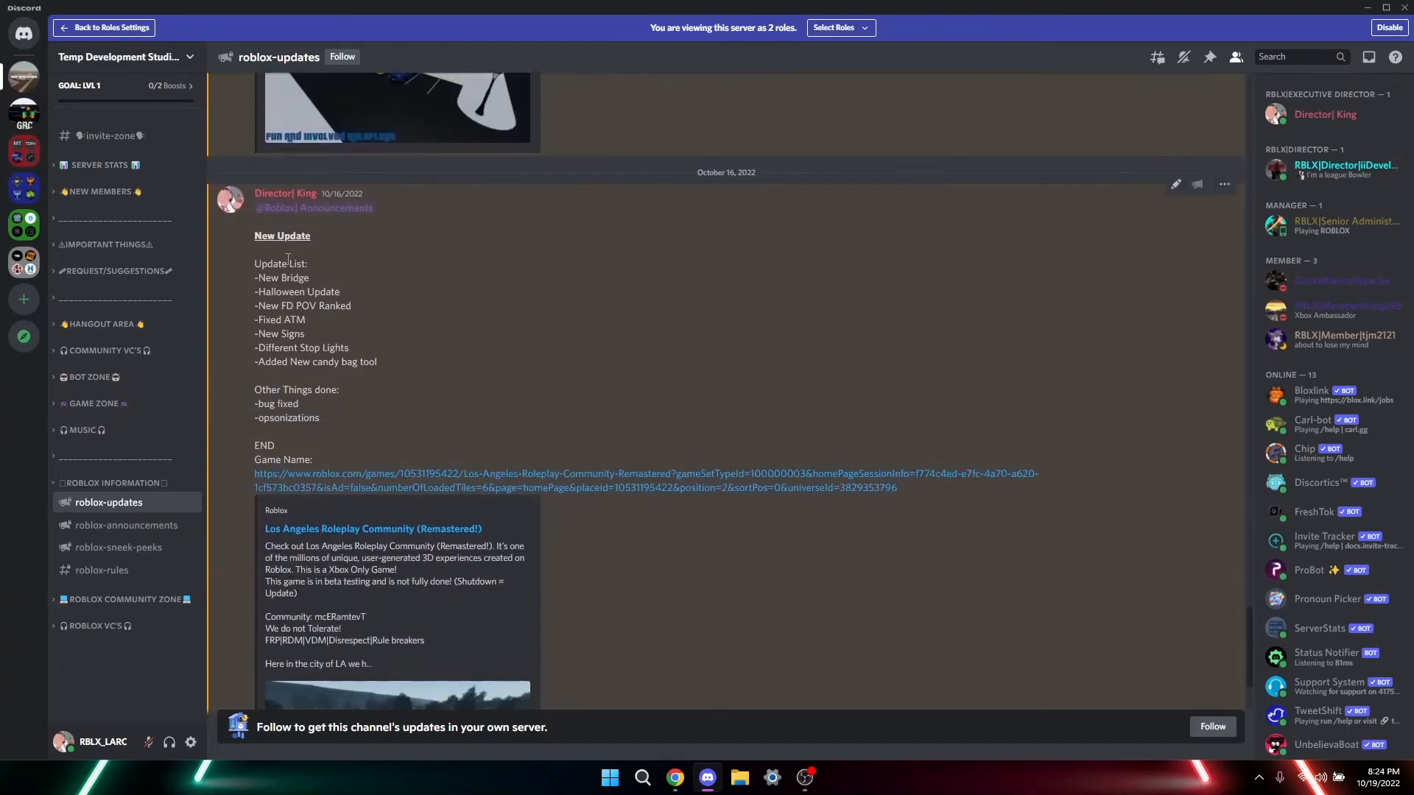
scroll(down, 3)
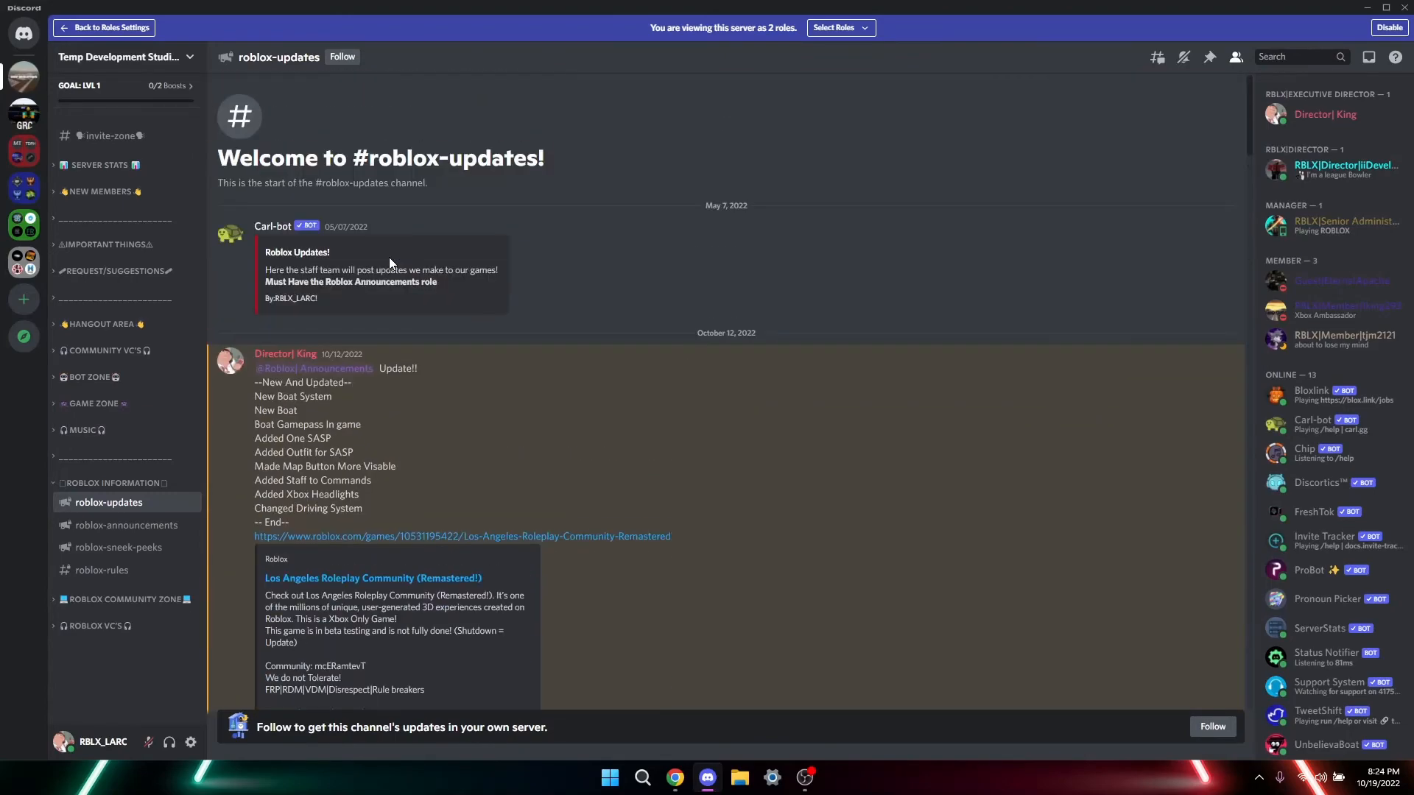
mouse_move(297, 383)
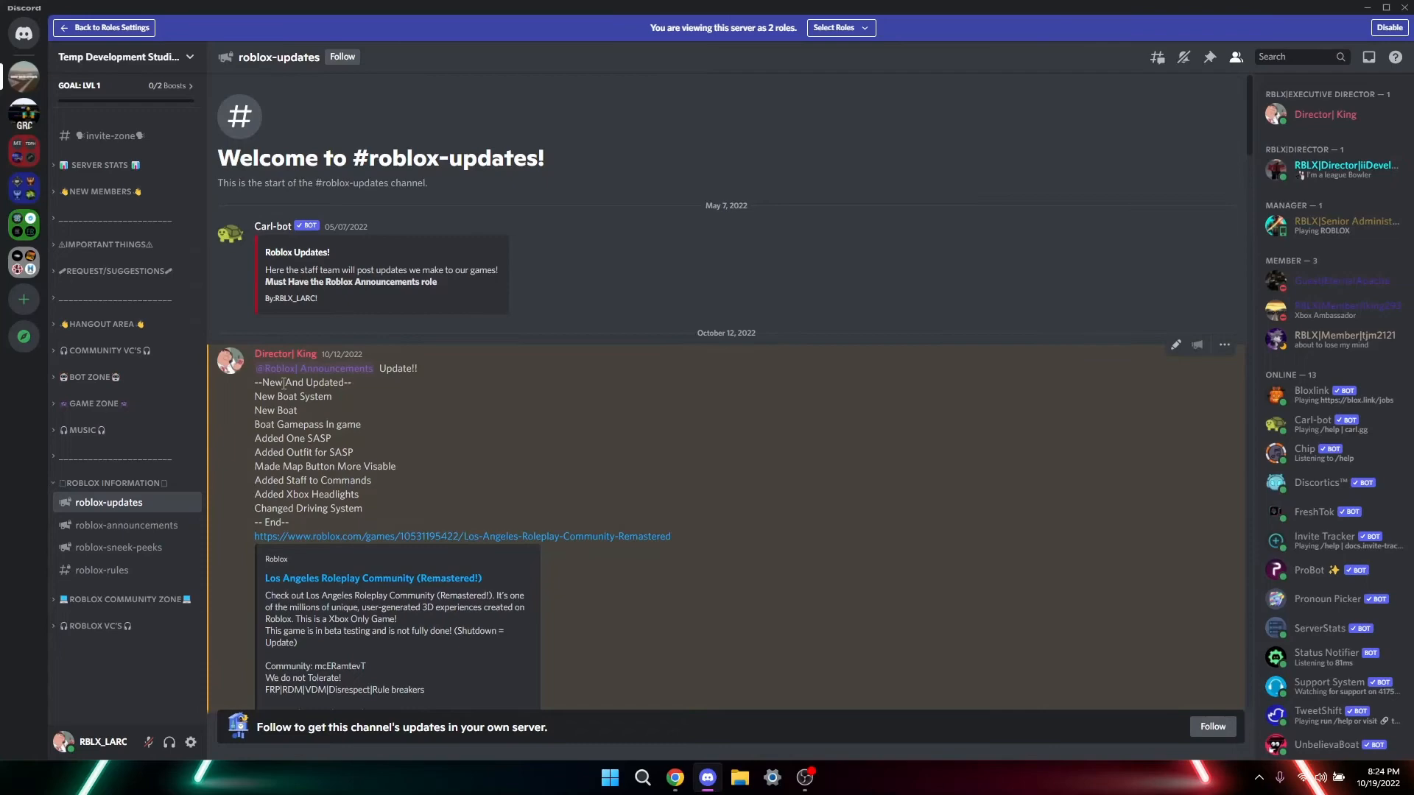
mouse_move(336, 353)
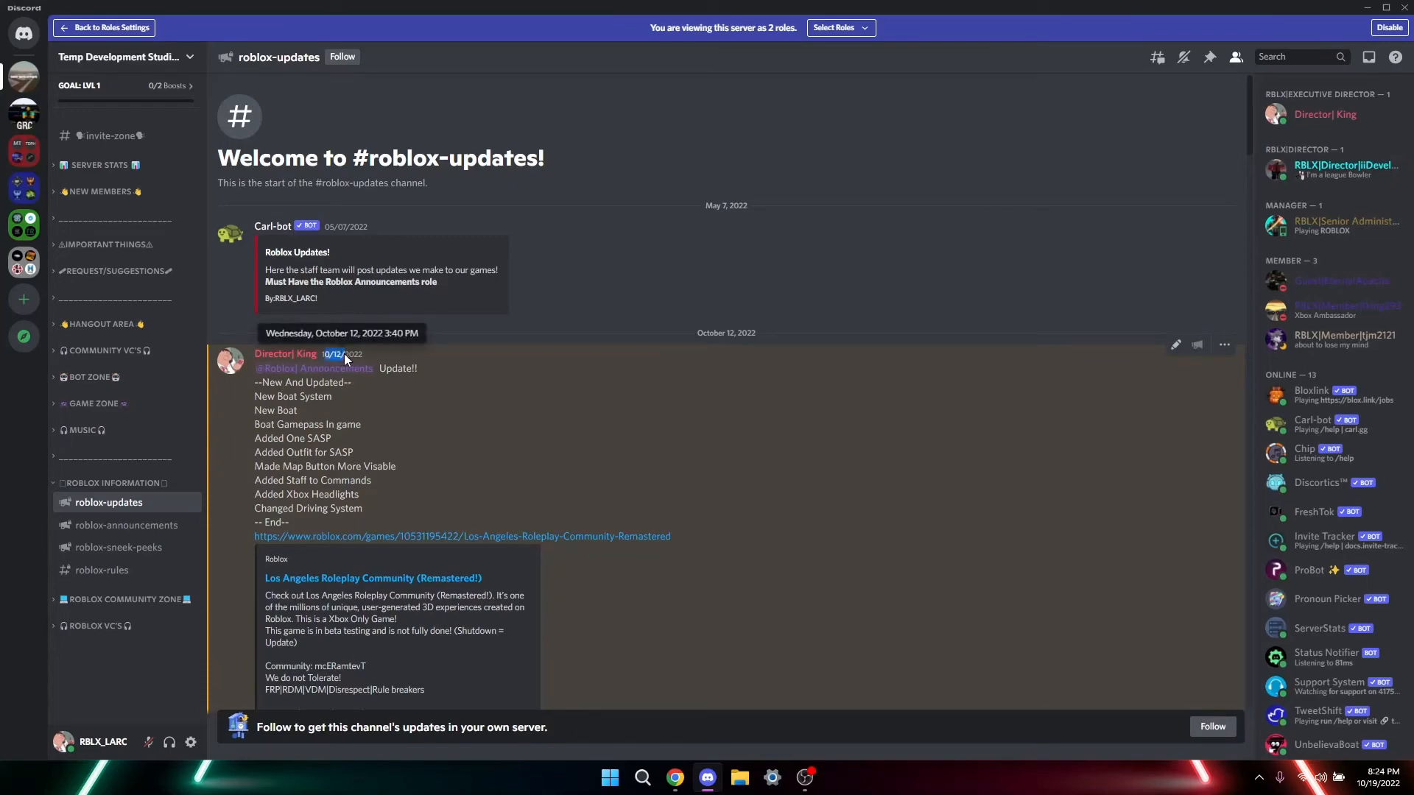
scroll(down, 3)
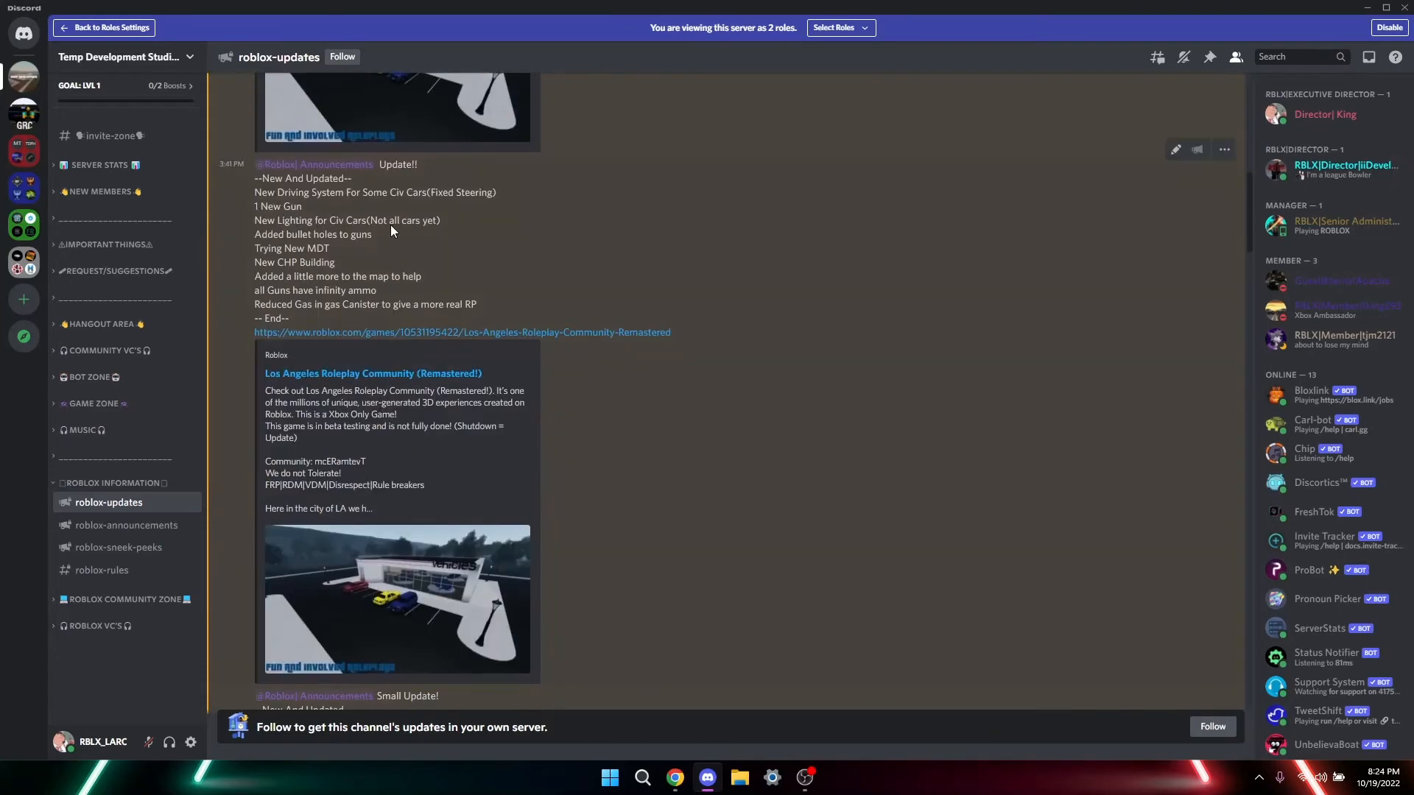
scroll(down, 3)
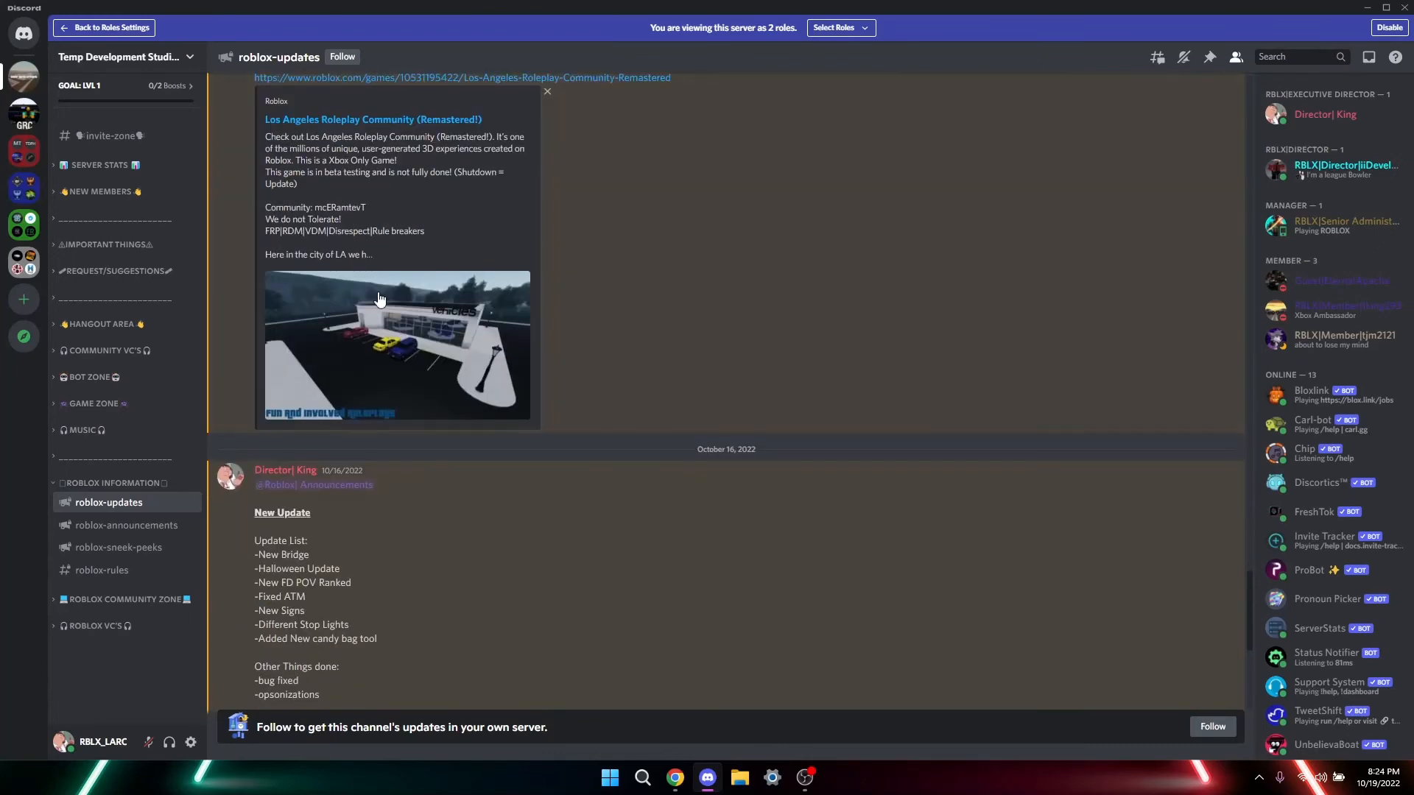
scroll(down, 3)
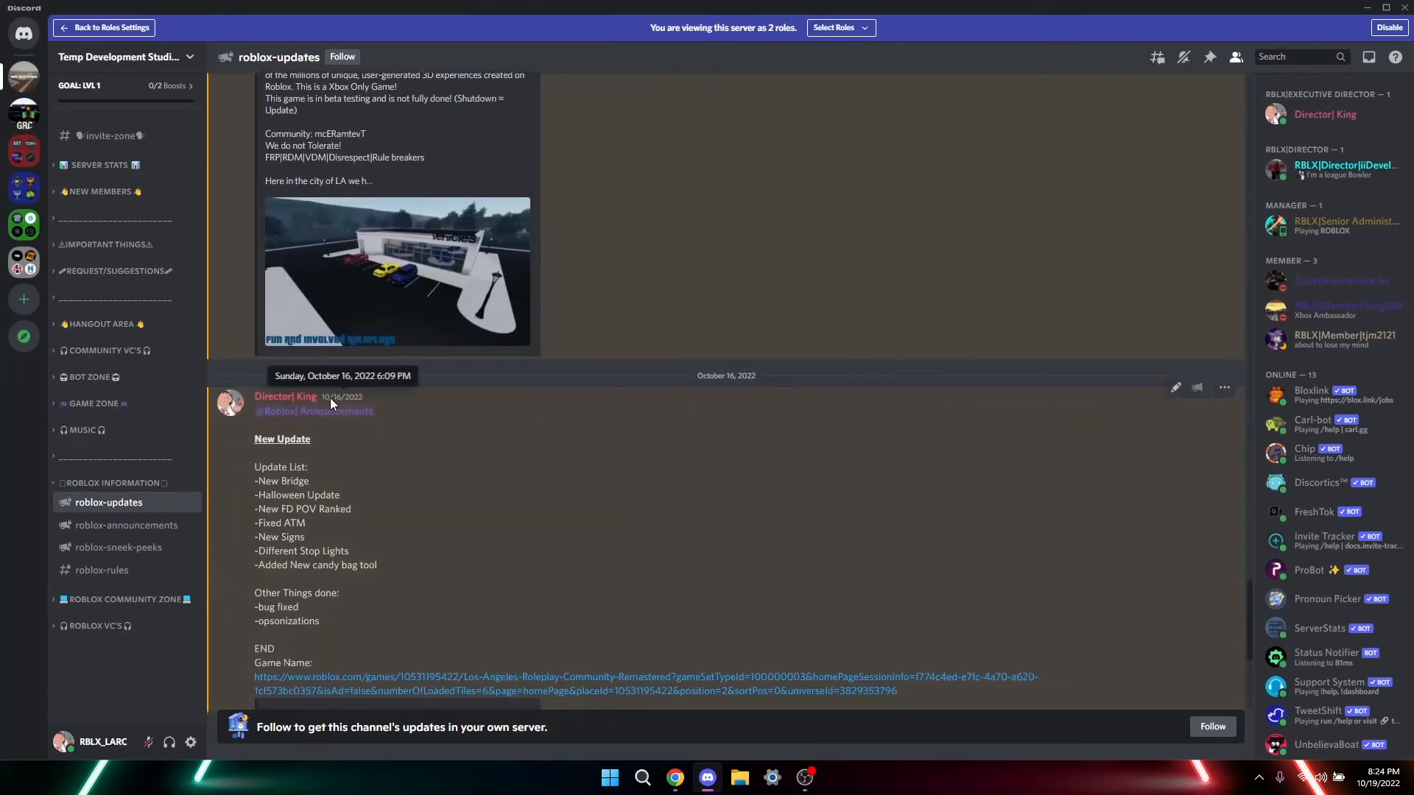
mouse_move(355, 399)
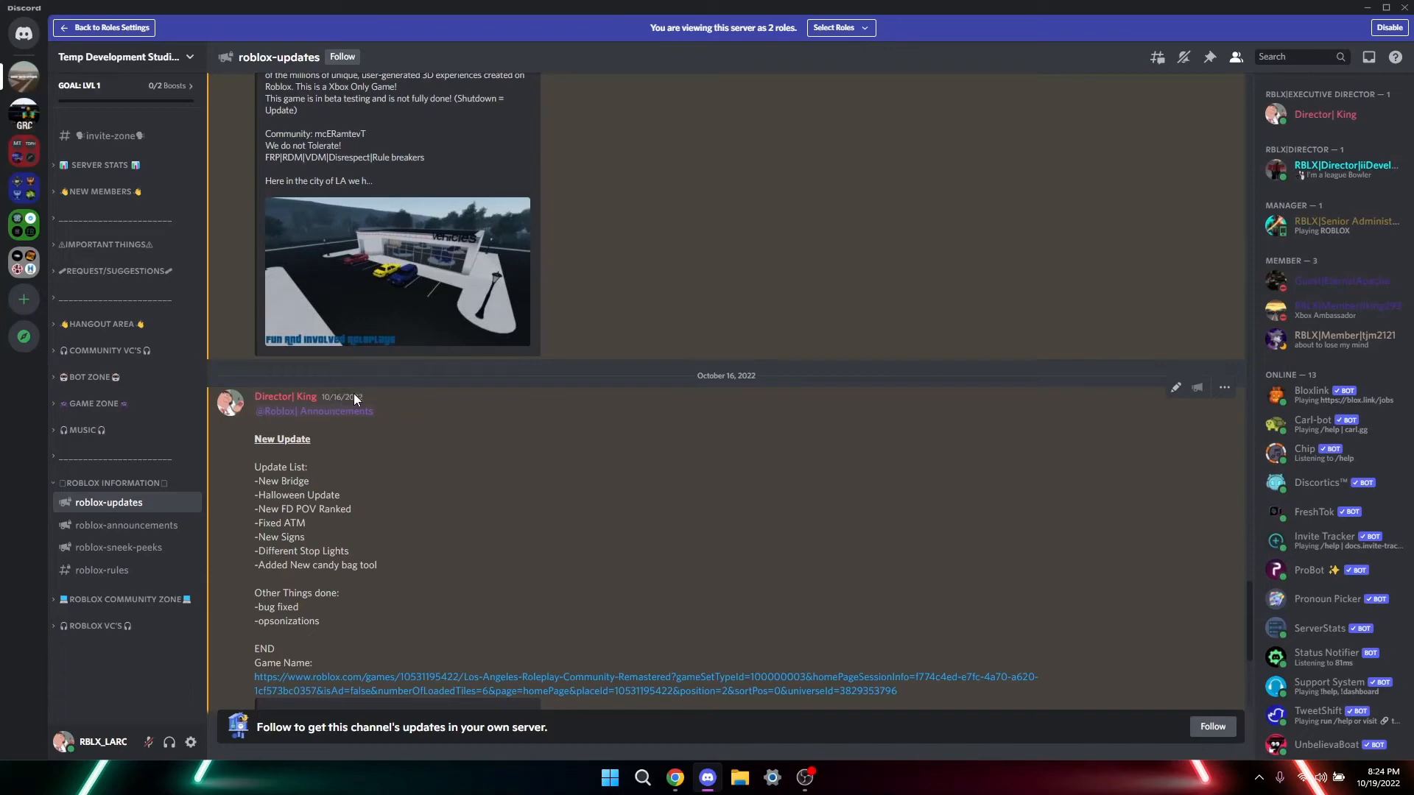
scroll(down, 3)
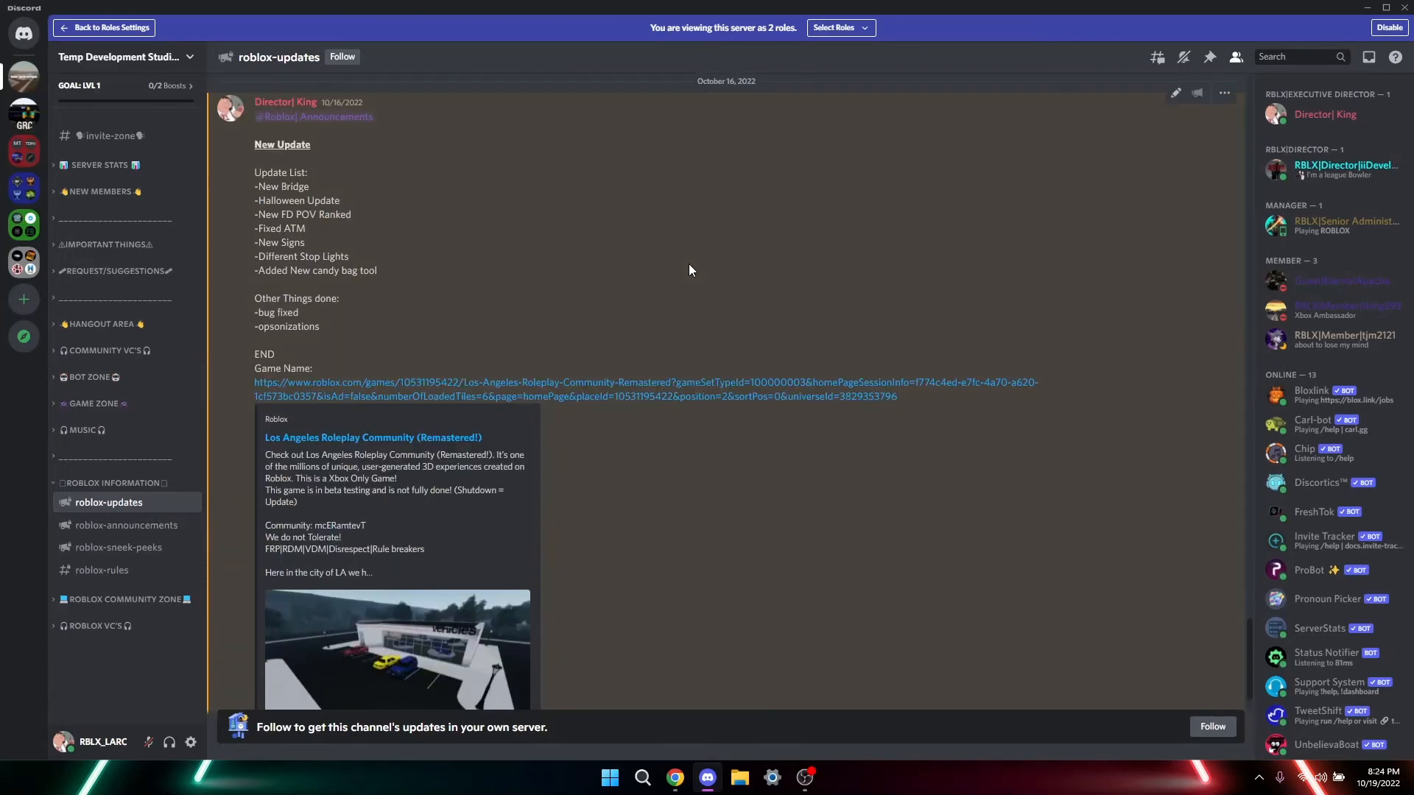
scroll(down, 3)
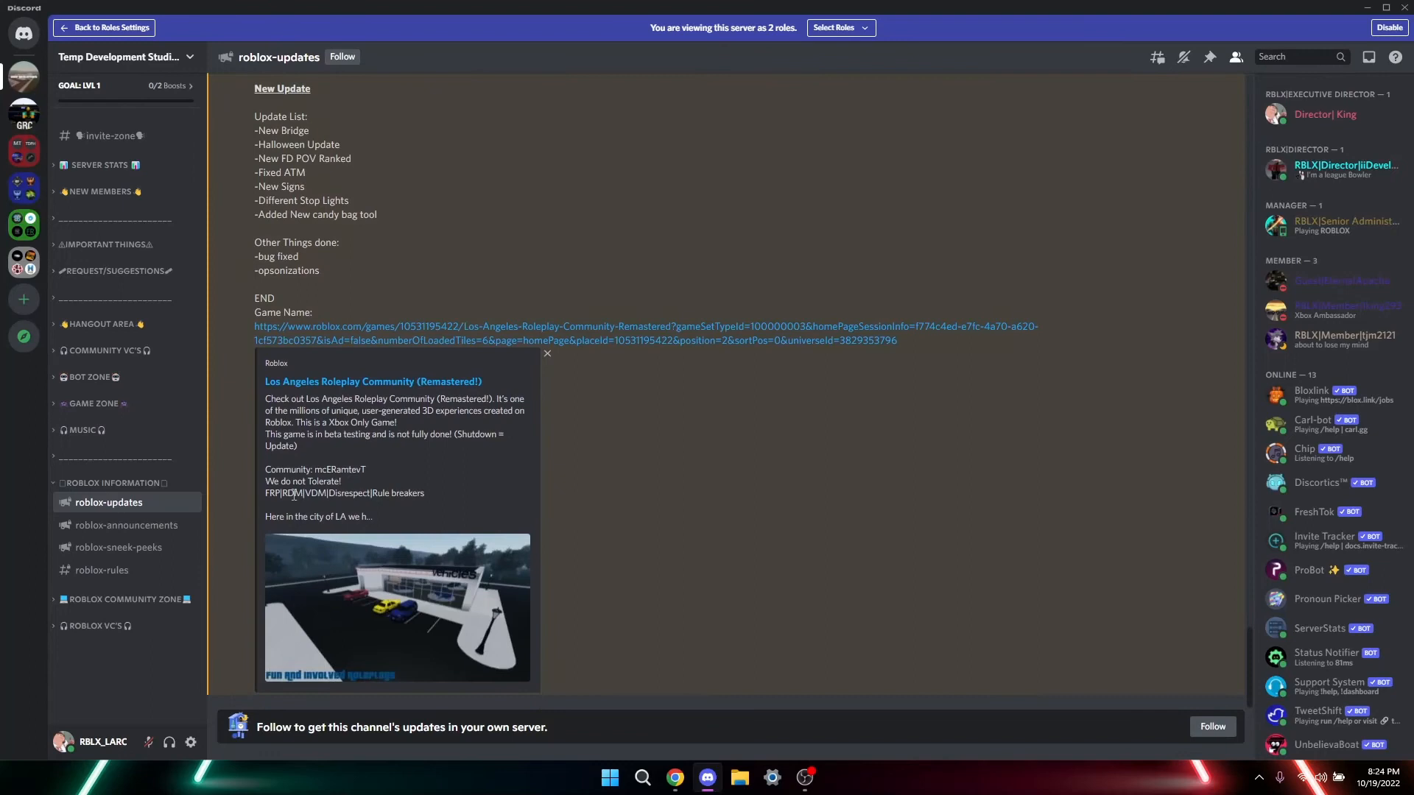
click(126, 525)
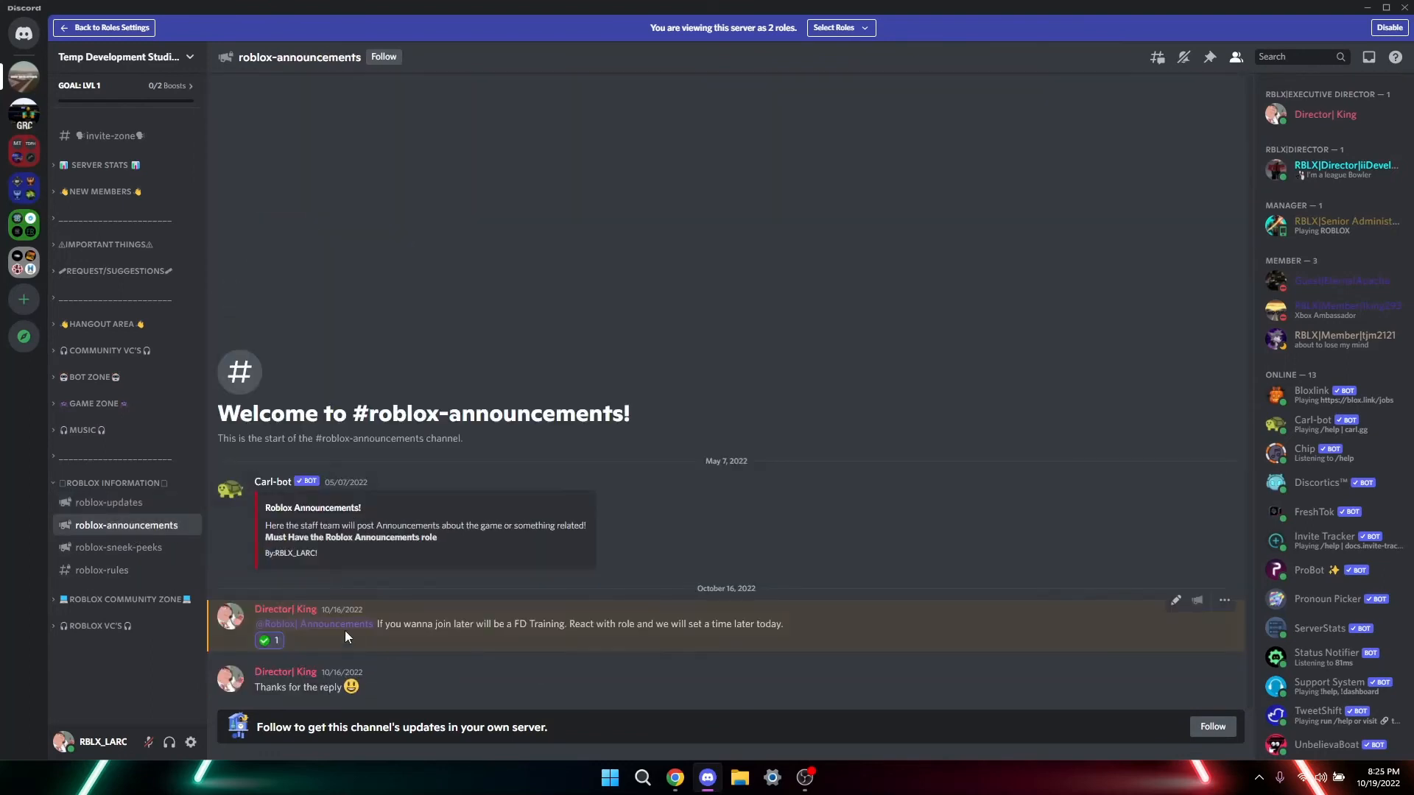
Step: Browse roblox-sneek-peeks and roblox-rules to the last rule, then collapse ROBLOX INFORMATION
click(117, 547)
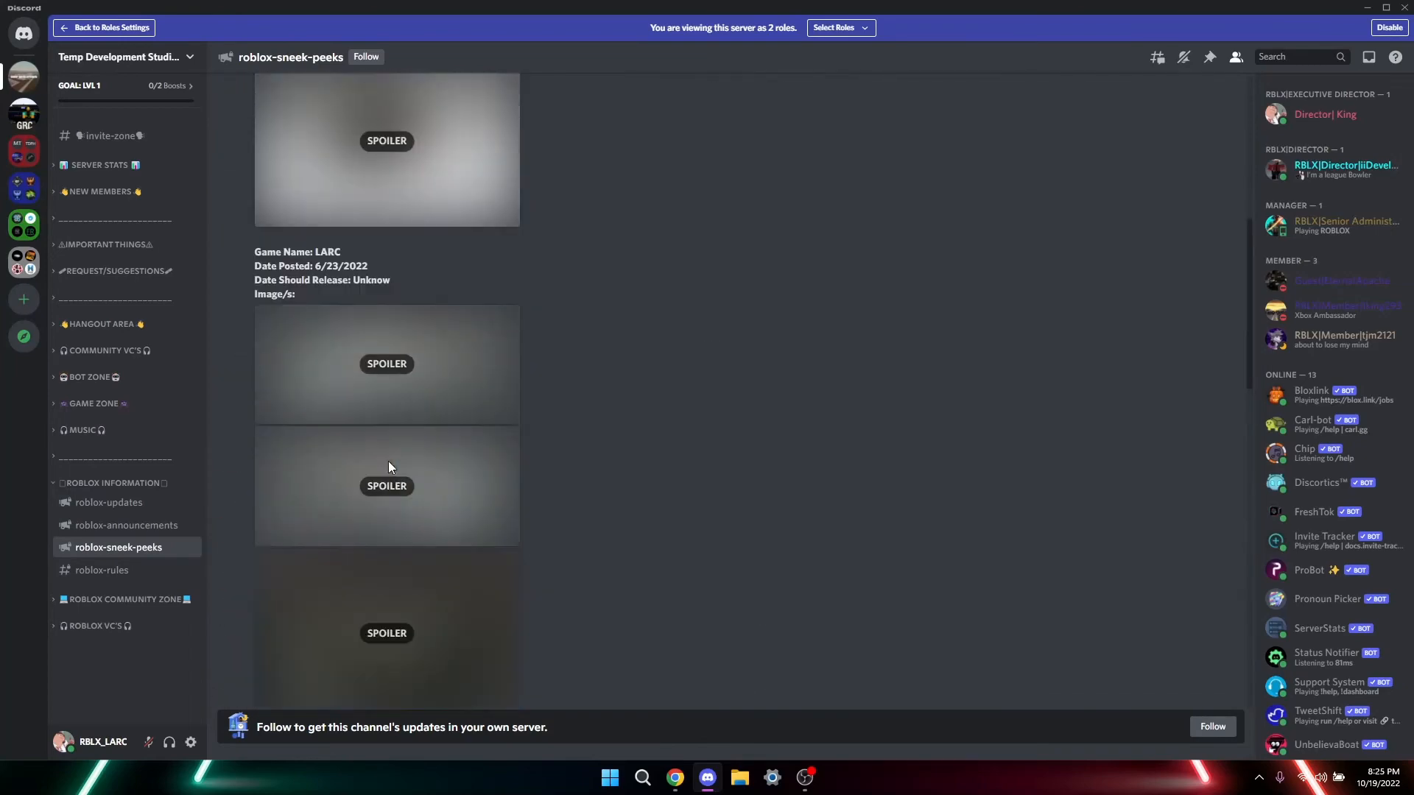
scroll(down, 3)
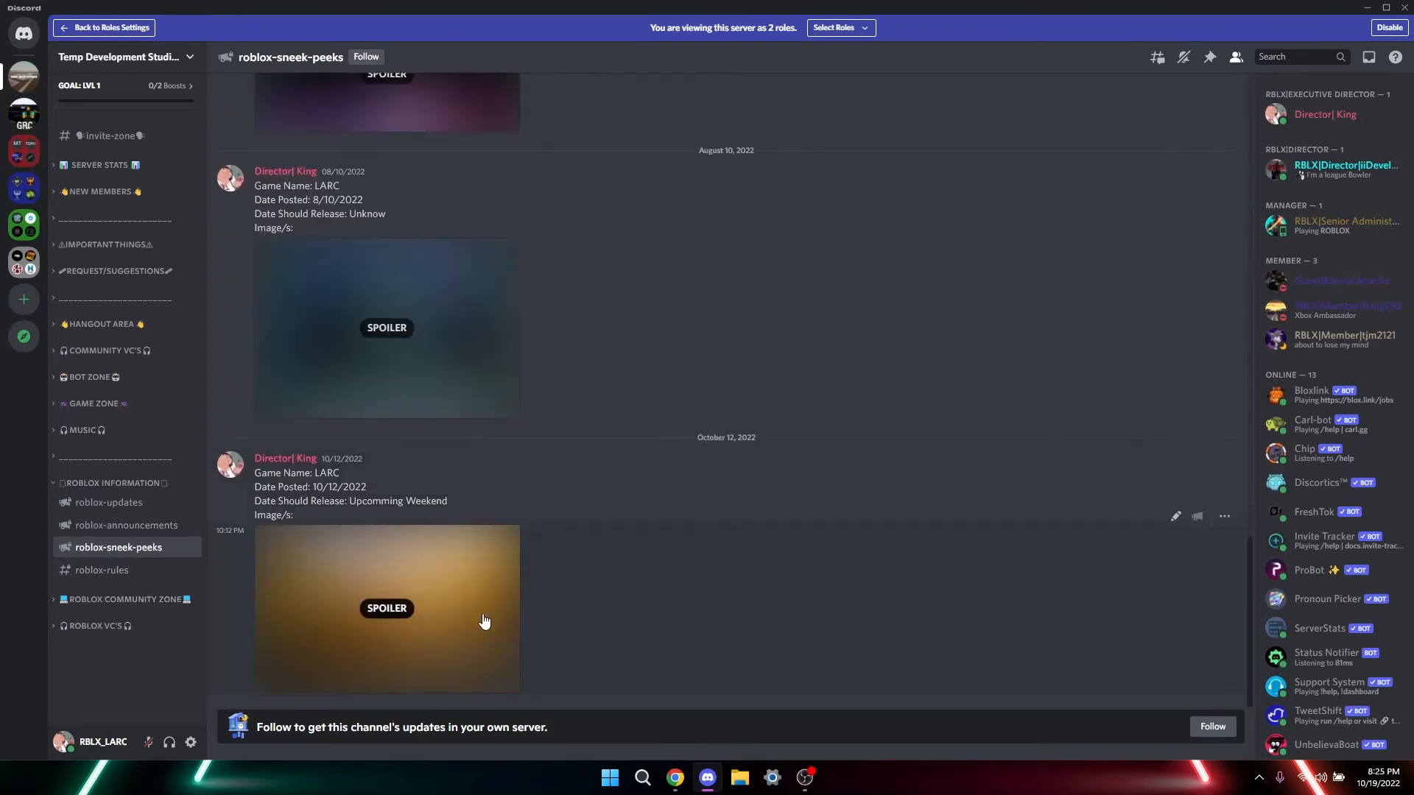
click(102, 570)
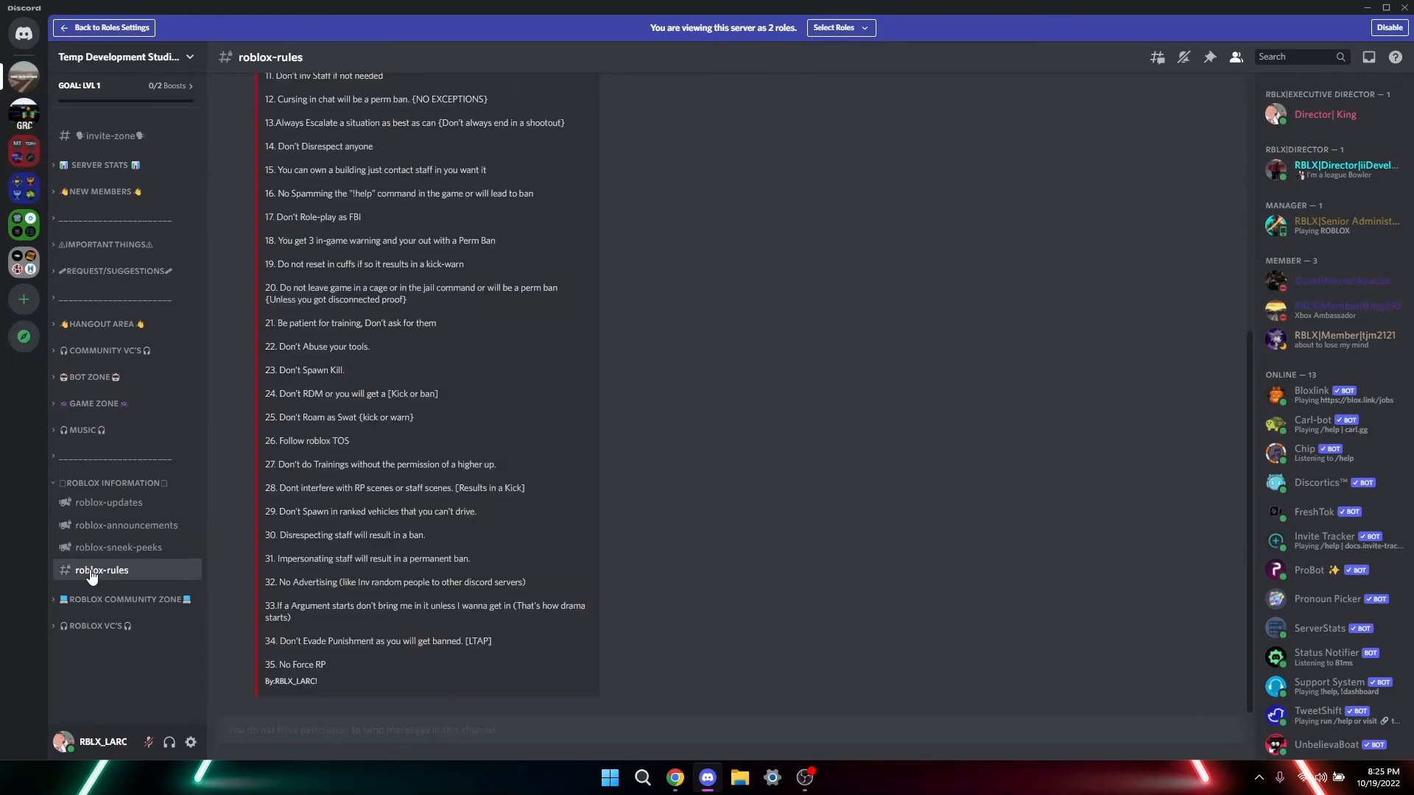
scroll(up, 3)
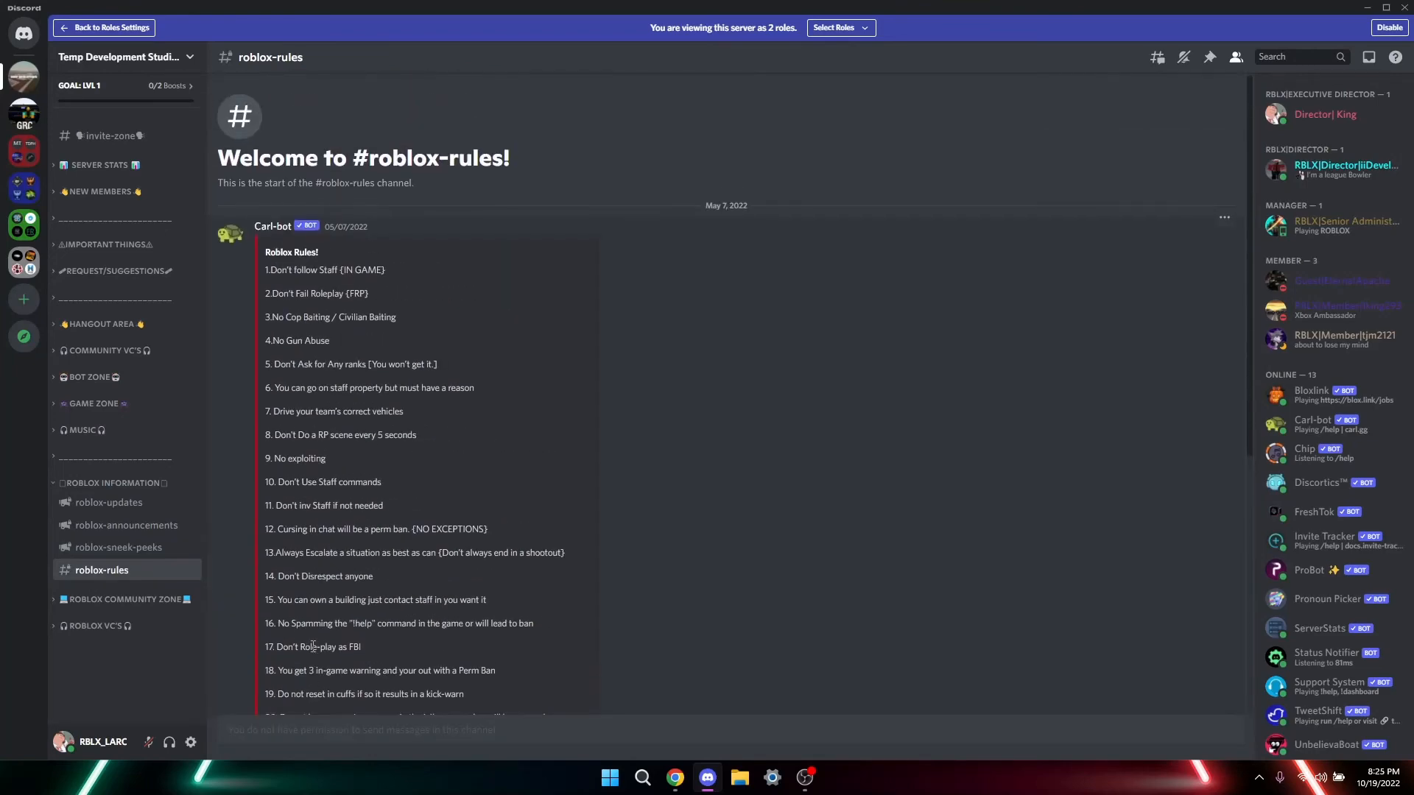
scroll(down, 3)
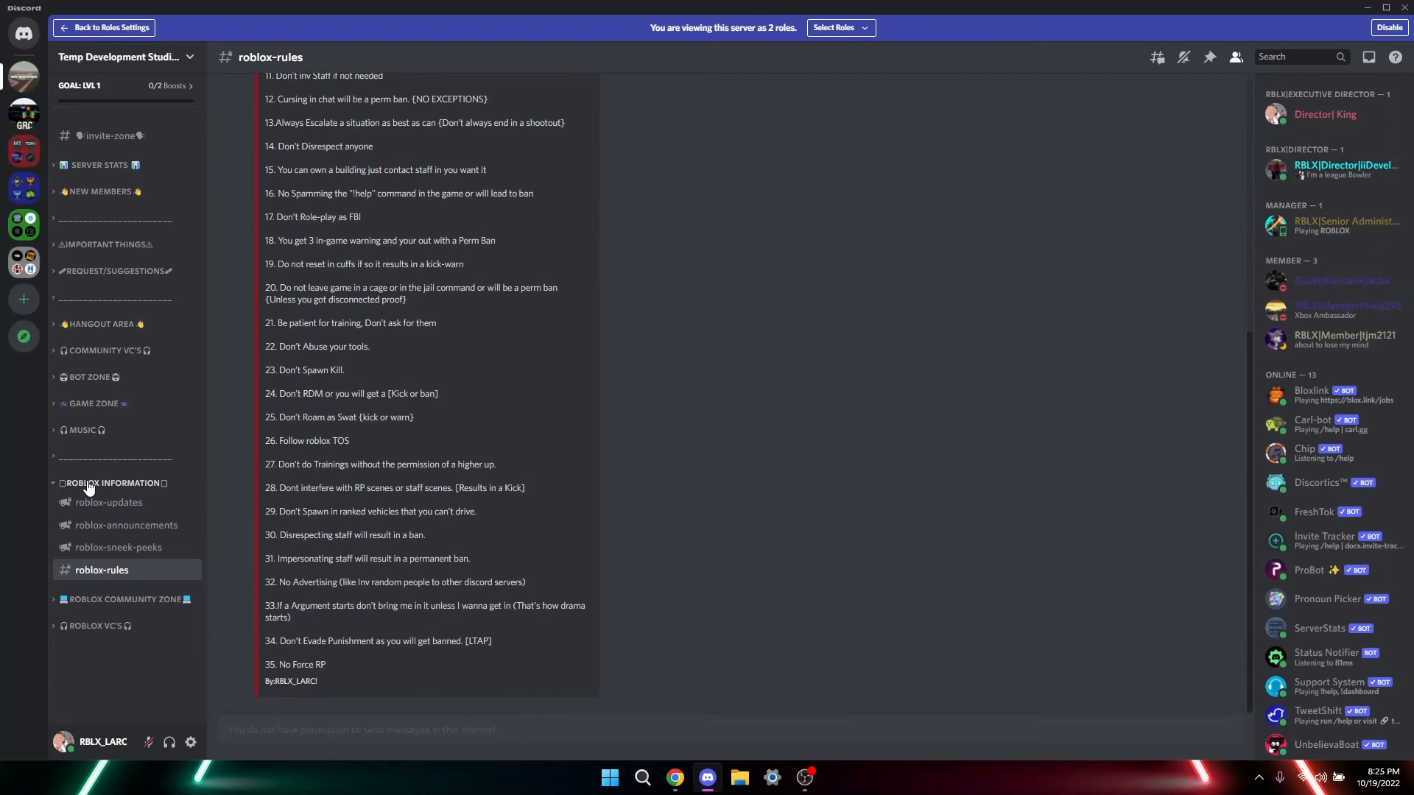
click(113, 483)
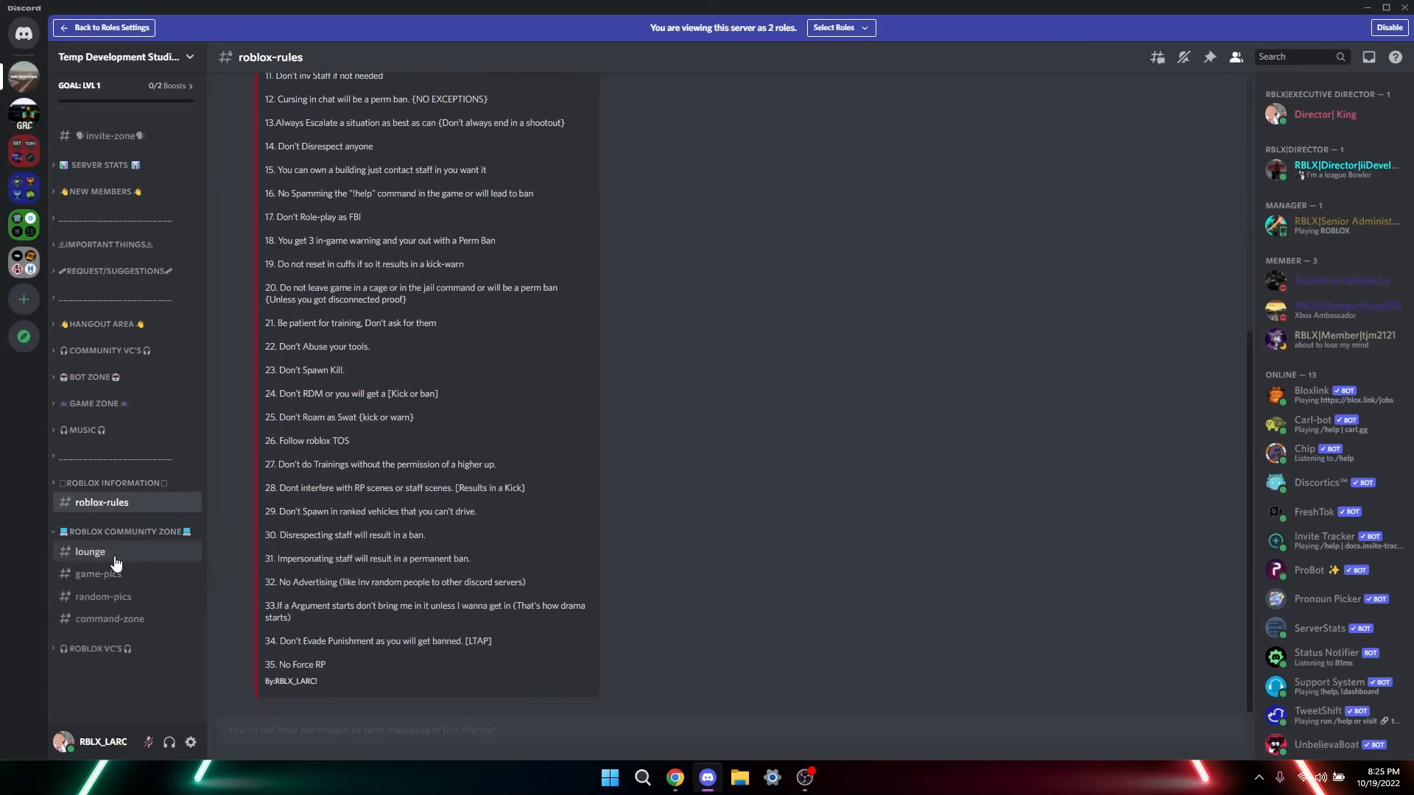
Step: Browse the lounge, game-pics and random-pics community channels
click(90, 528)
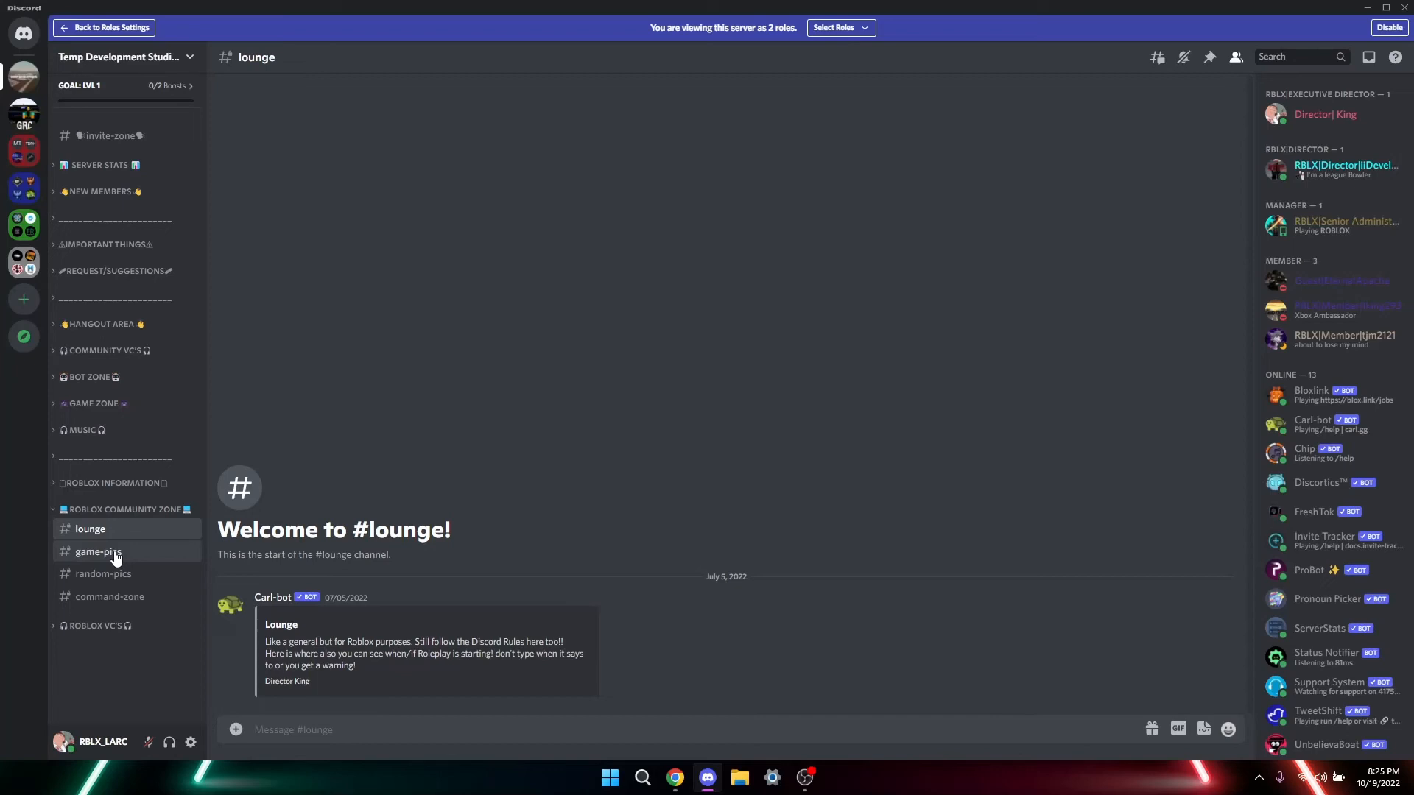
click(97, 551)
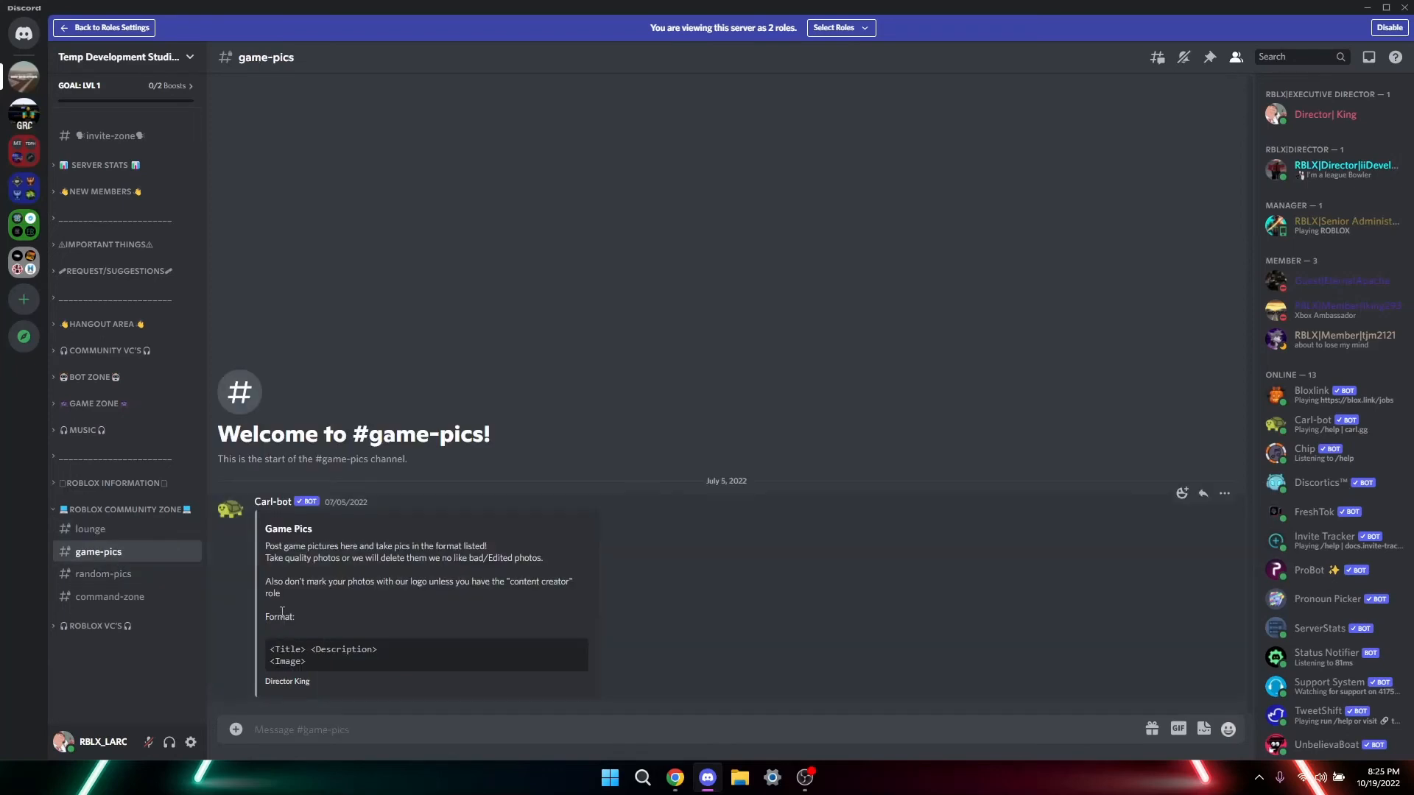
double_click(284, 650)
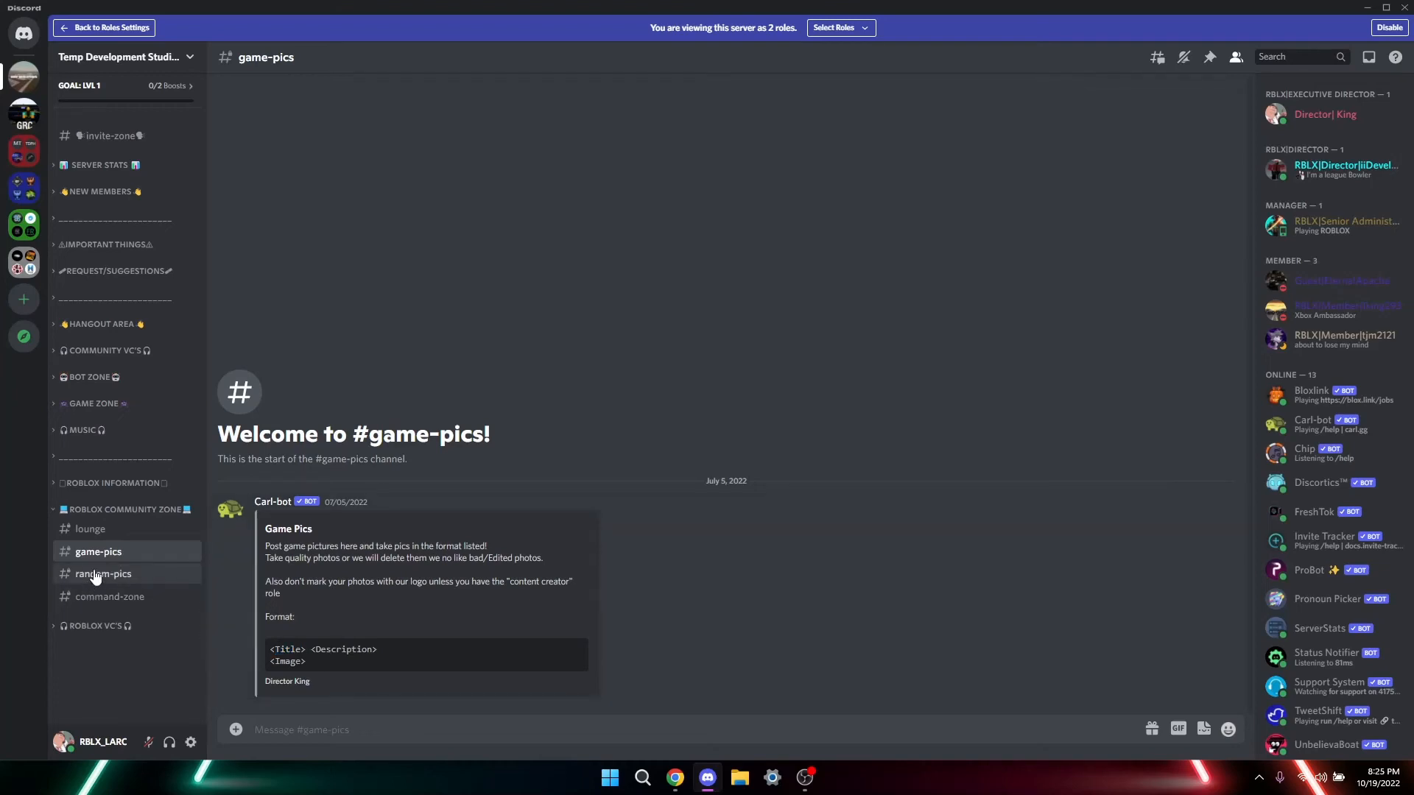
click(103, 572)
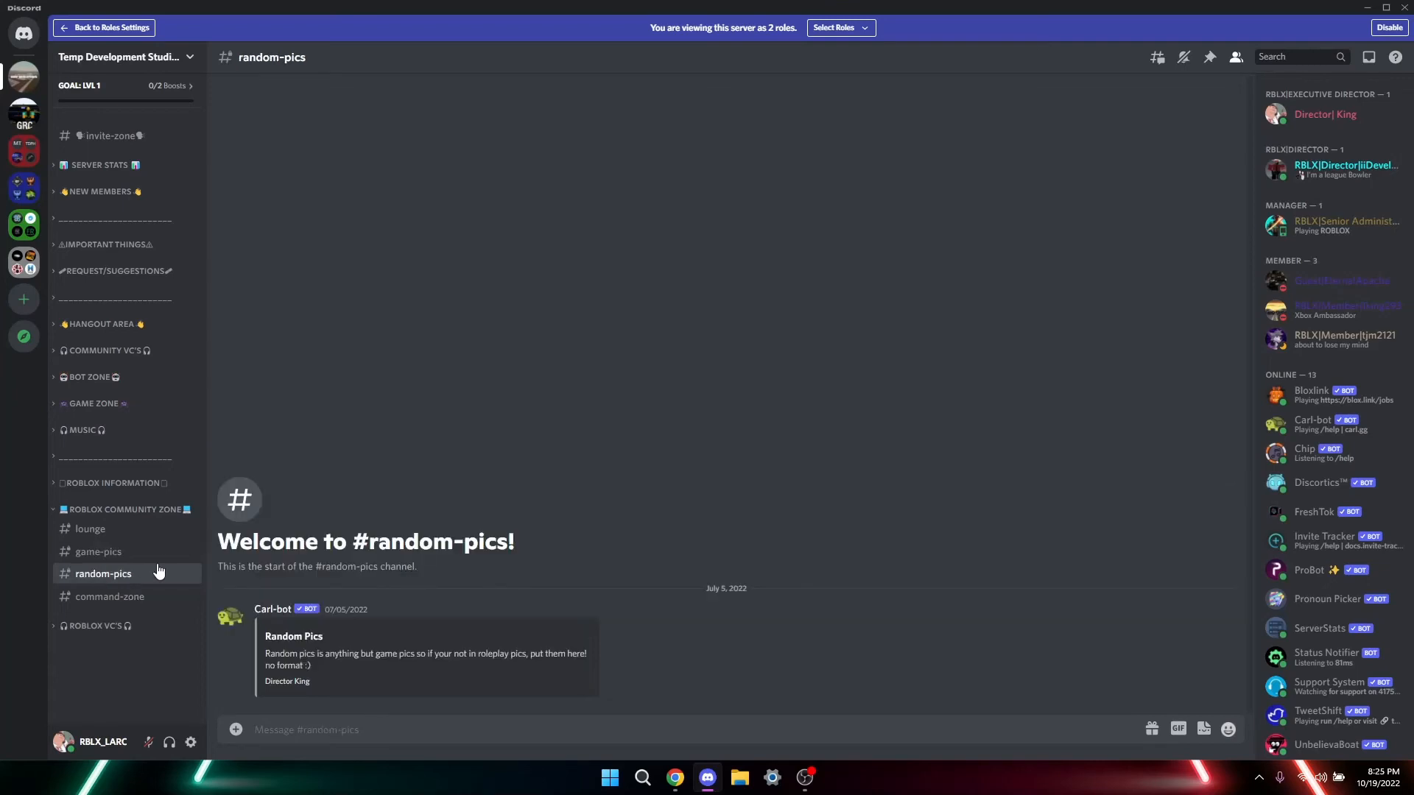
mouse_move(122, 352)
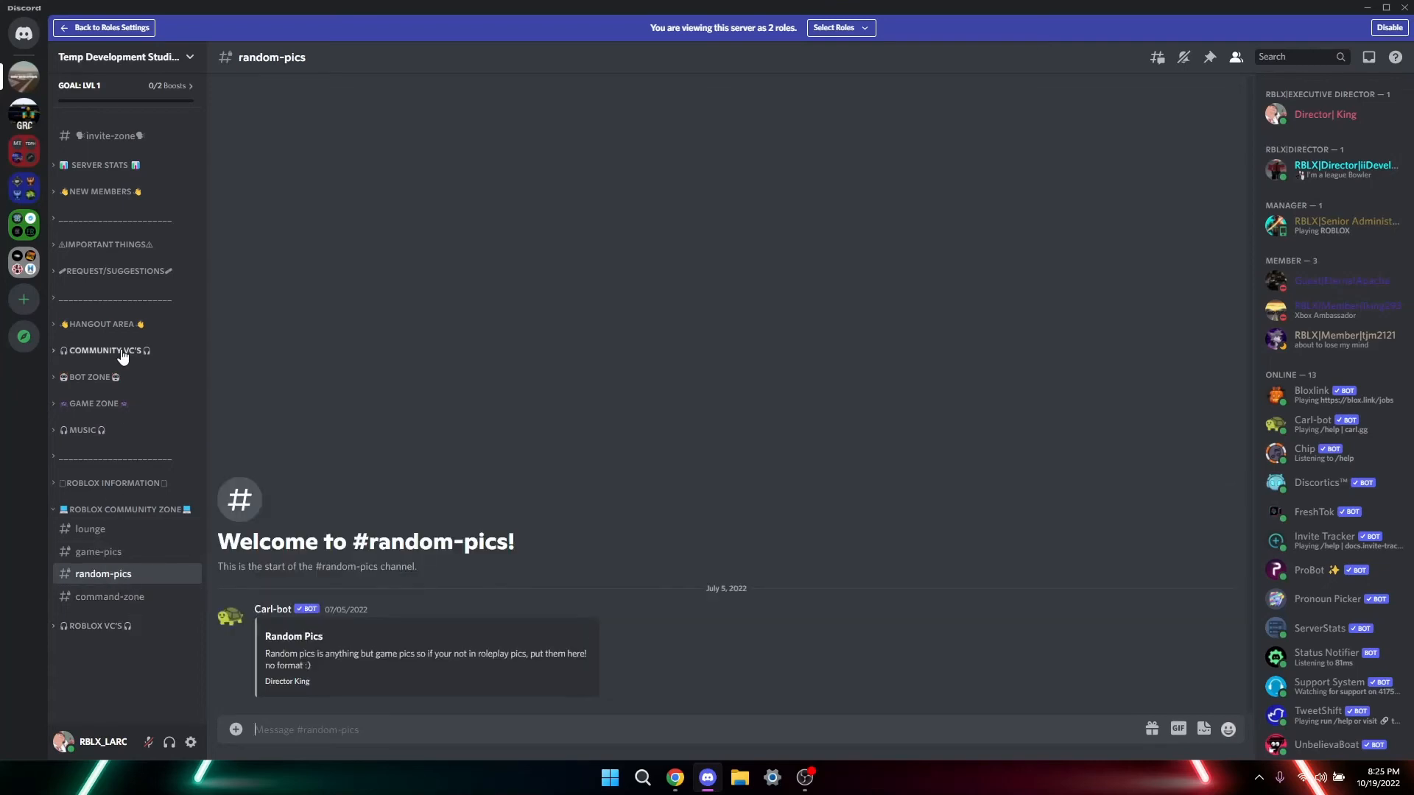
Step: Peek at the Hangout Area, land in command-zone and expand the ROBLOX VC'S category
click(102, 323)
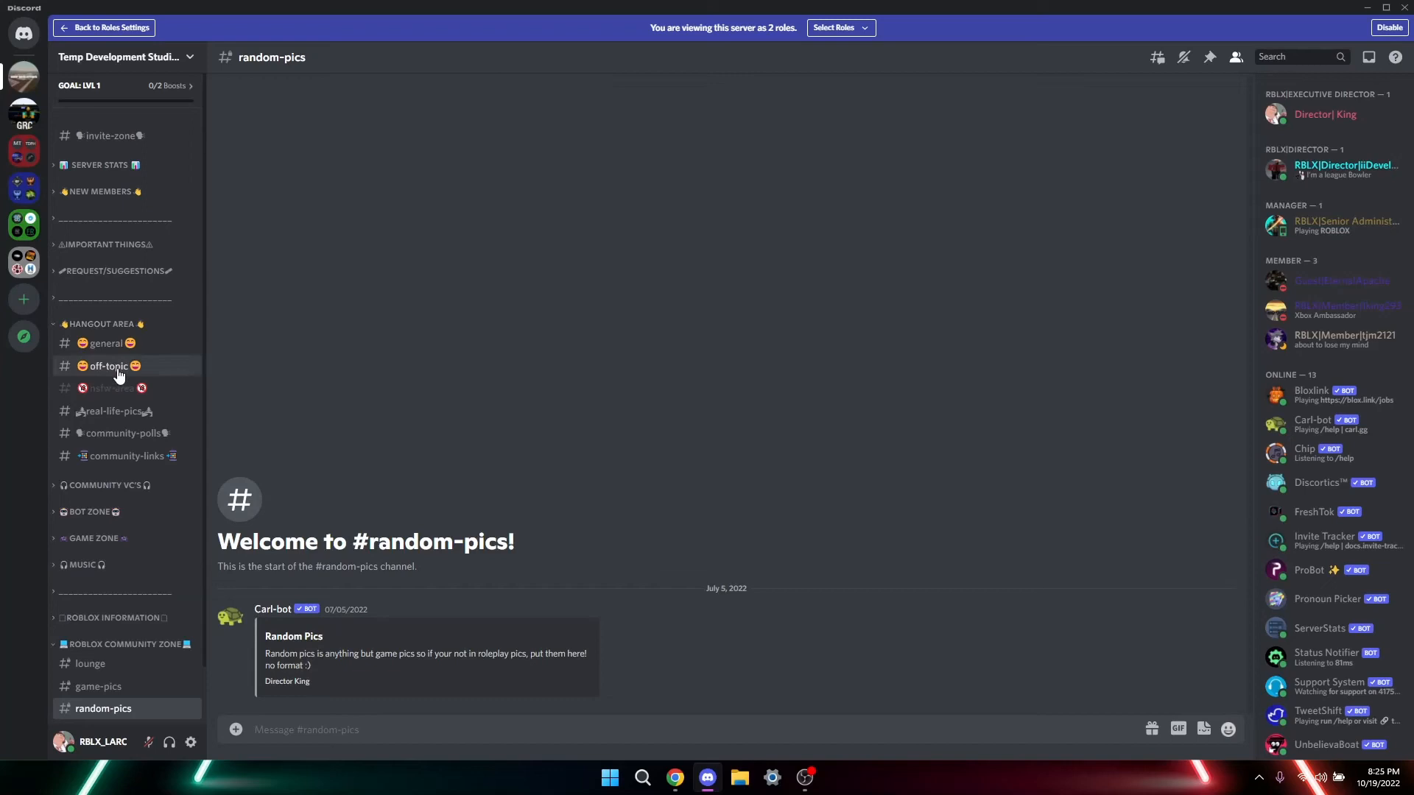
click(106, 343)
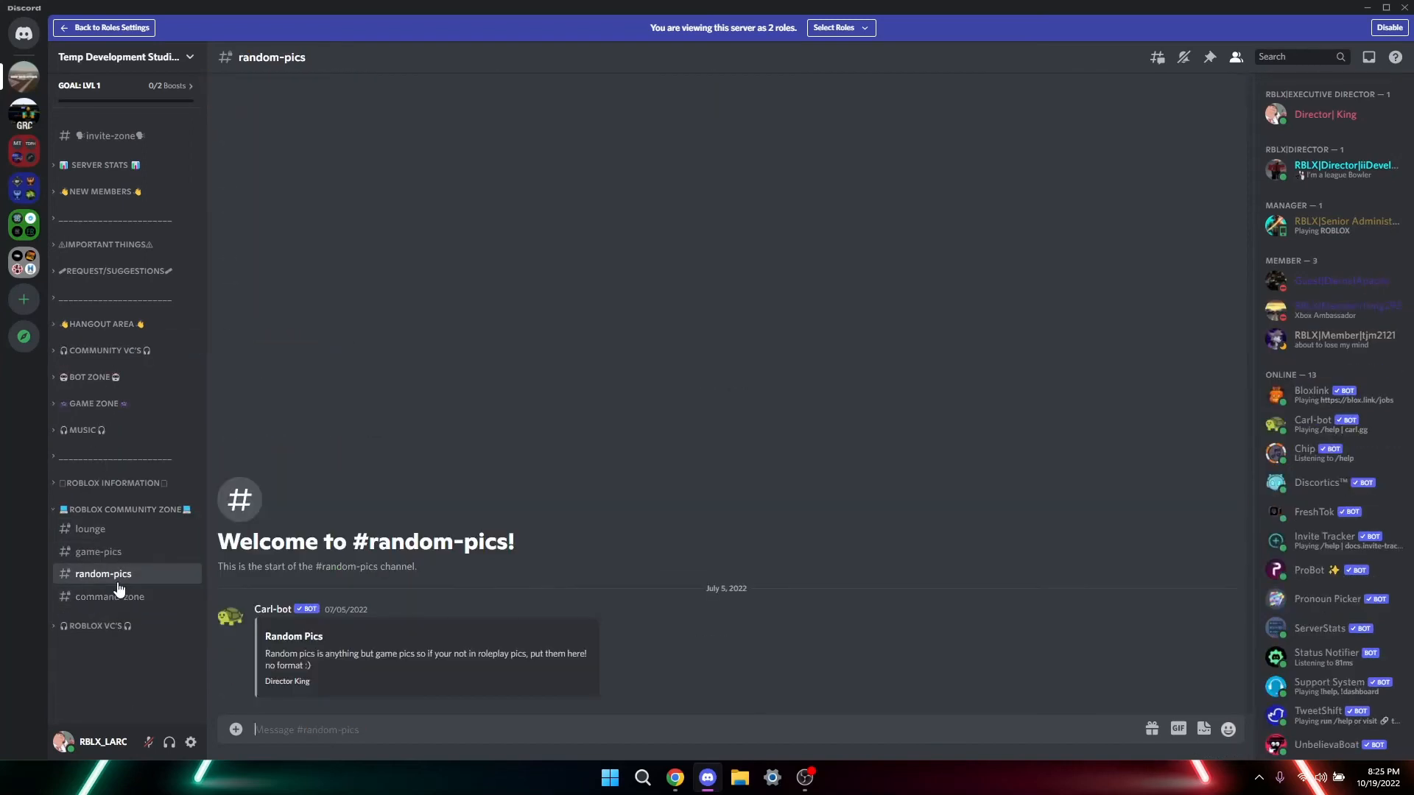
click(107, 596)
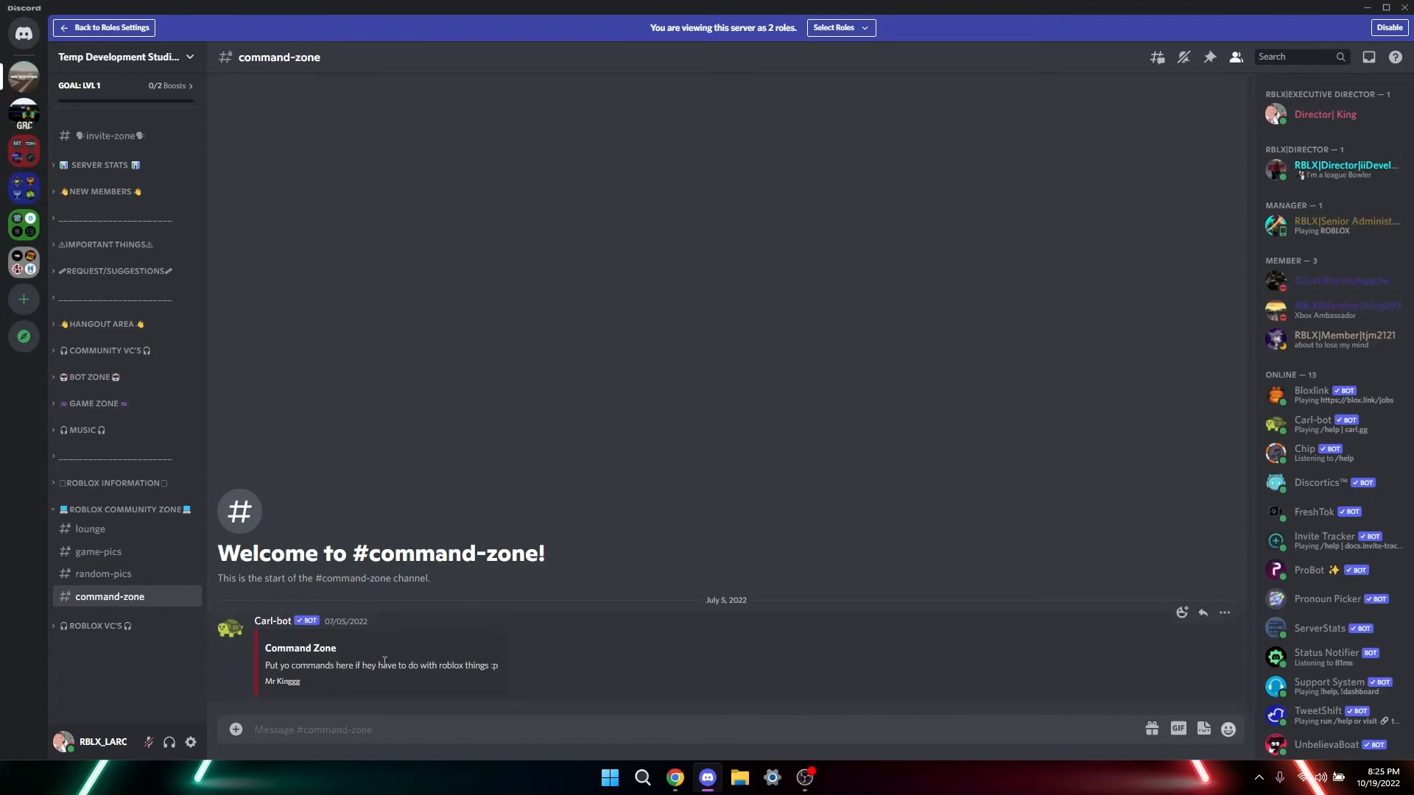
click(94, 624)
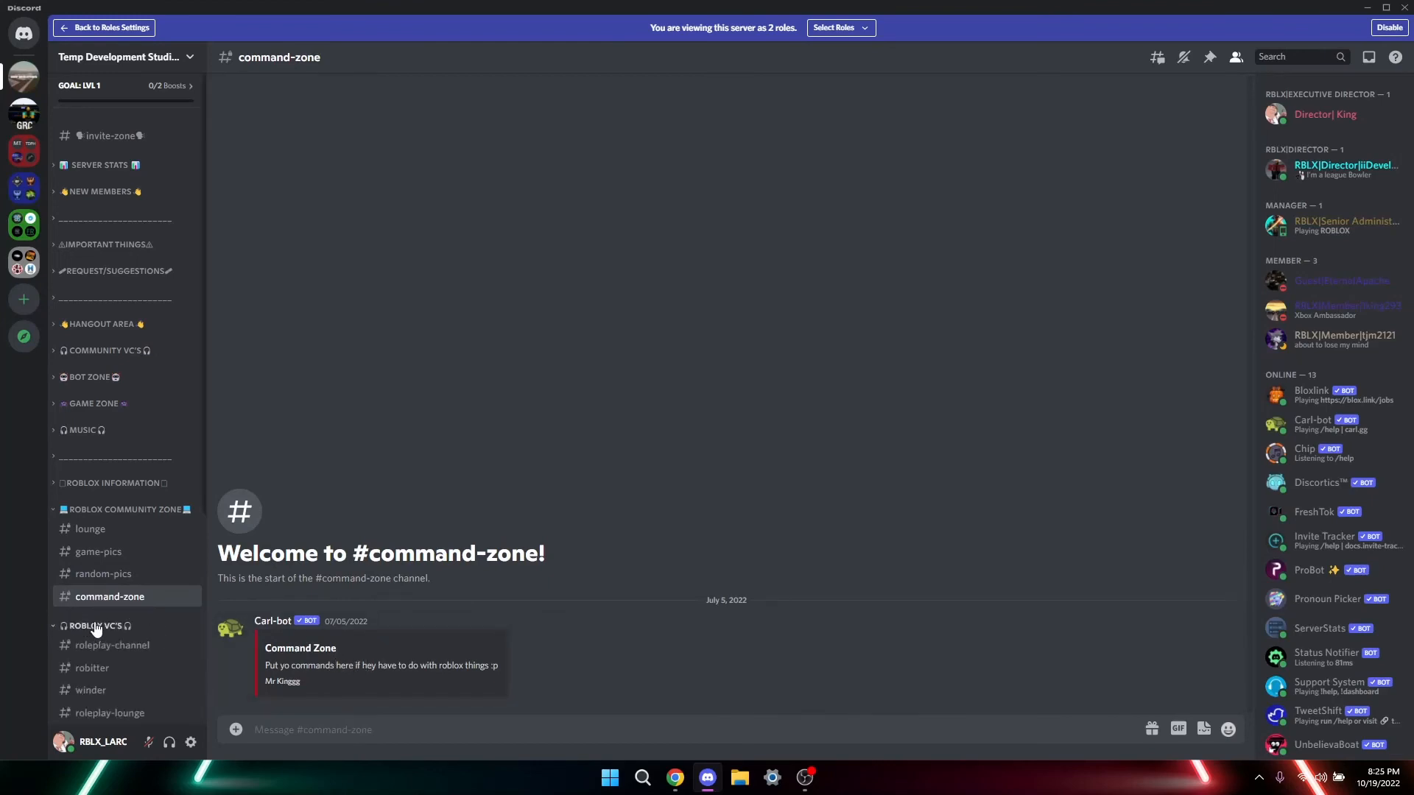
Step: Scroll through robitter, visit roleplay-lounge, then return to #invite-zone
scroll(down, 3)
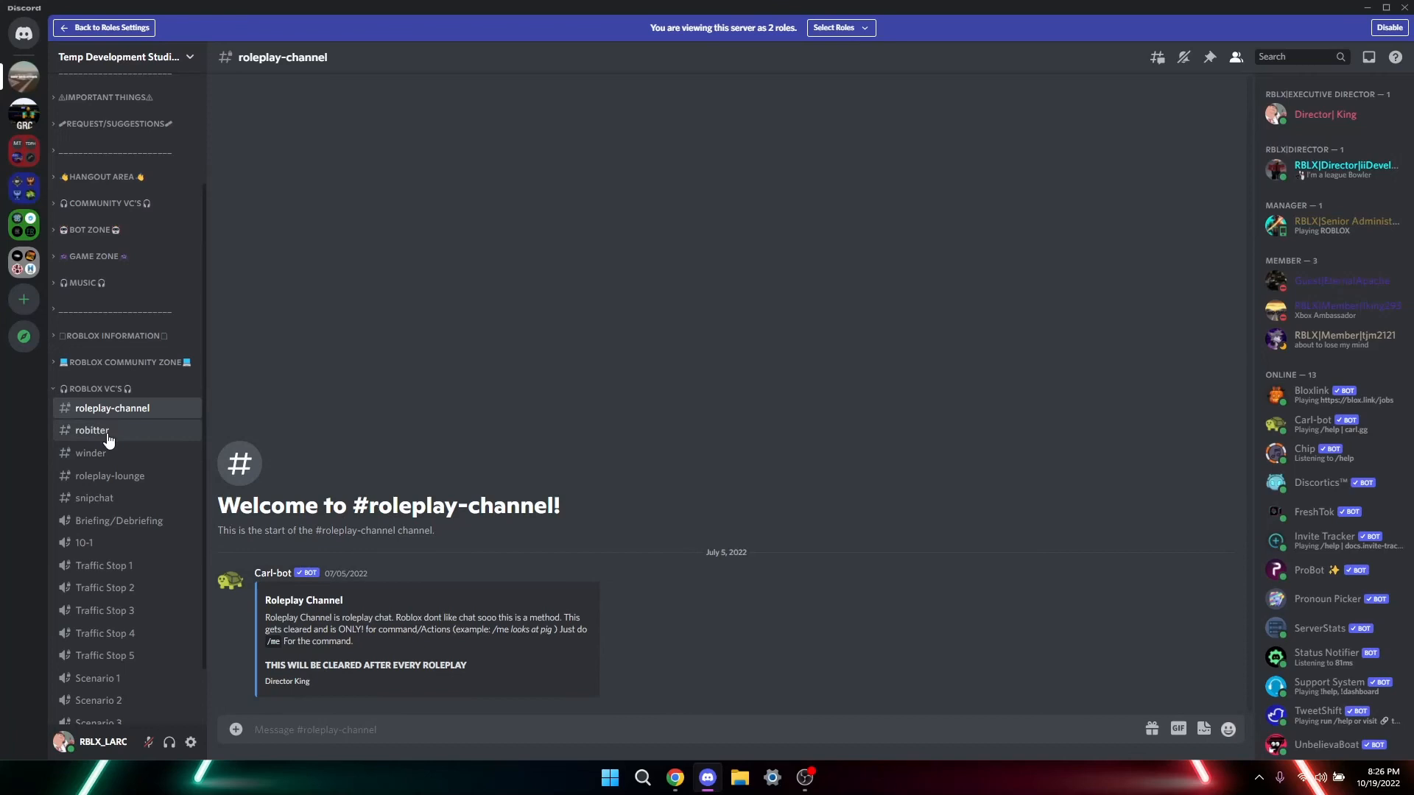
click(91, 430)
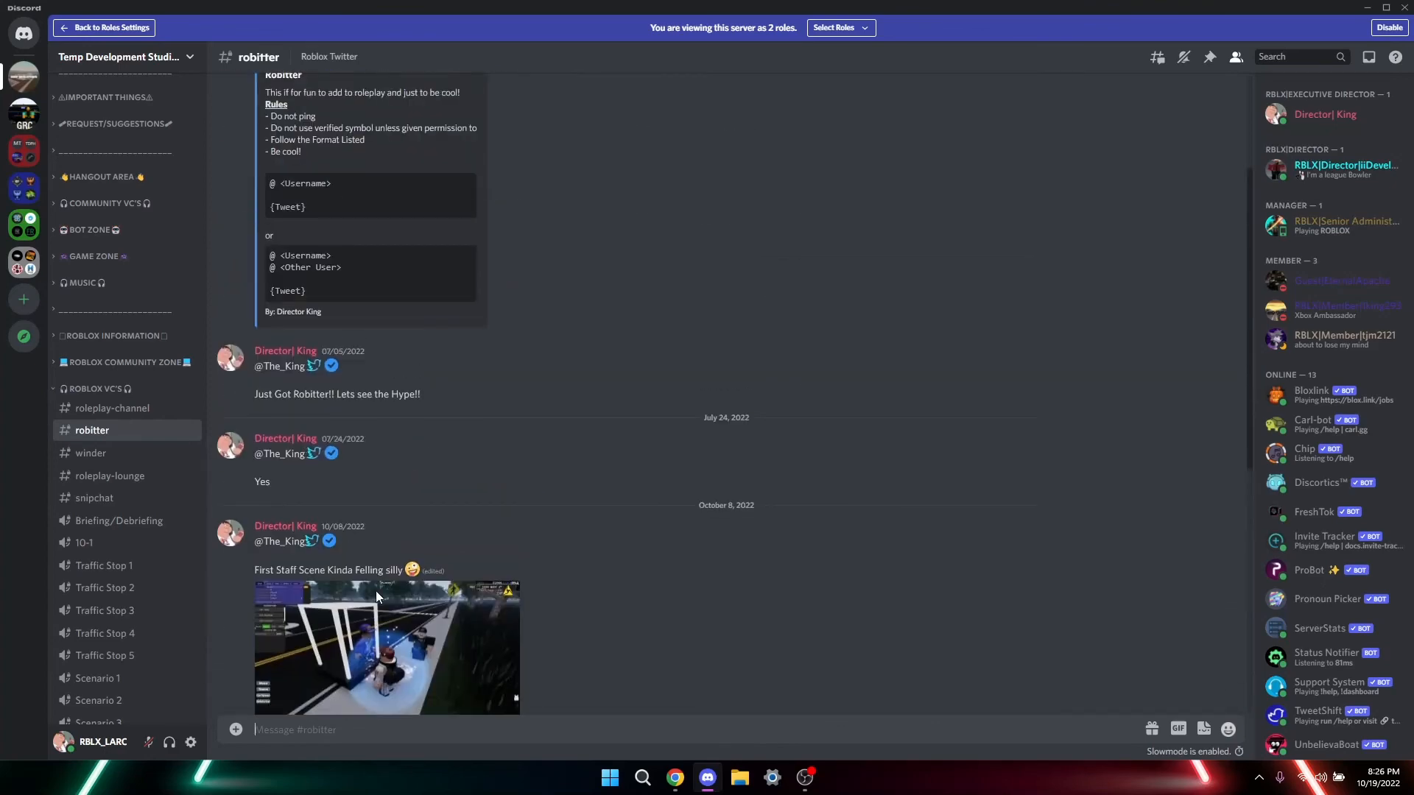
scroll(down, 3)
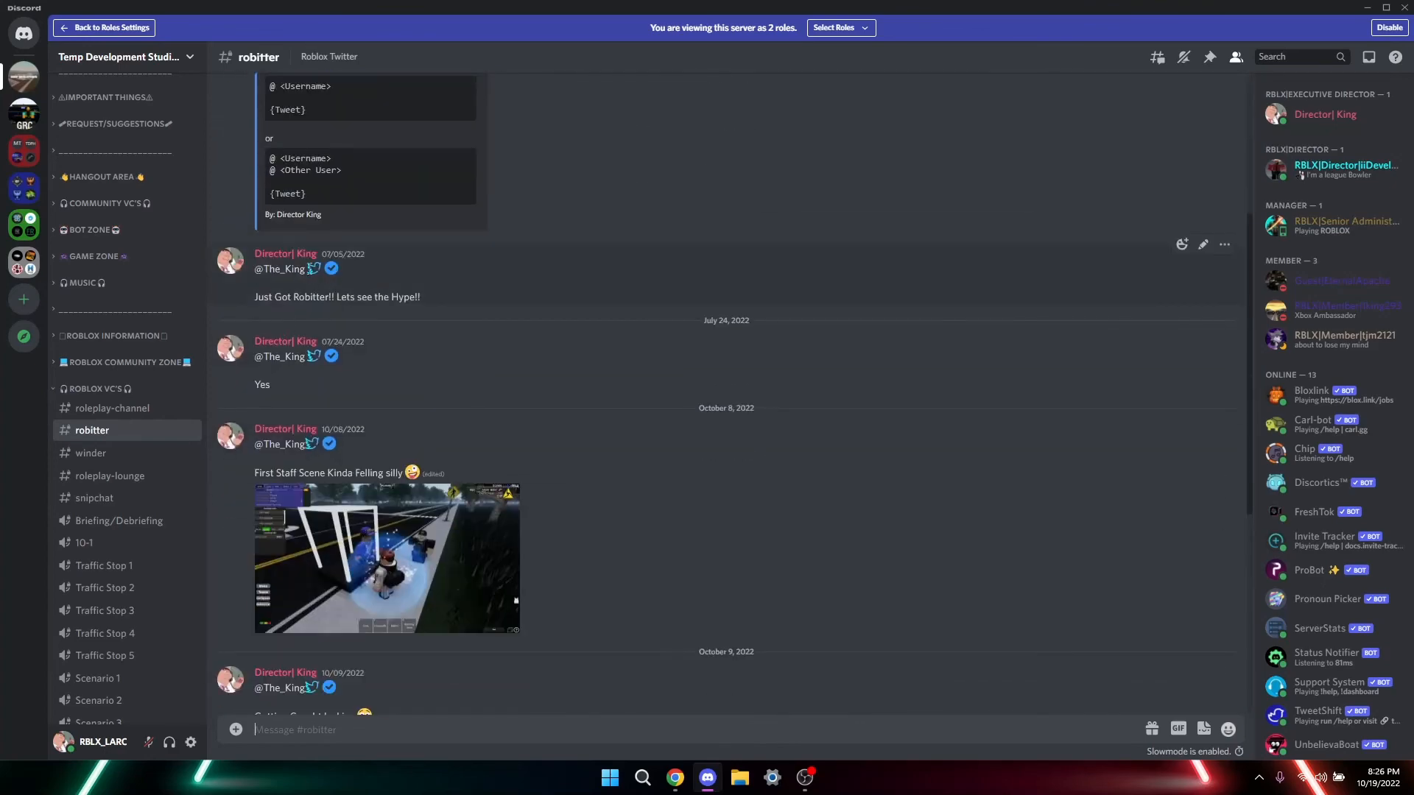
mouse_move(330, 268)
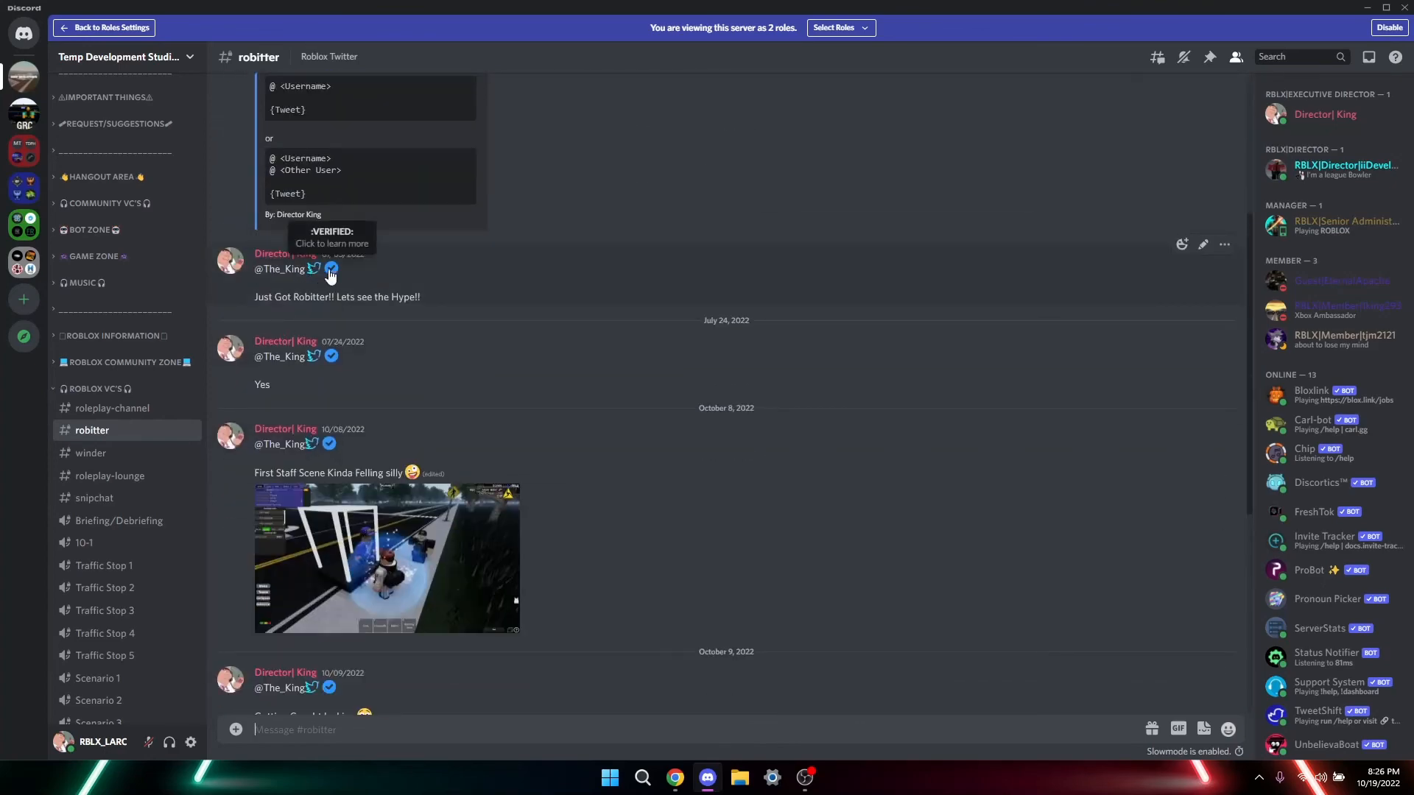
scroll(down, 3)
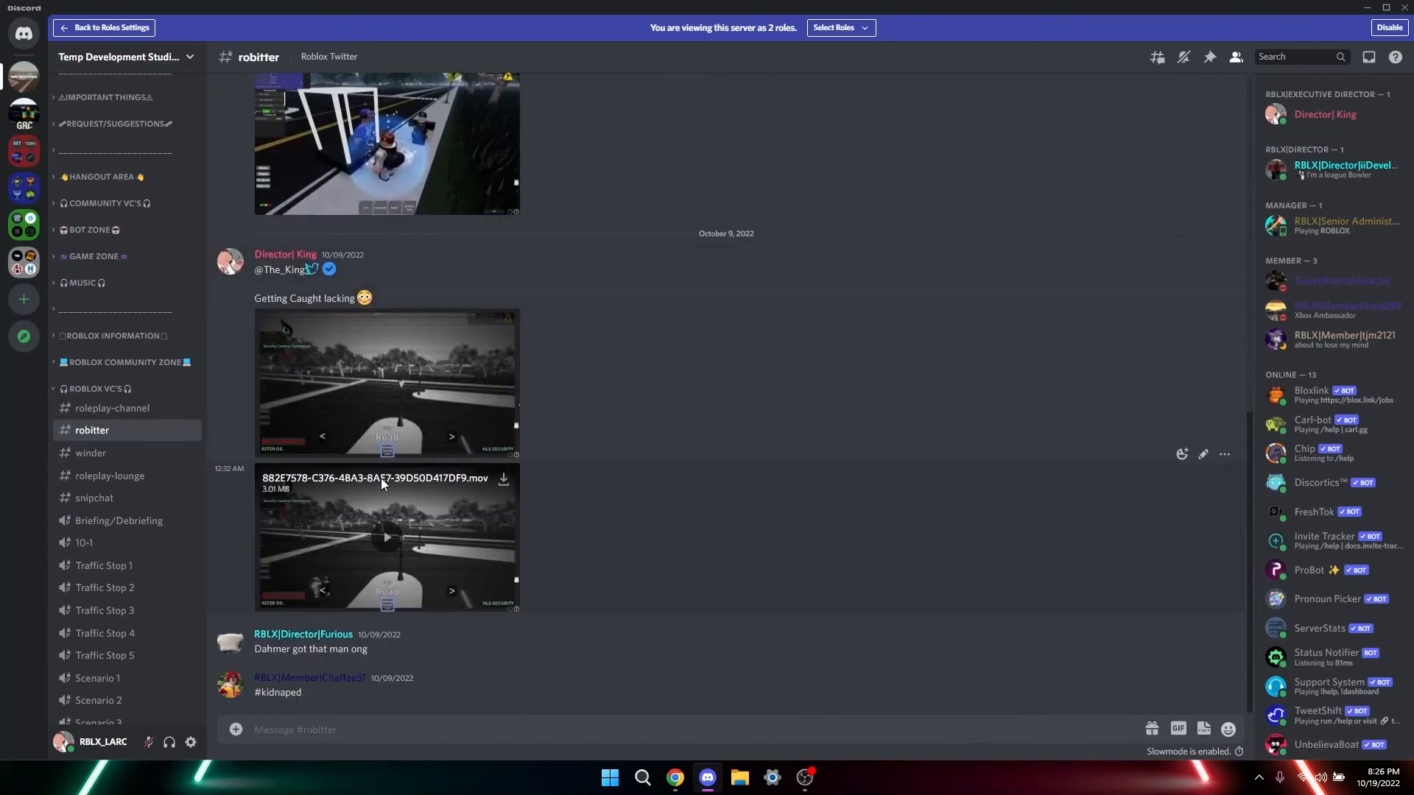
mouse_move(408, 545)
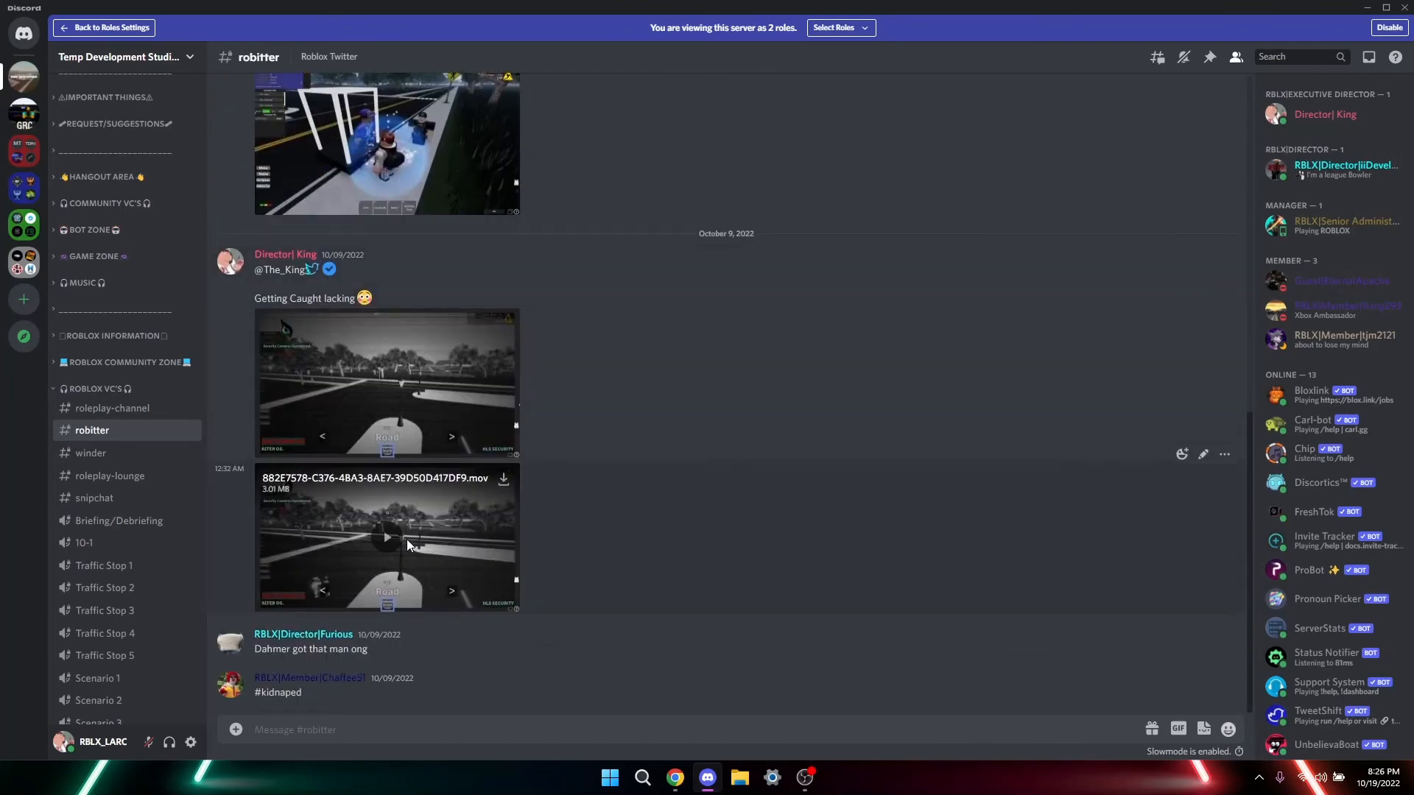
mouse_move(90, 452)
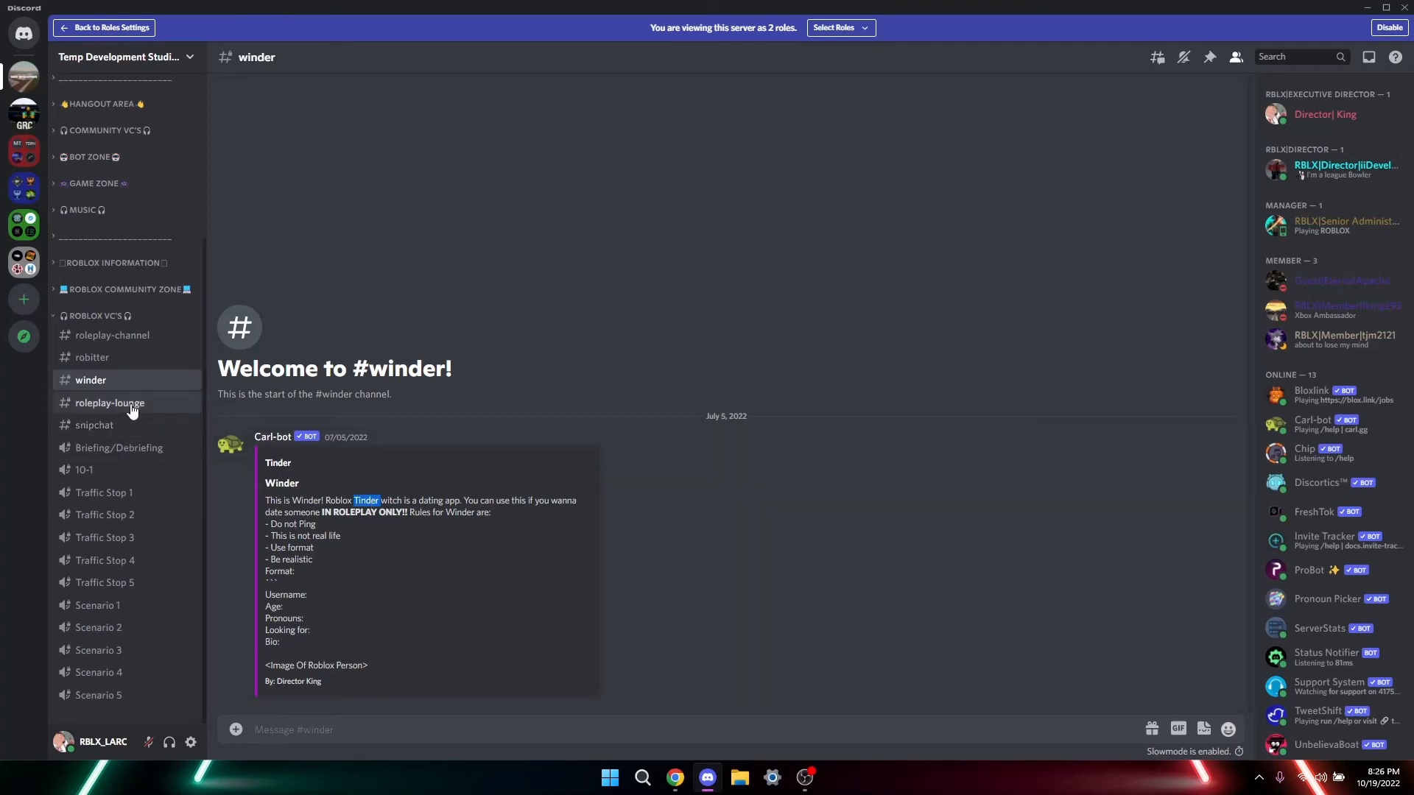
click(109, 402)
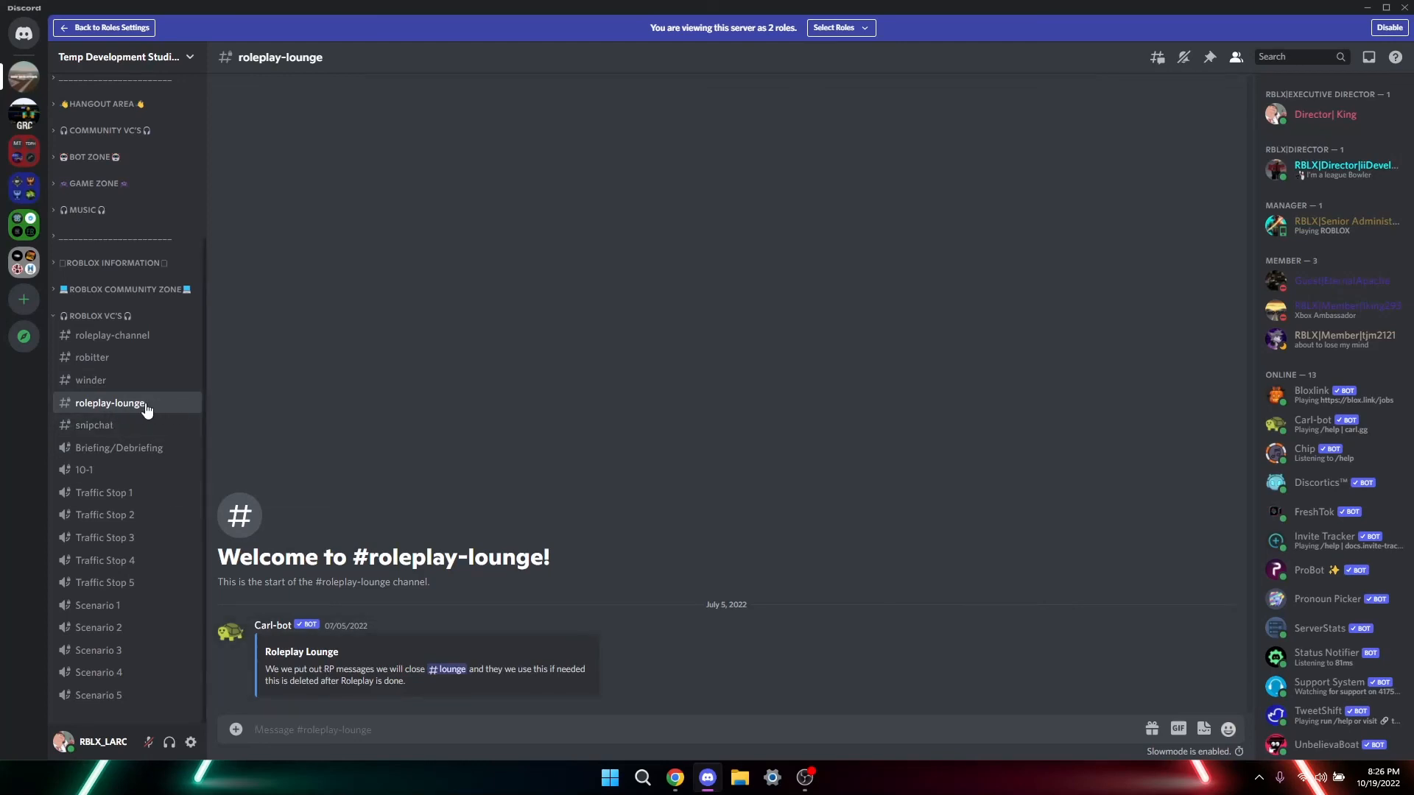
mouse_move(104, 538)
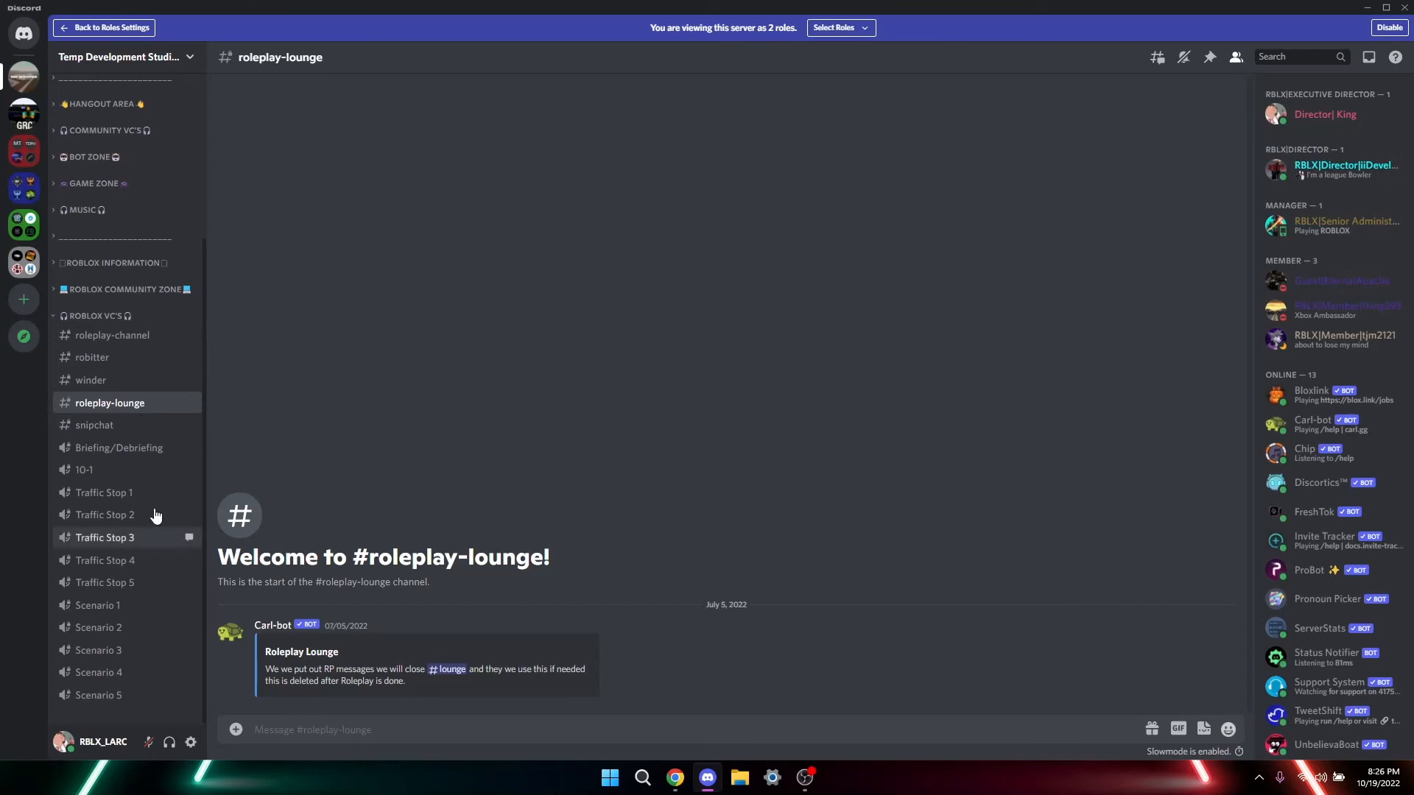
click(94, 424)
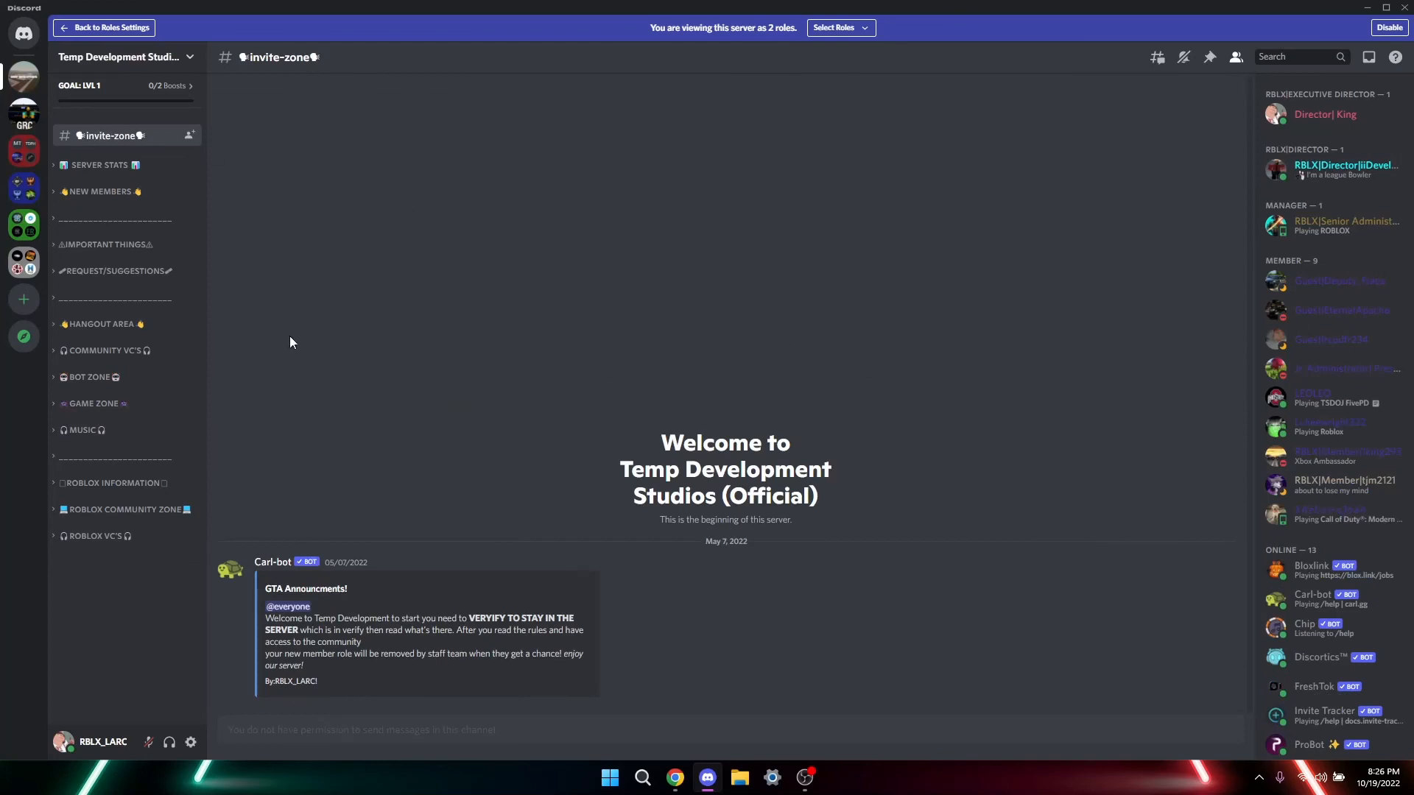
mouse_move(429, 506)
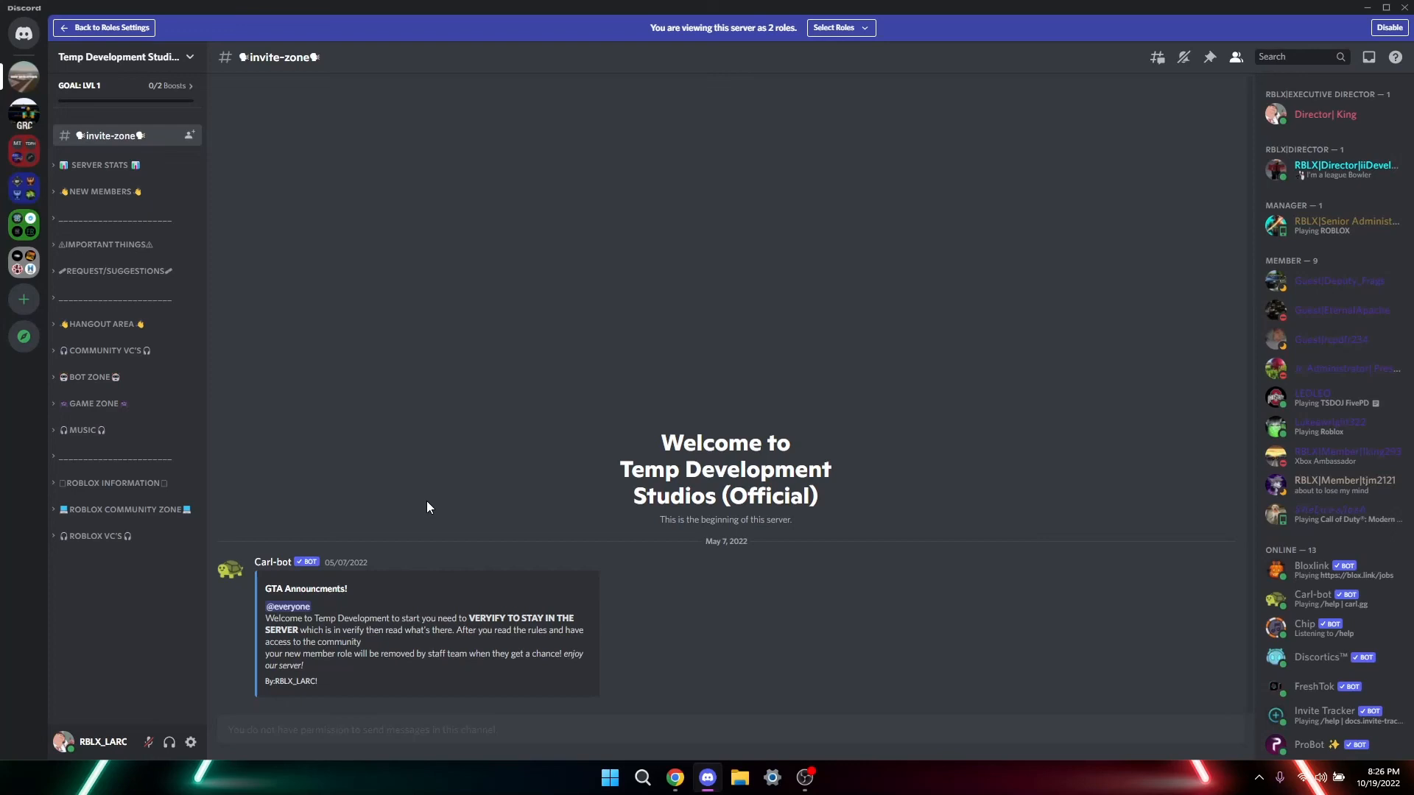
mouse_move(1366, 57)
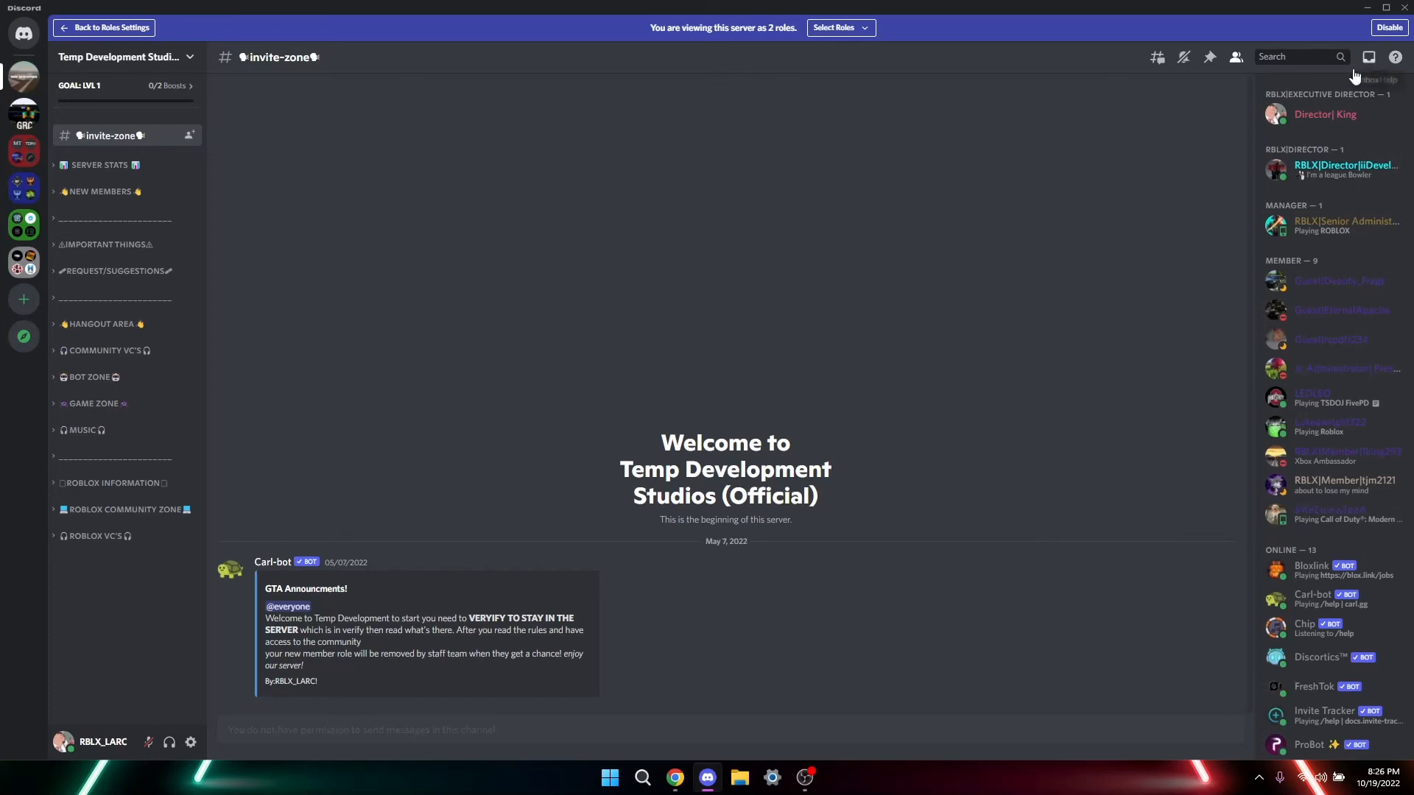
mouse_move(974, 452)
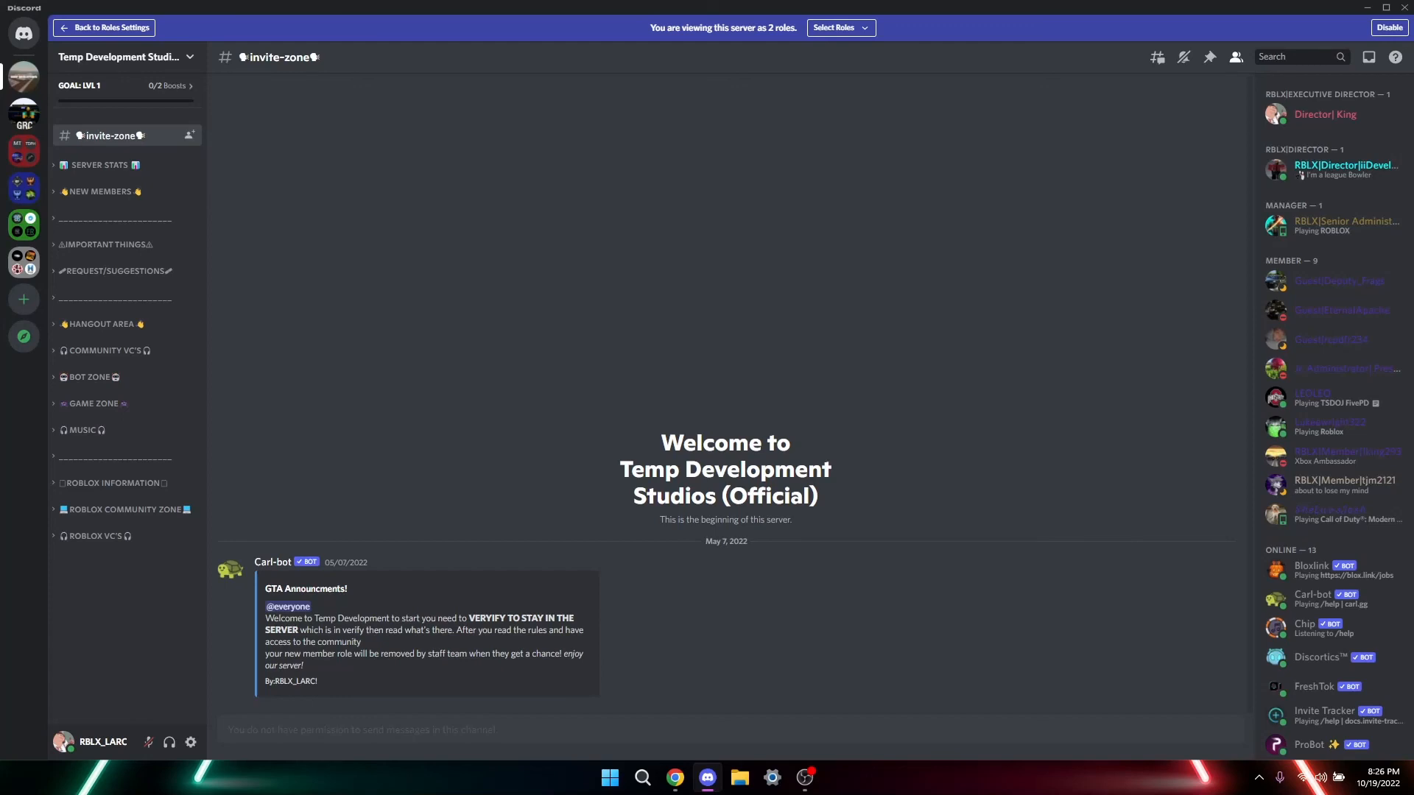
mouse_move(1191, 649)
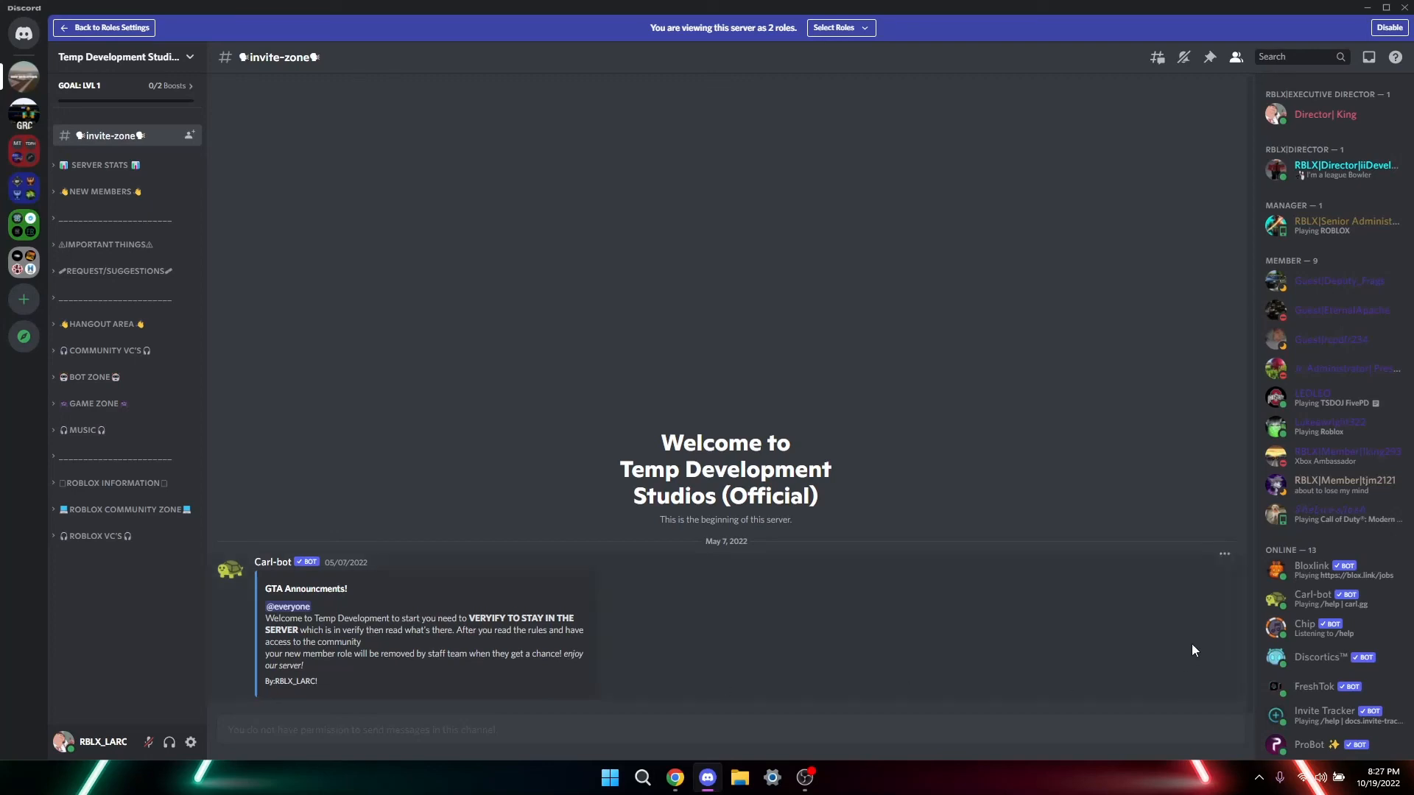